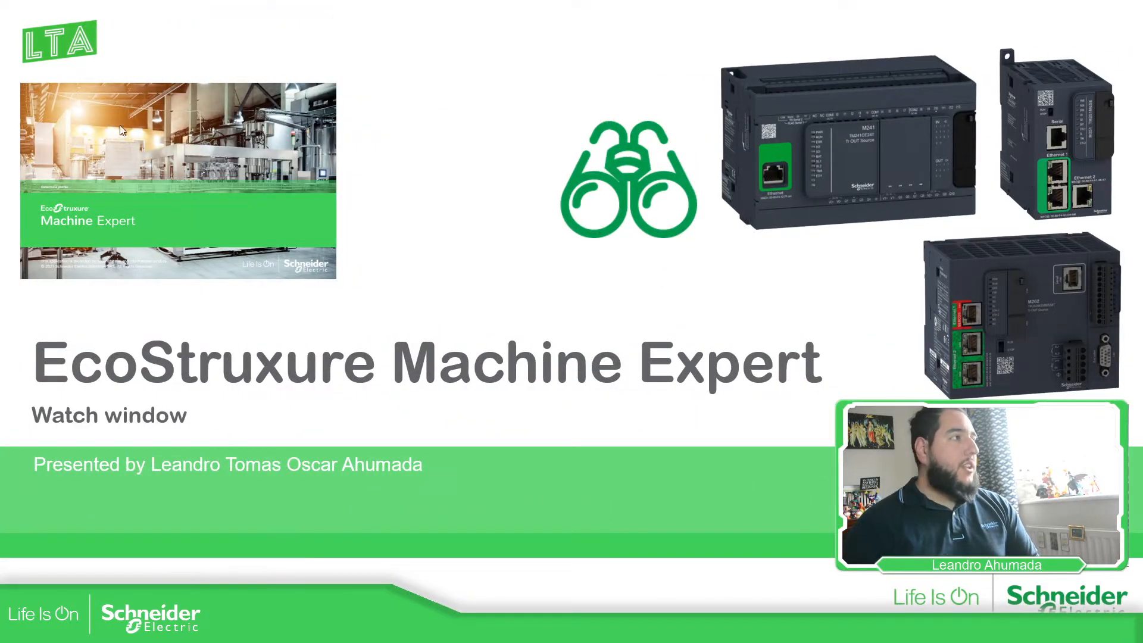
mouse_move(63, 154)
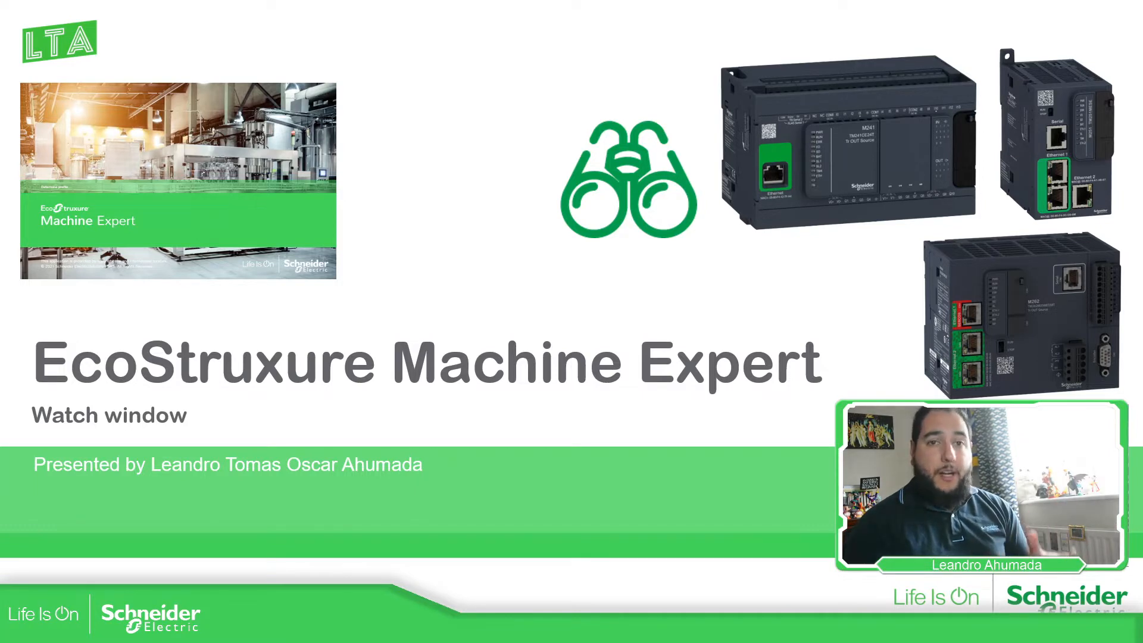
- Keep MyController as the active application and review its options in the Applications tree
key(right)
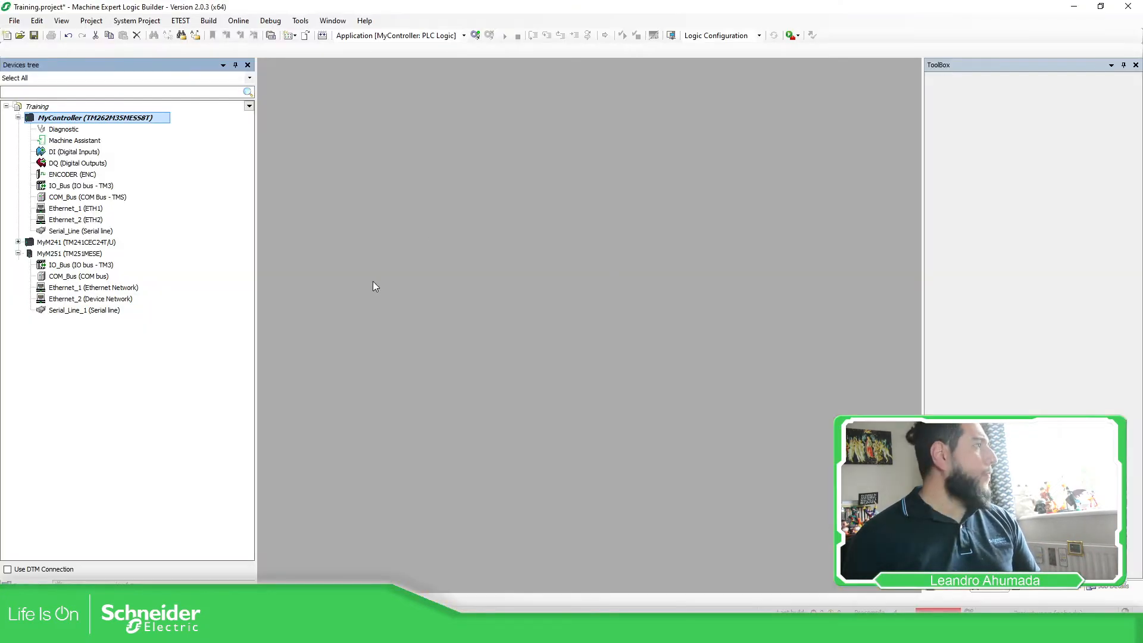
mouse_move(434, 391)
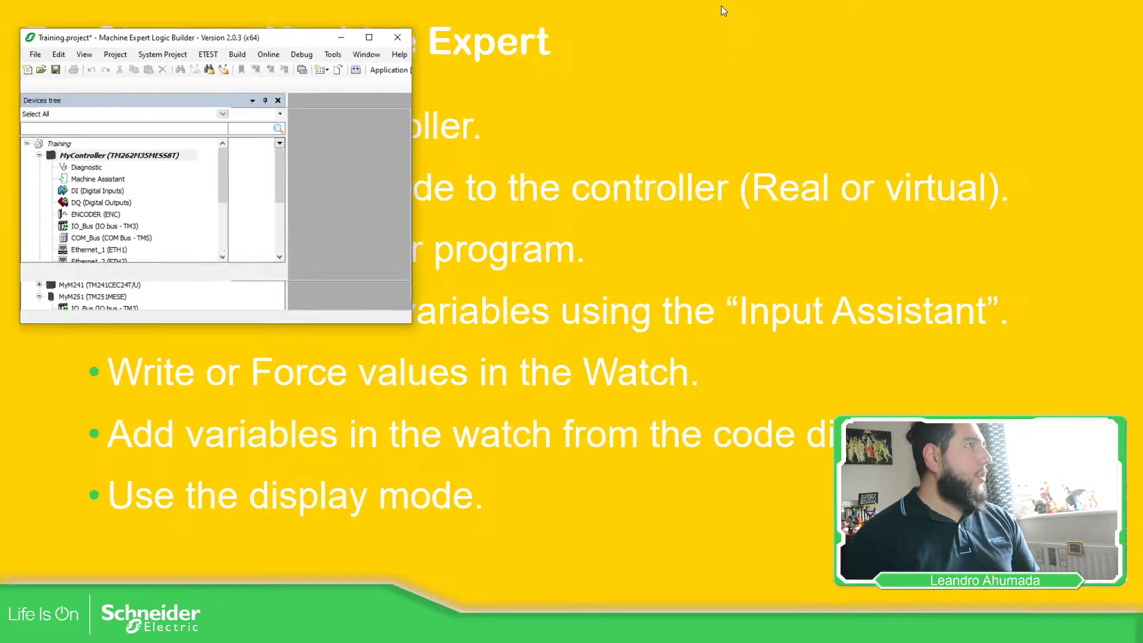
click(368, 37)
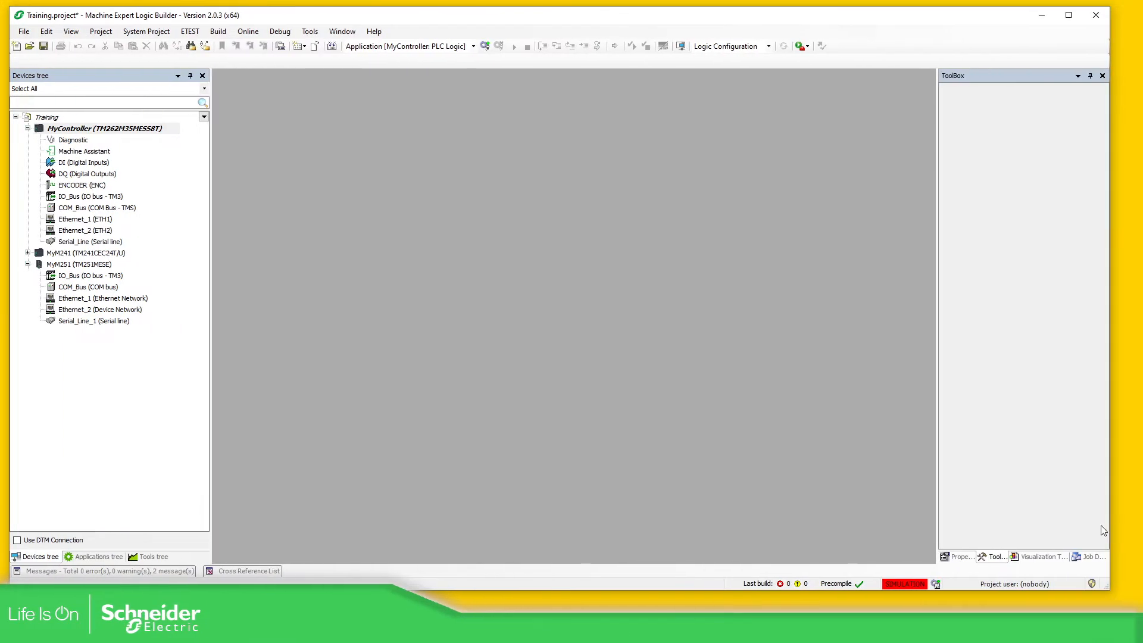
mouse_move(917, 593)
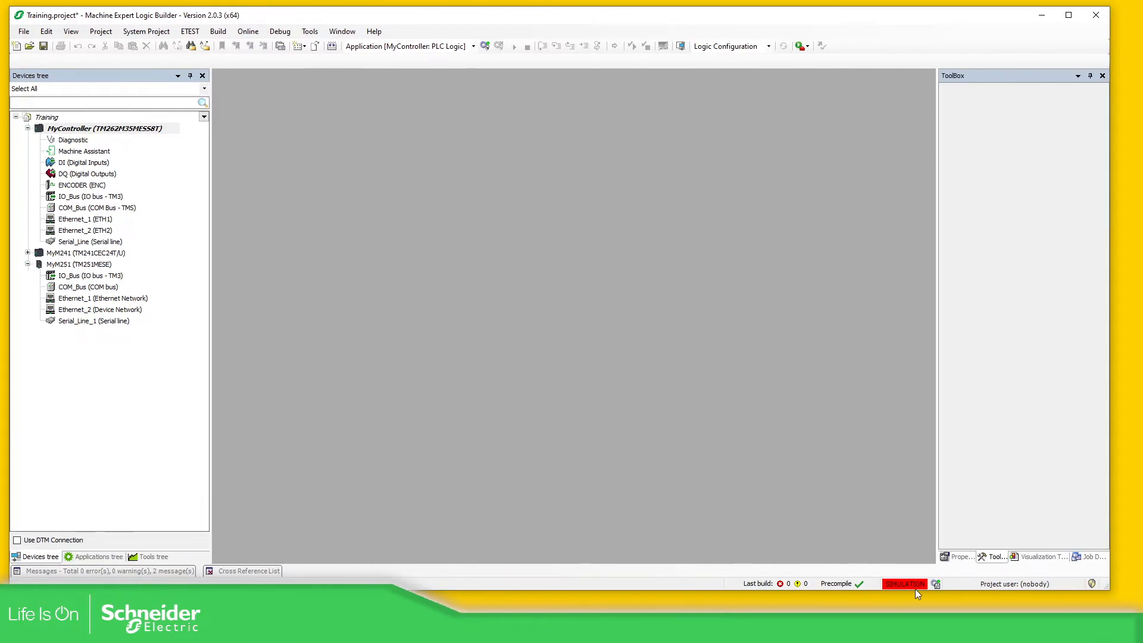
mouse_move(166, 172)
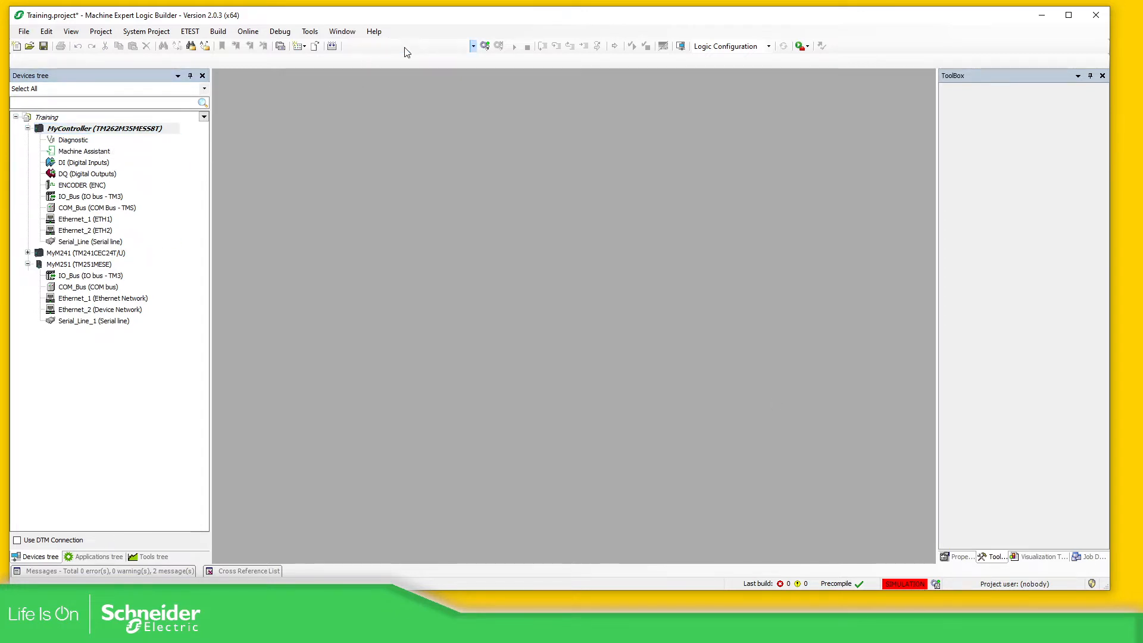
click(473, 47)
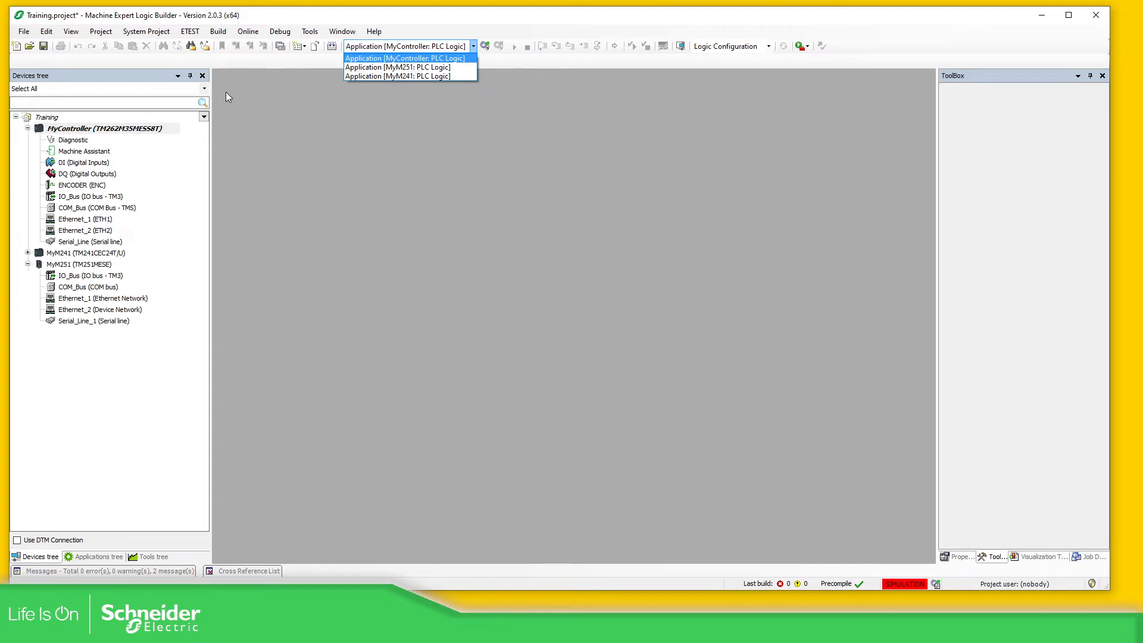
click(405, 57)
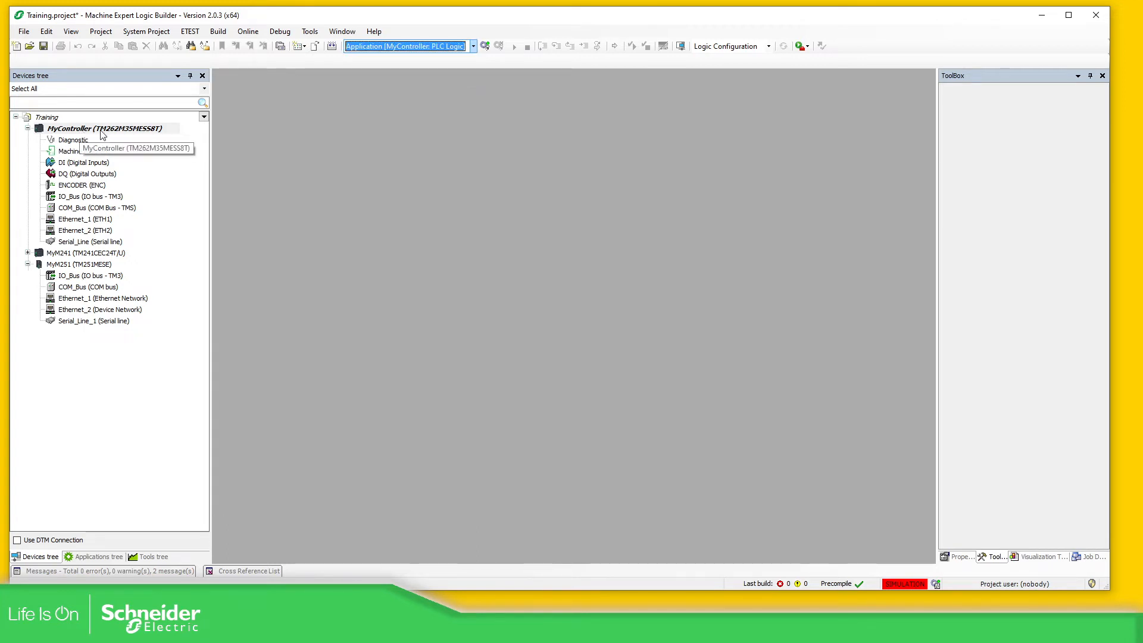
click(97, 556)
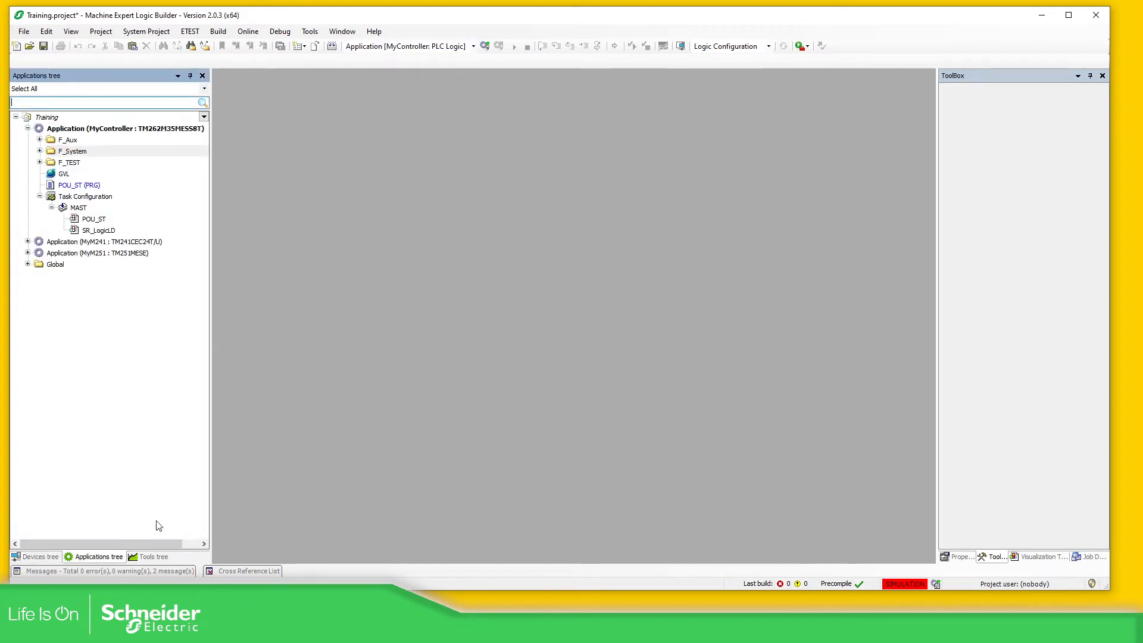
right_click(125, 128)
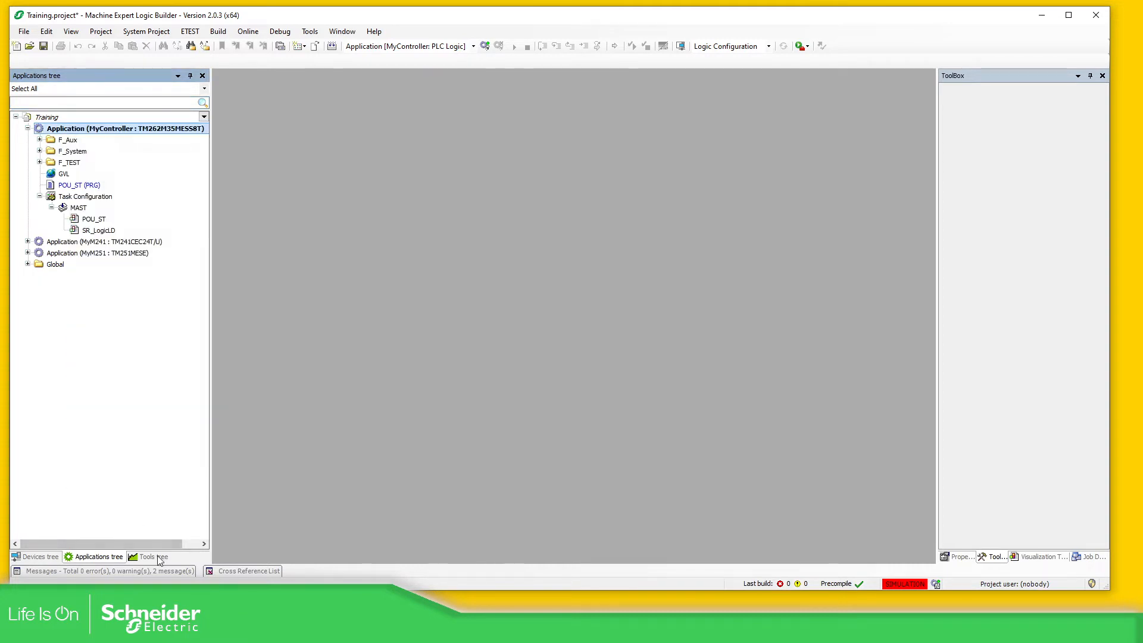
right_click(123, 129)
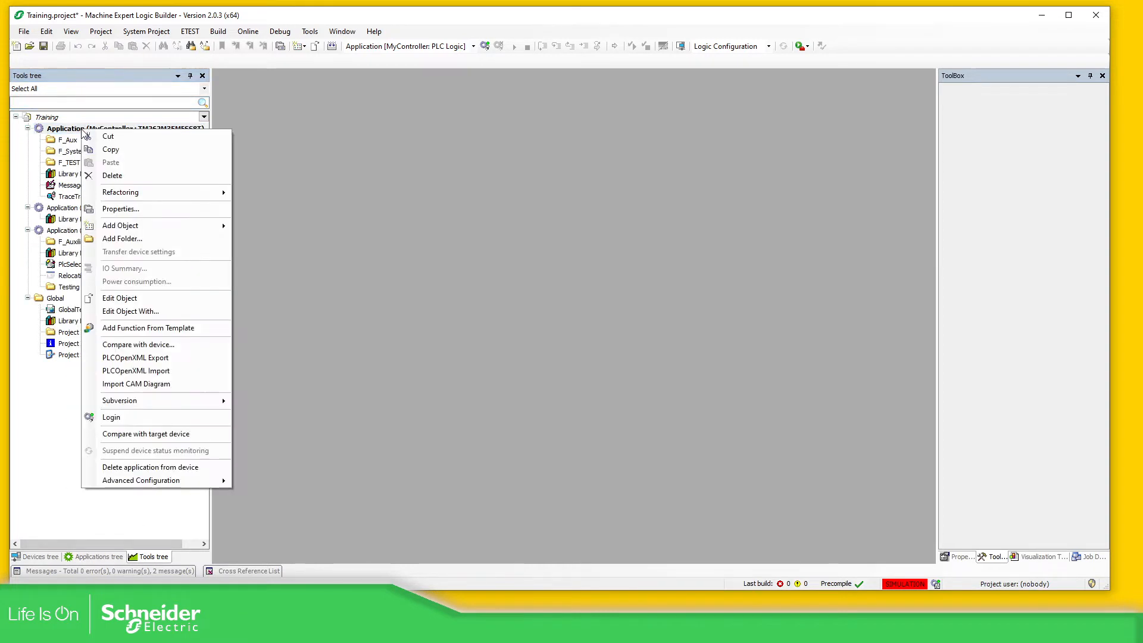
mouse_move(83, 203)
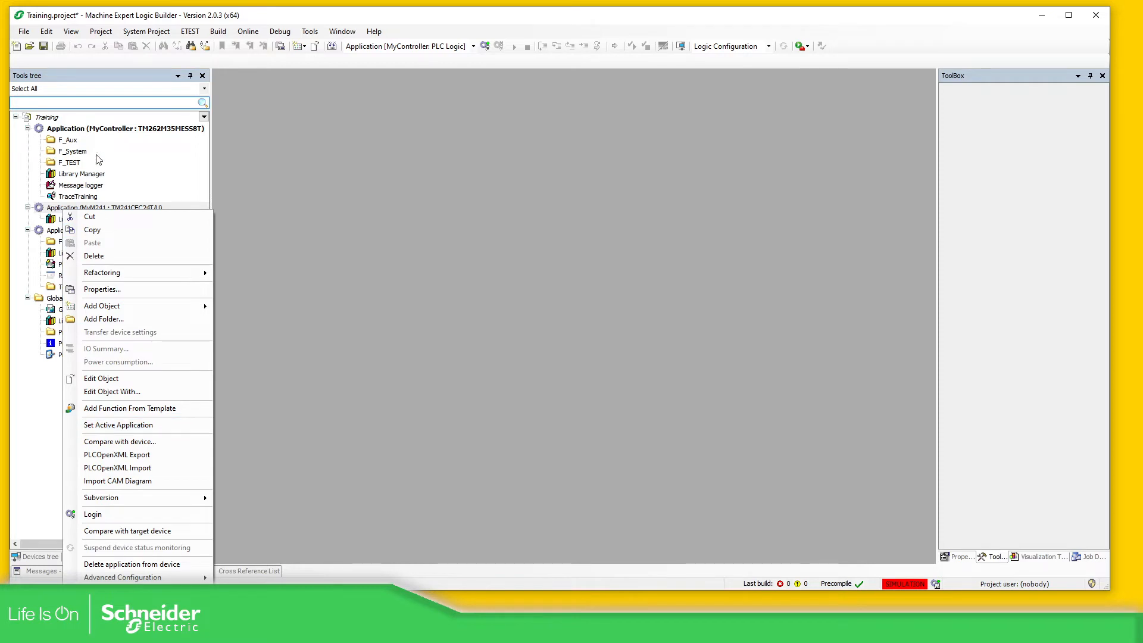
mouse_move(80, 136)
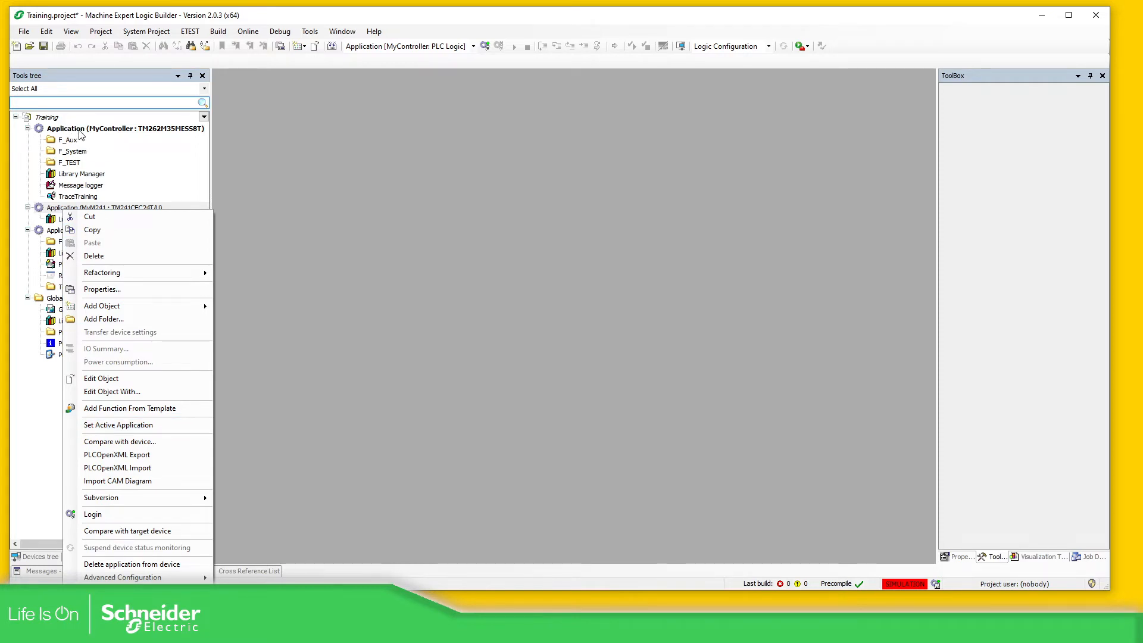
- Make MyM241 the active application from its context menu and return to the Applications tree
click(473, 46)
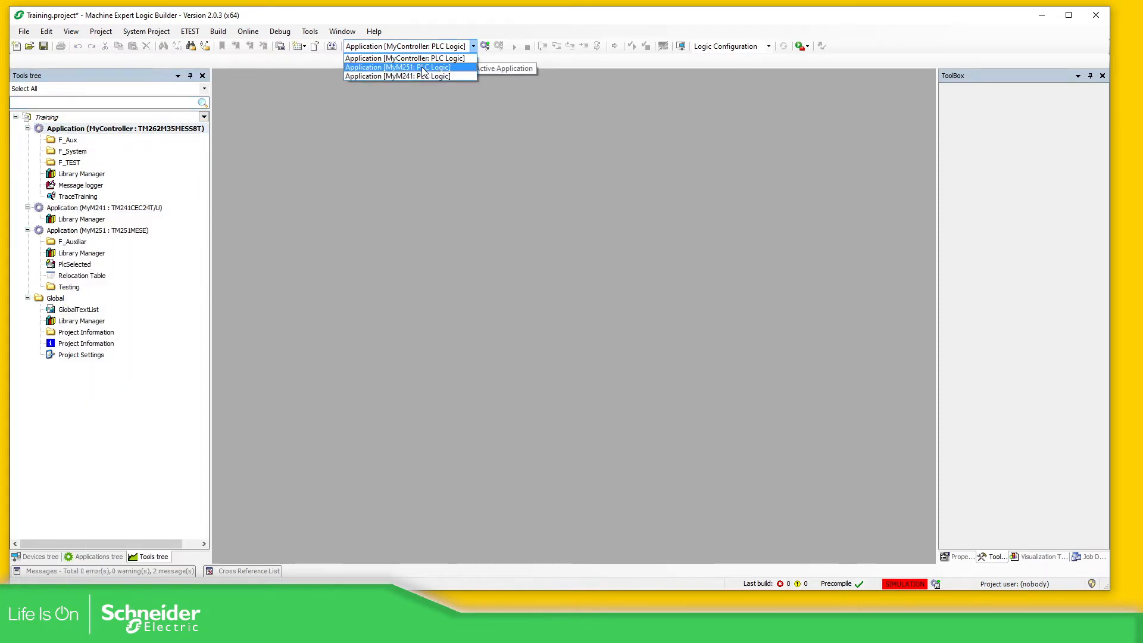
right_click(80, 230)
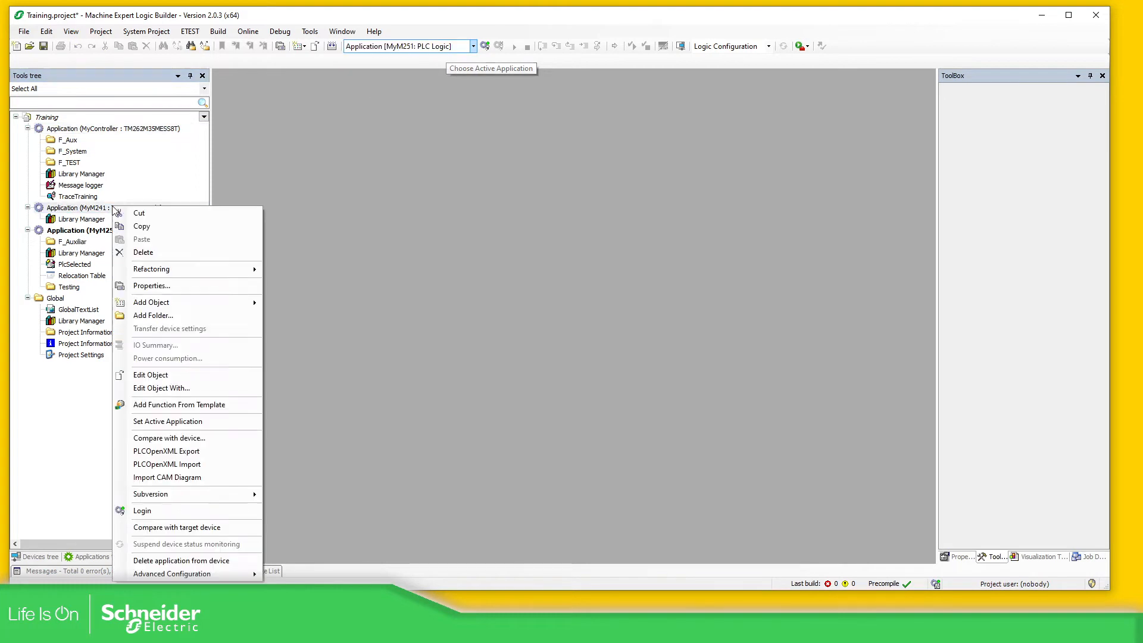
mouse_move(196, 421)
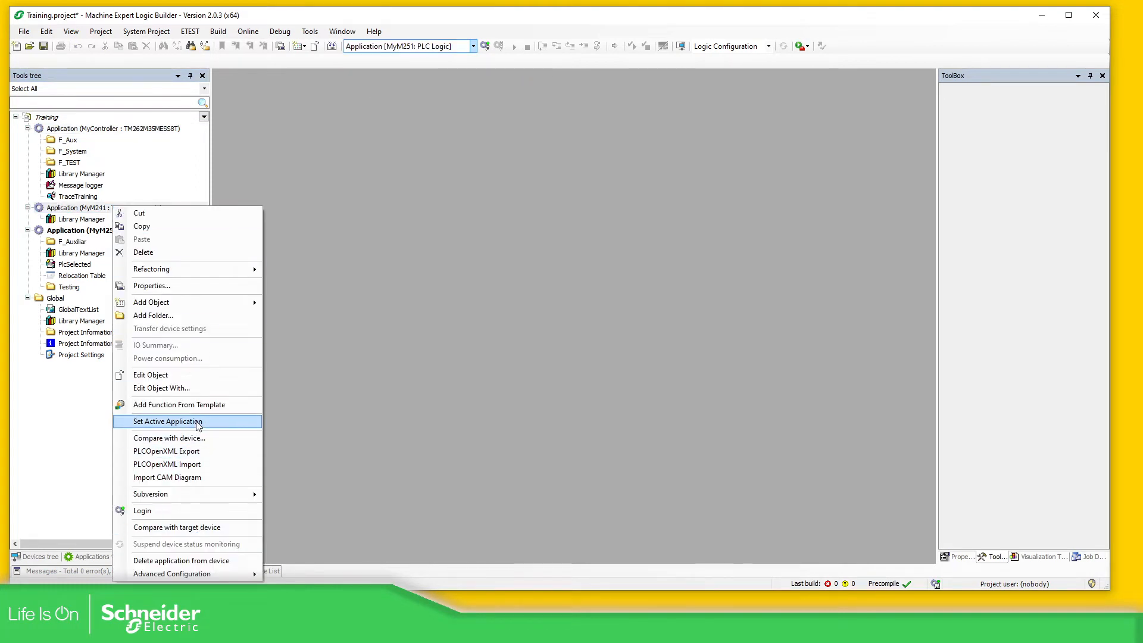
click(167, 421)
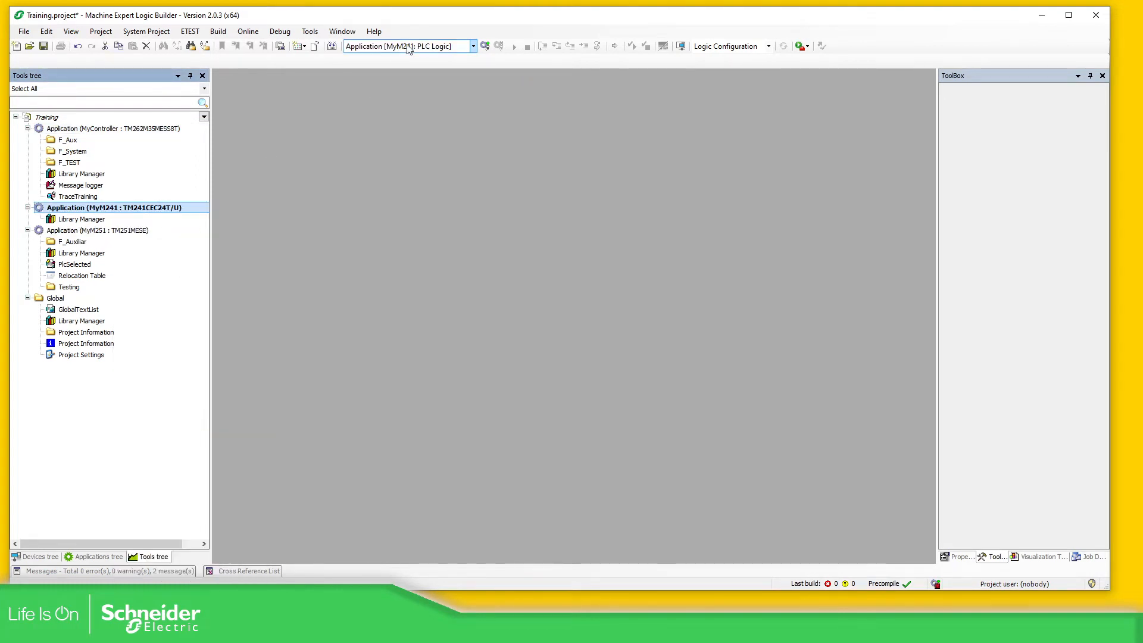
click(98, 556)
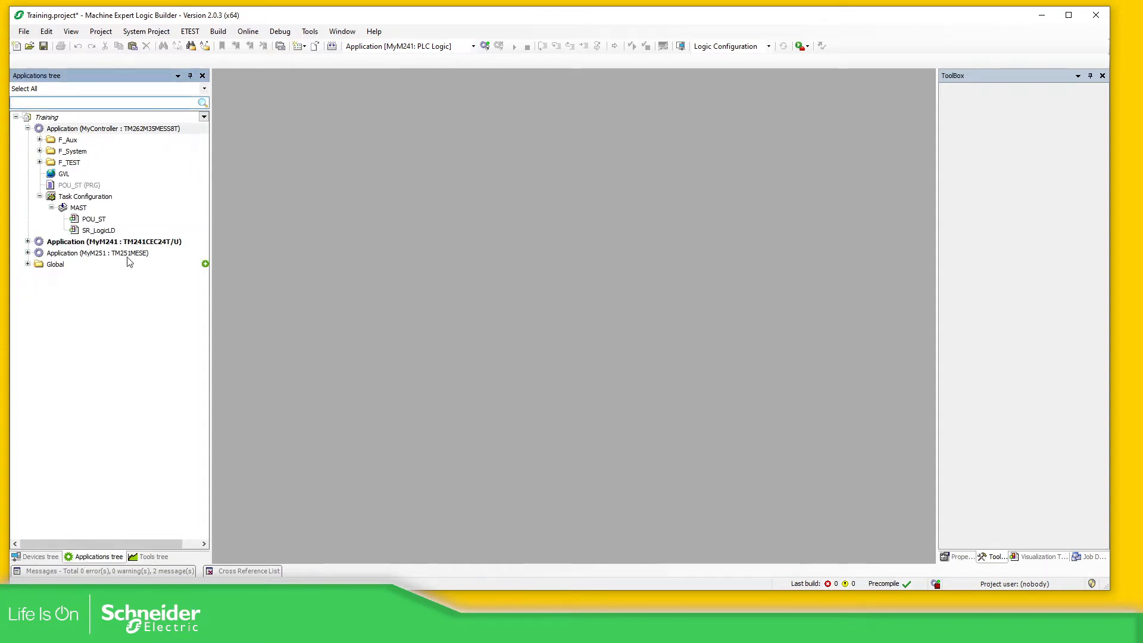
click(472, 46)
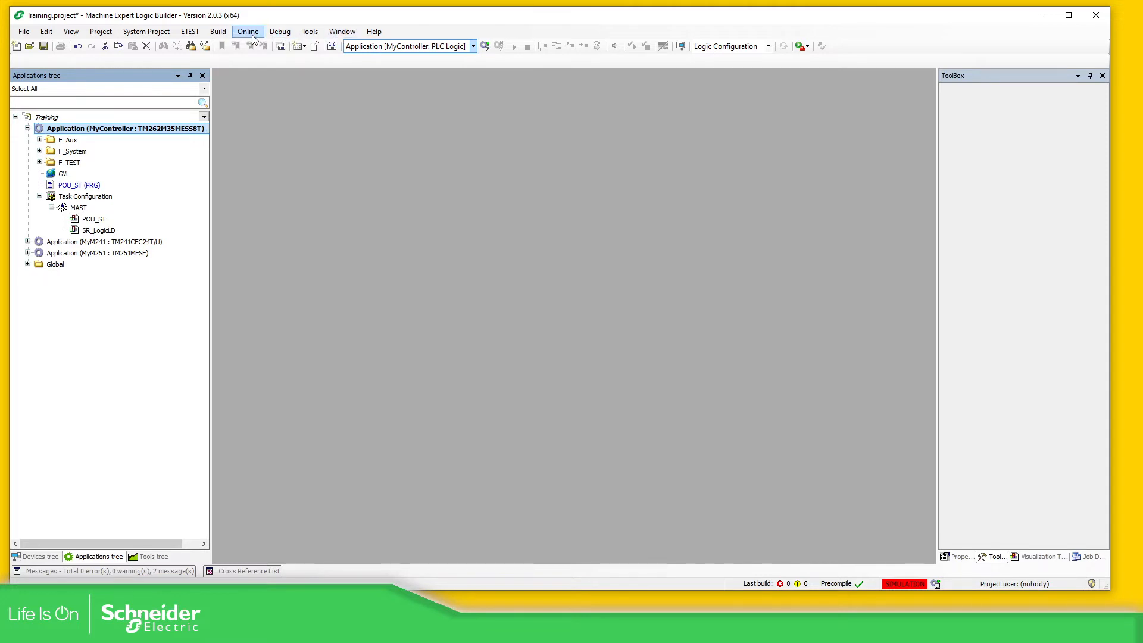
mouse_move(99, 31)
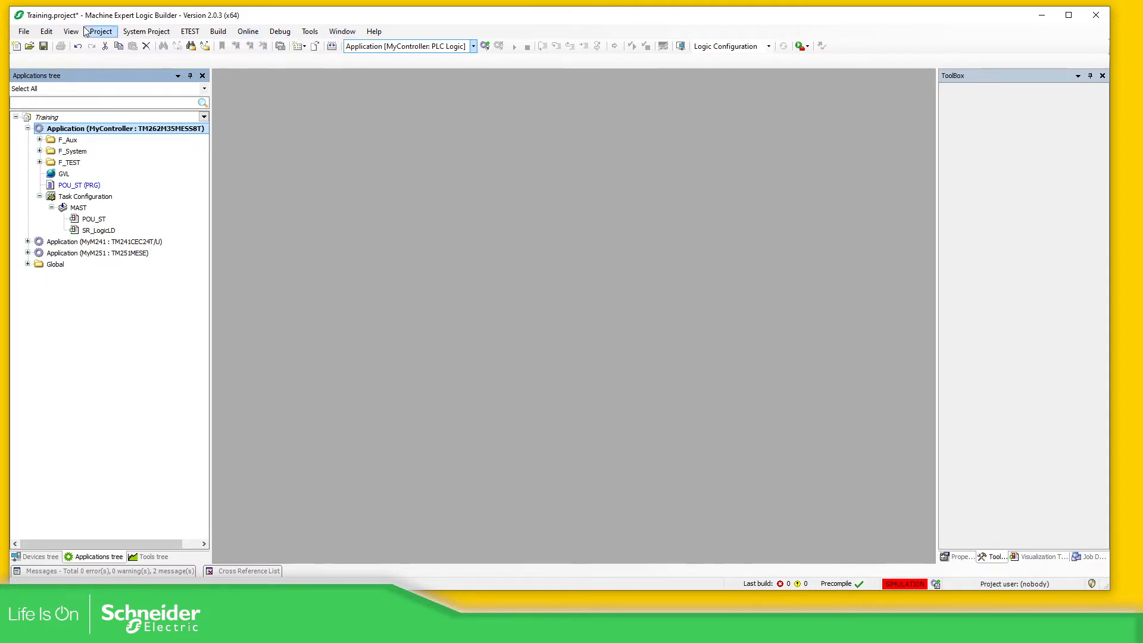
- Show the empty Watch 1 panel from the View menu
click(70, 31)
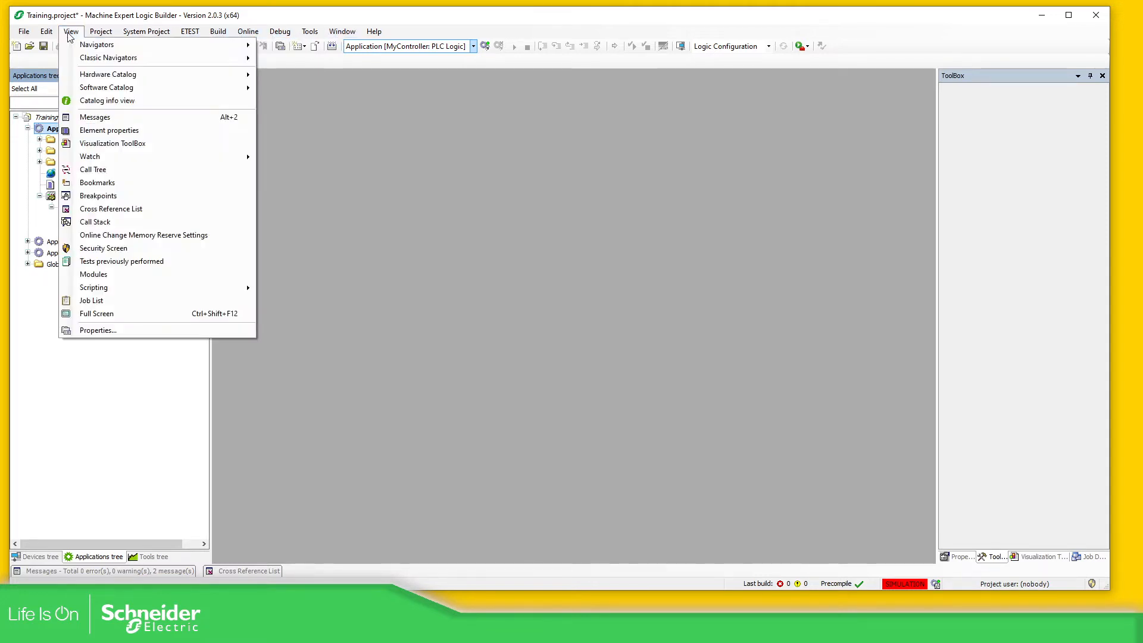
mouse_move(89, 156)
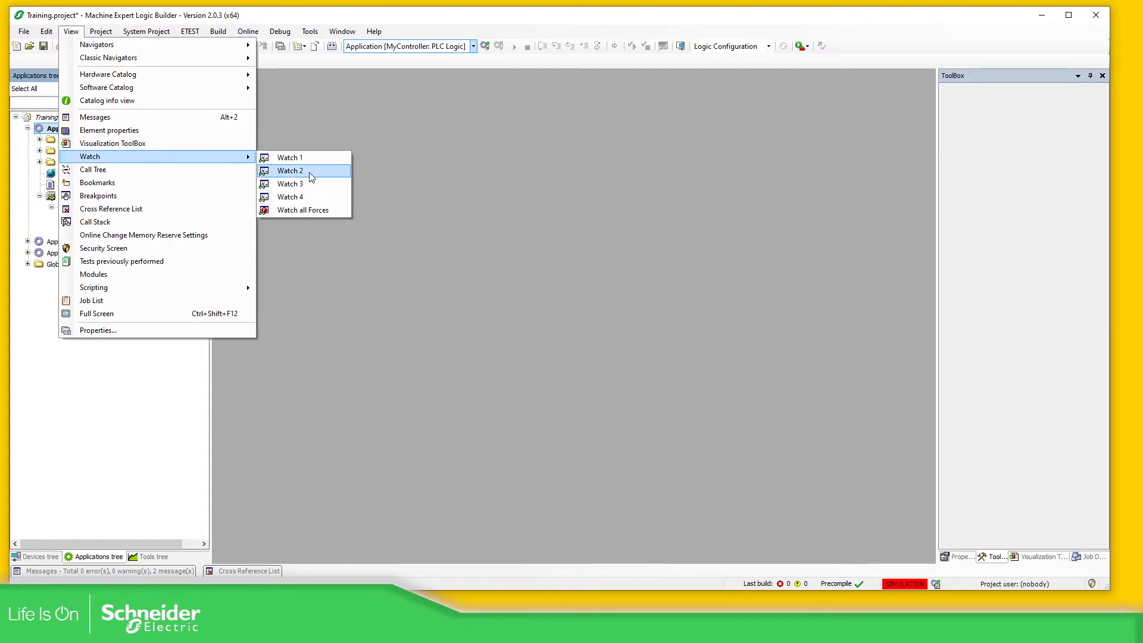
click(289, 157)
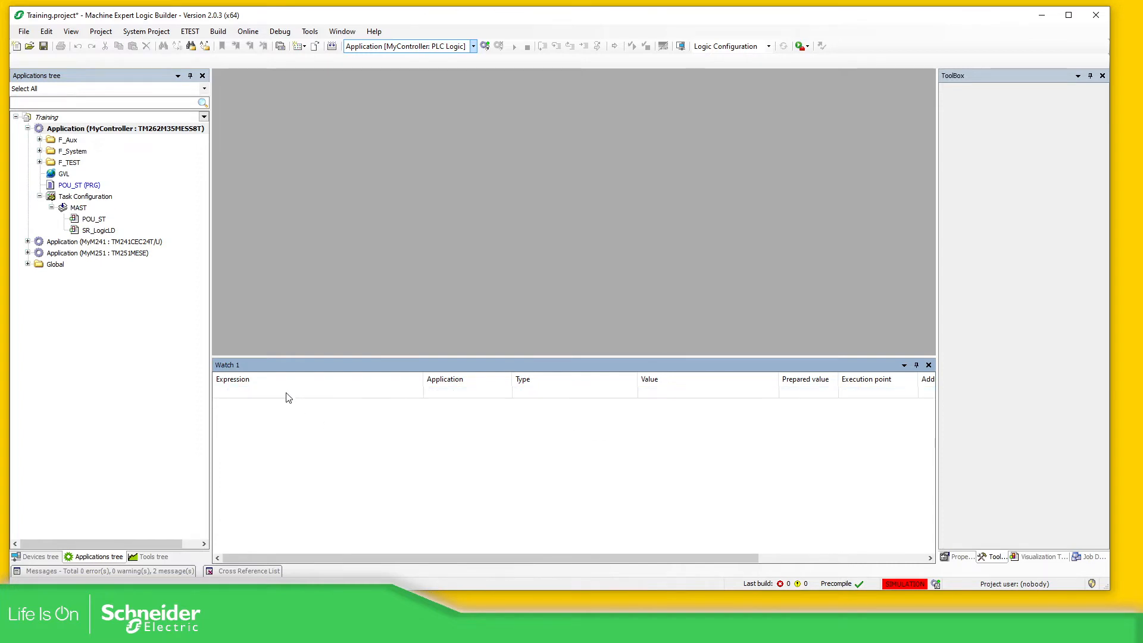
- Open a second watch list, select the SEC.PLC_GVL entry and return to Watch 1
click(70, 31)
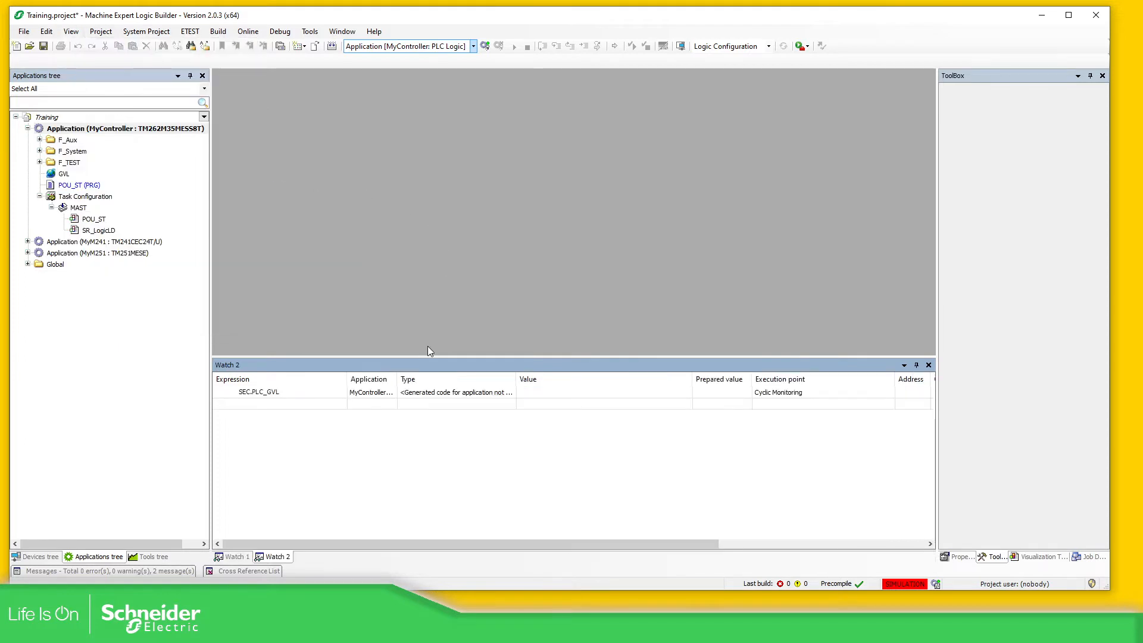
click(277, 392)
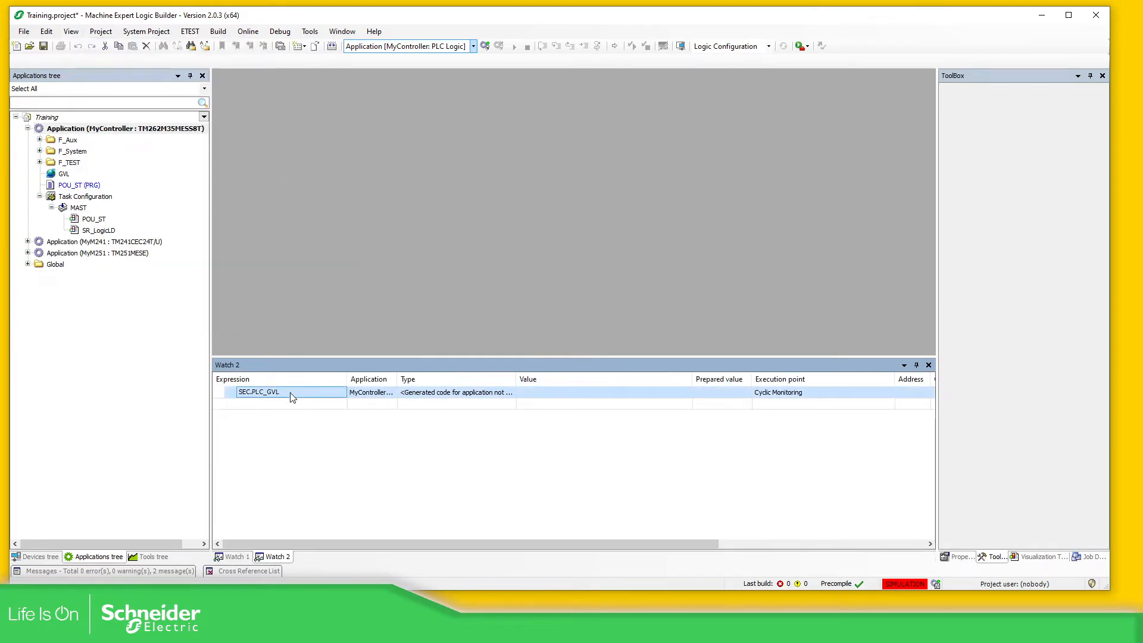
click(235, 556)
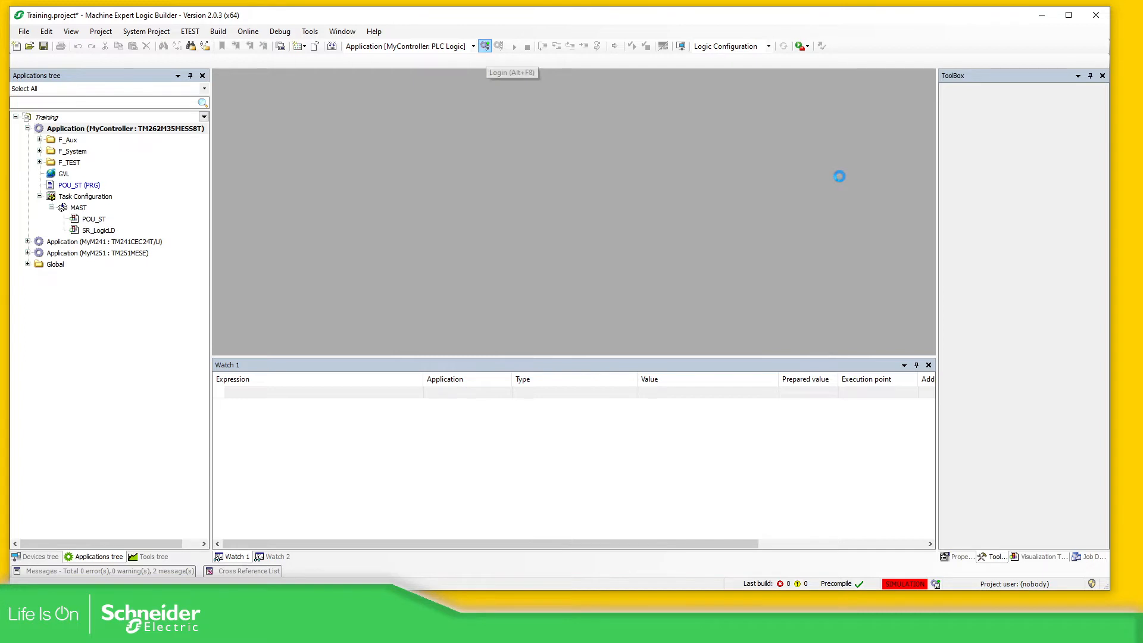
- Log in to the MachineExpert_Simulation controller, confirming the prompt
click(485, 46)
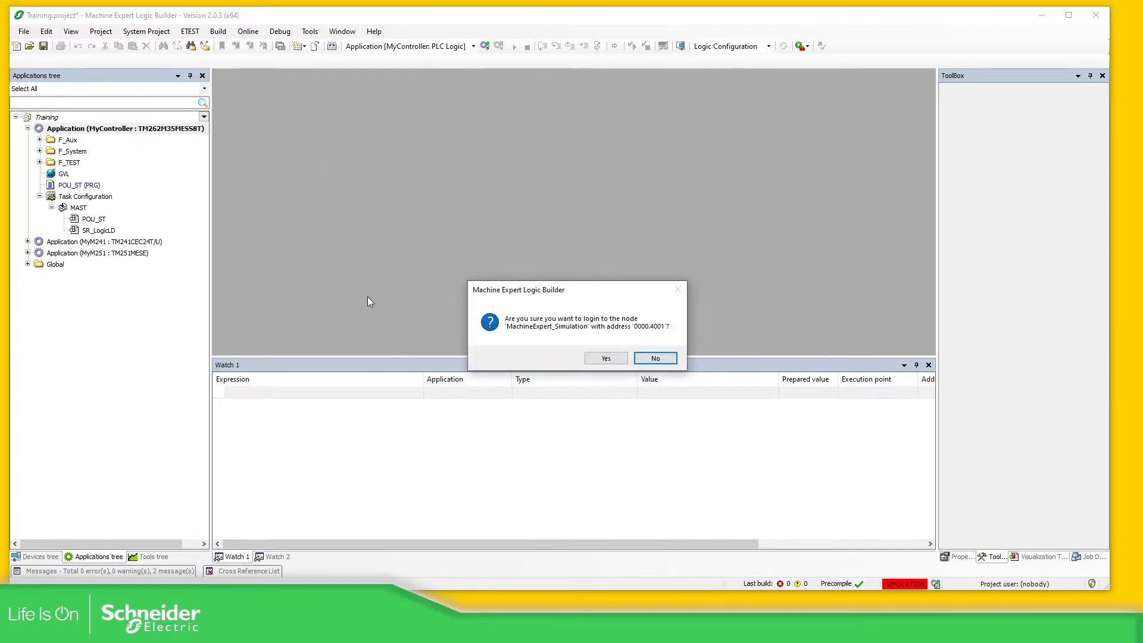
click(605, 358)
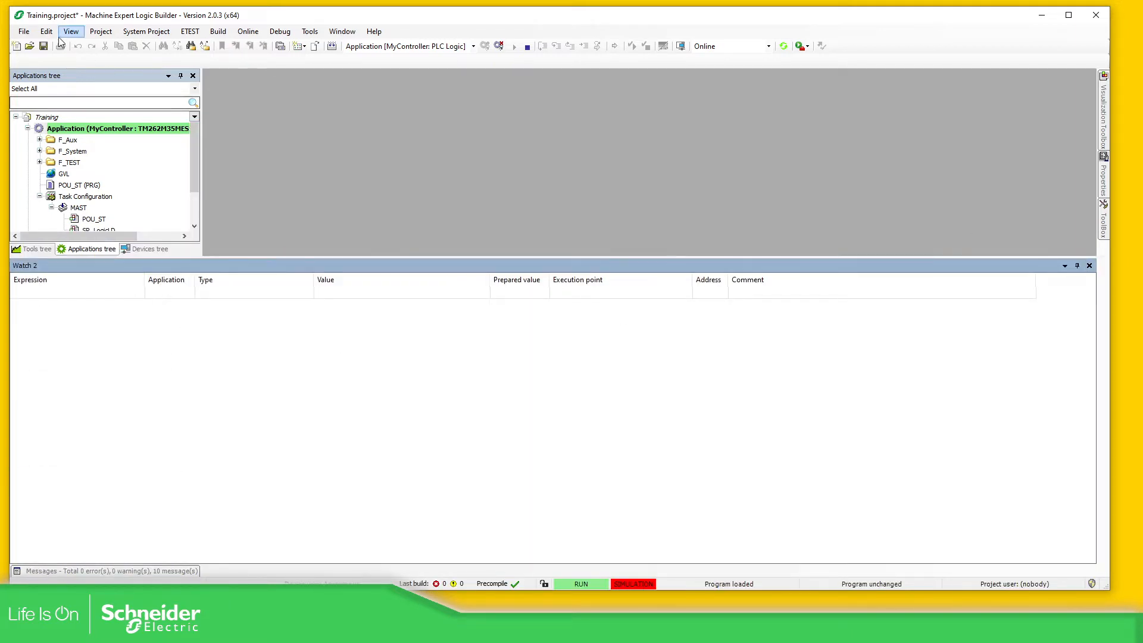
- Reopen Watch 1 alongside Watch 2 from the View menu
click(70, 31)
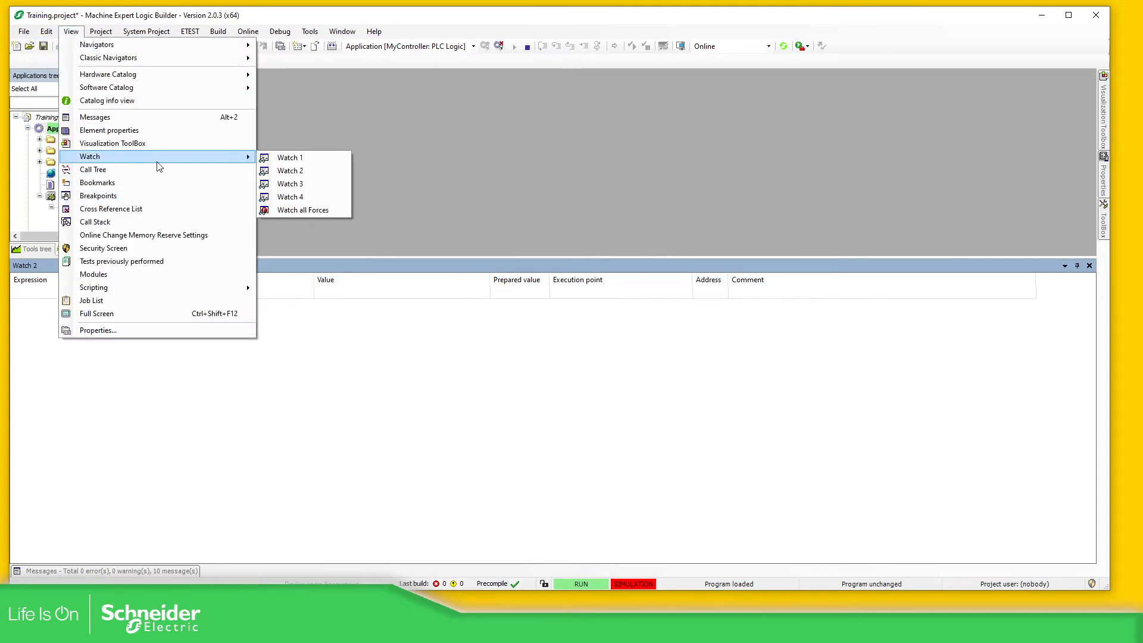
click(289, 157)
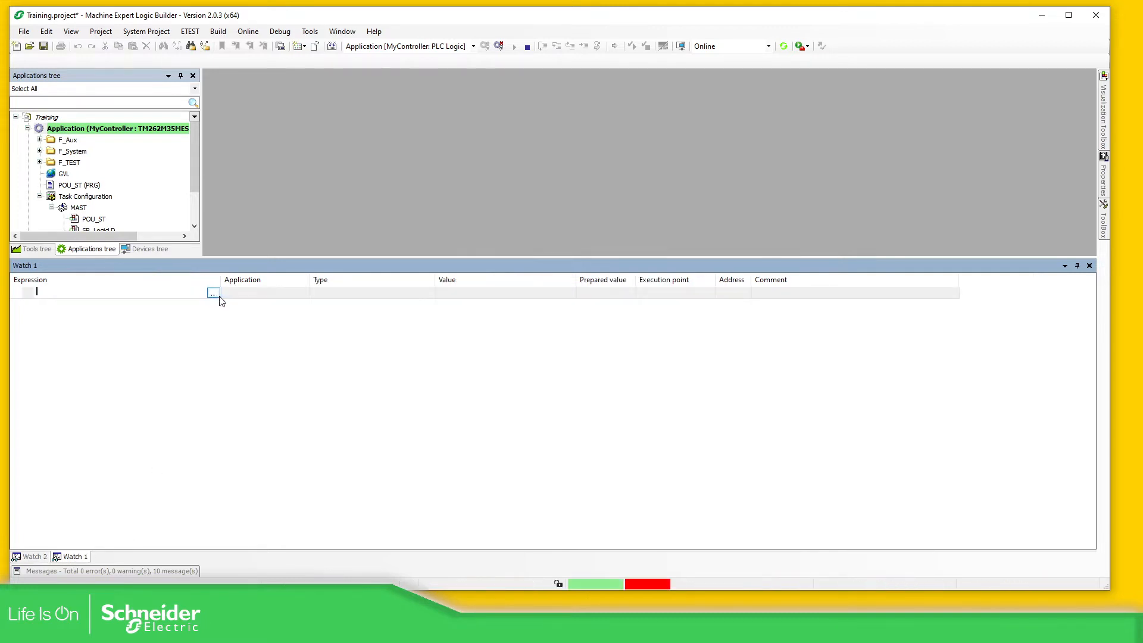
- Pick GVL.wVarConfig from MyController > Application > GVL in the Input Assistant for Watch 1
click(212, 293)
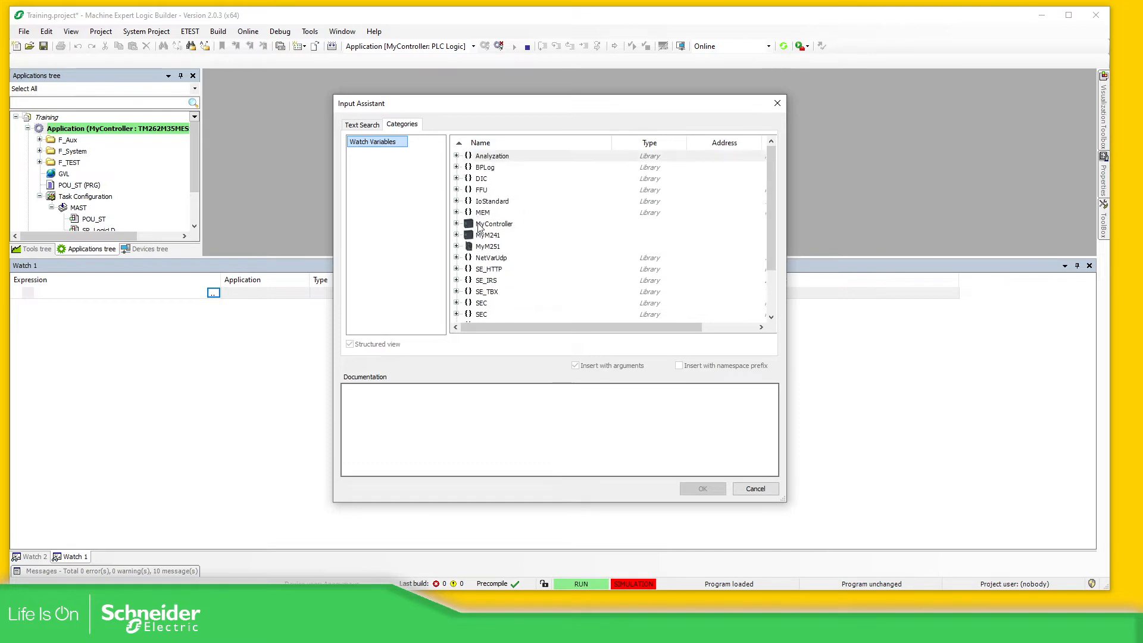
click(457, 224)
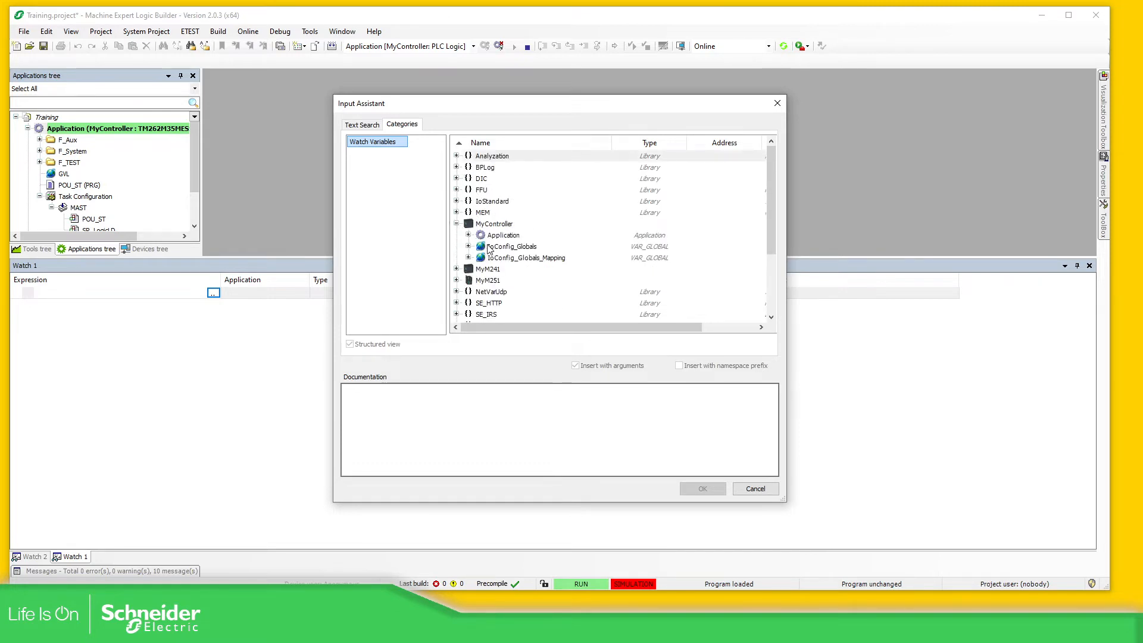
click(469, 235)
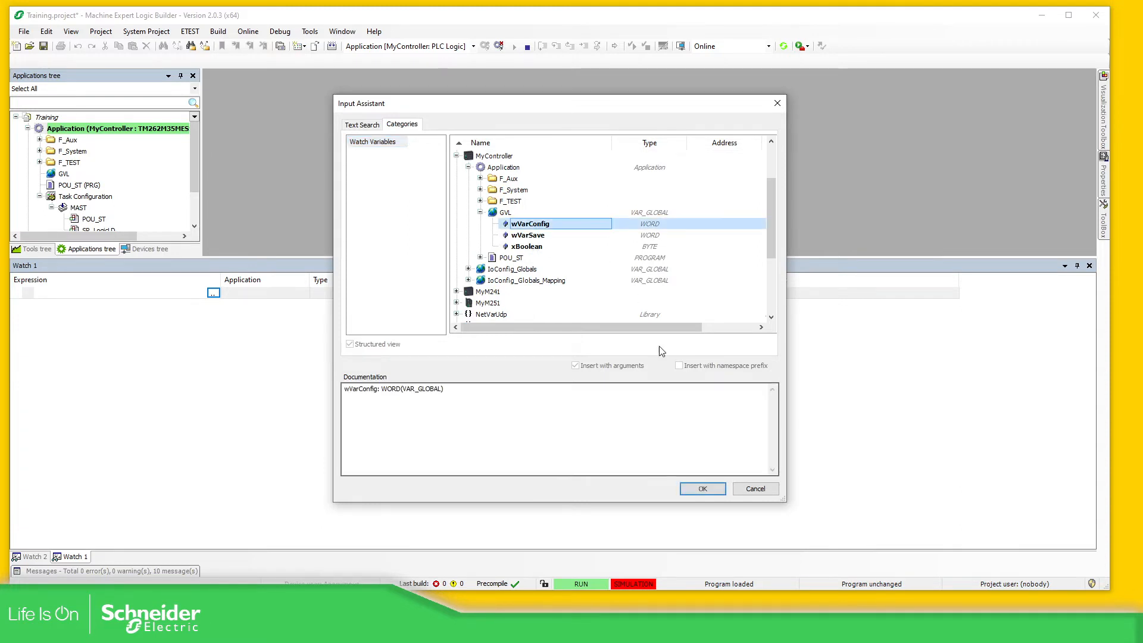
click(701, 489)
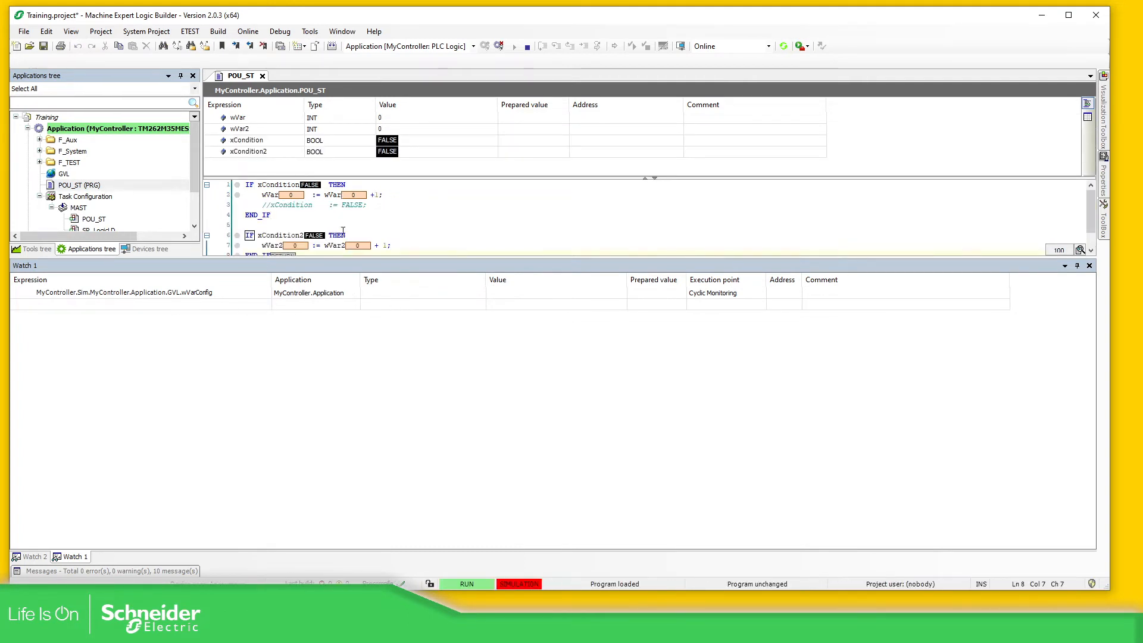
- Add POU_ST's wVar and xCondition to the watch list and open the SR_LogicLD ladder program
right_click(343, 230)
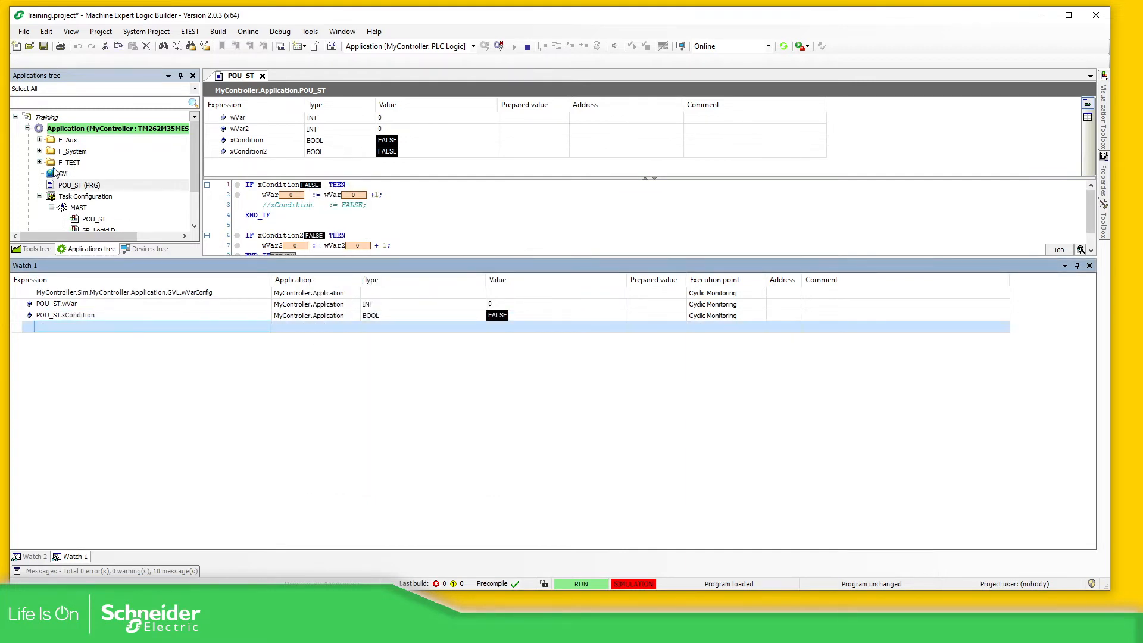
click(98, 185)
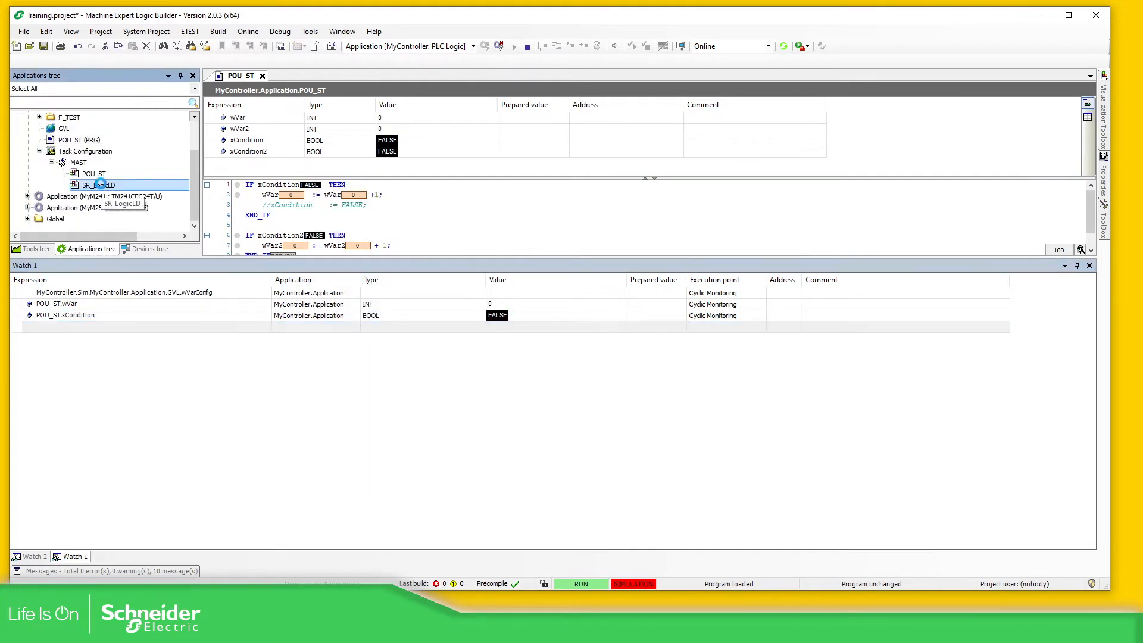
double_click(98, 184)
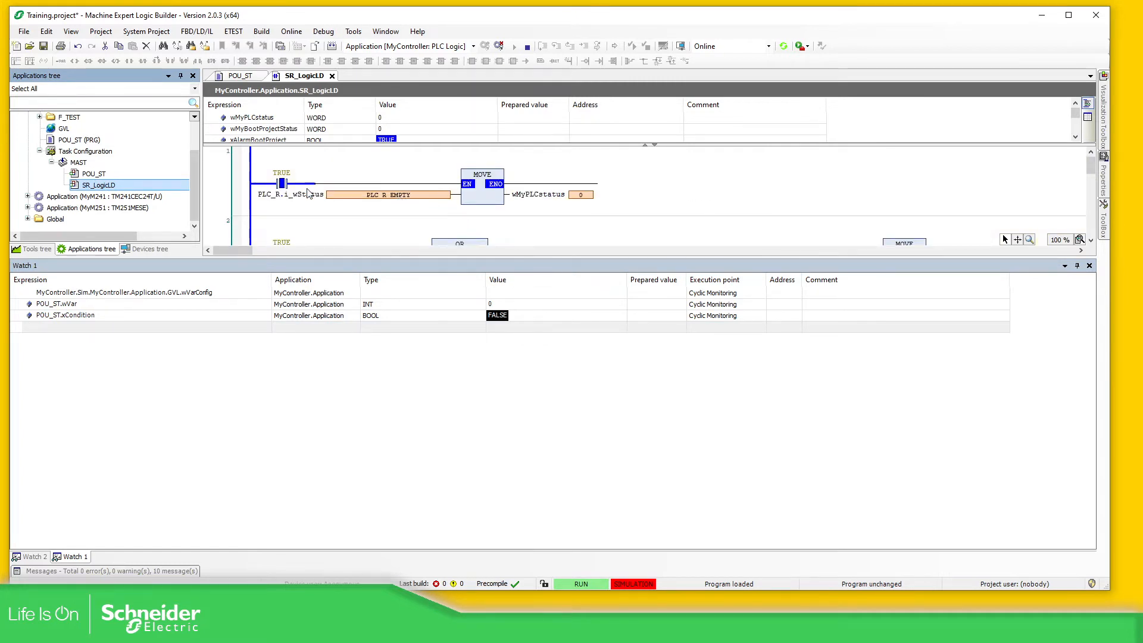
- Inspect the context actions for the controller status input and wMyPLCstatus output without changes
right_click(288, 194)
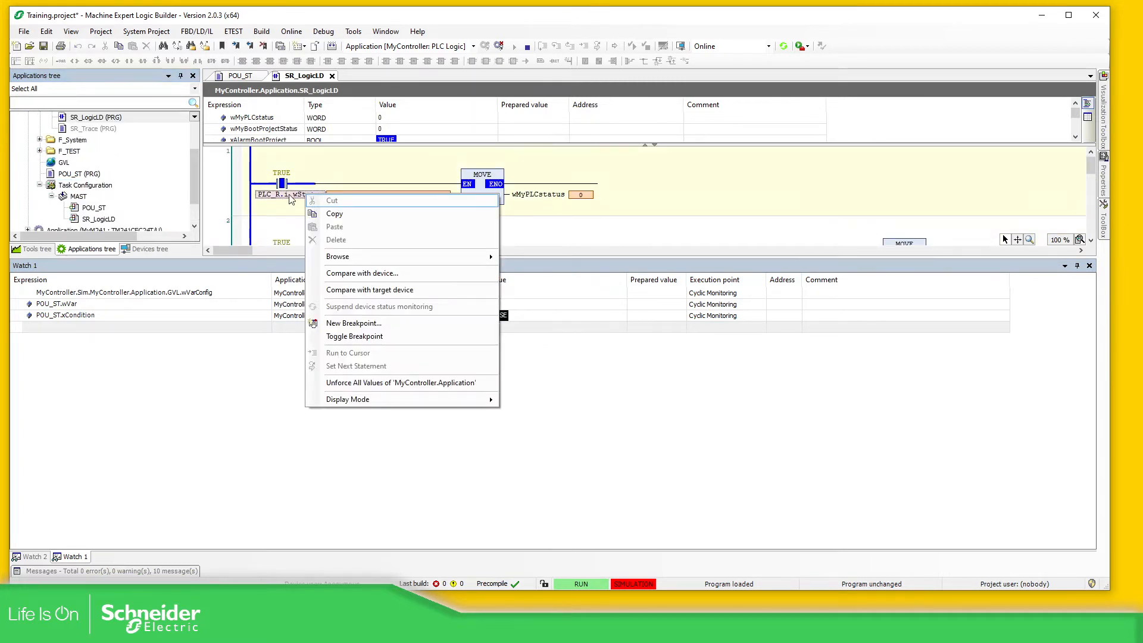
right_click(536, 194)
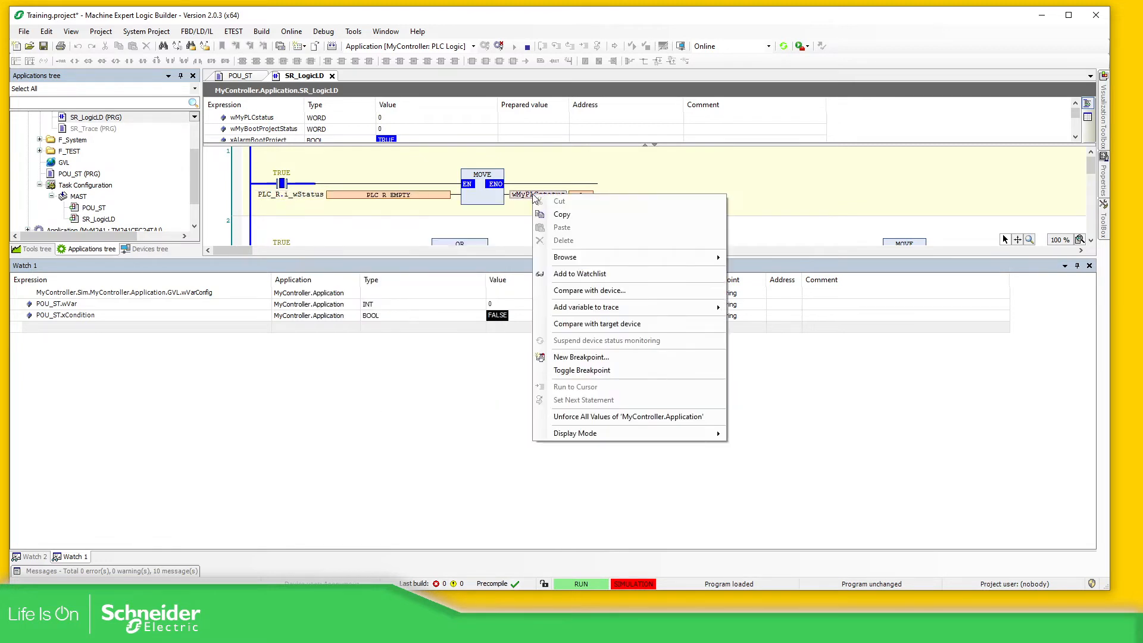
mouse_move(295, 199)
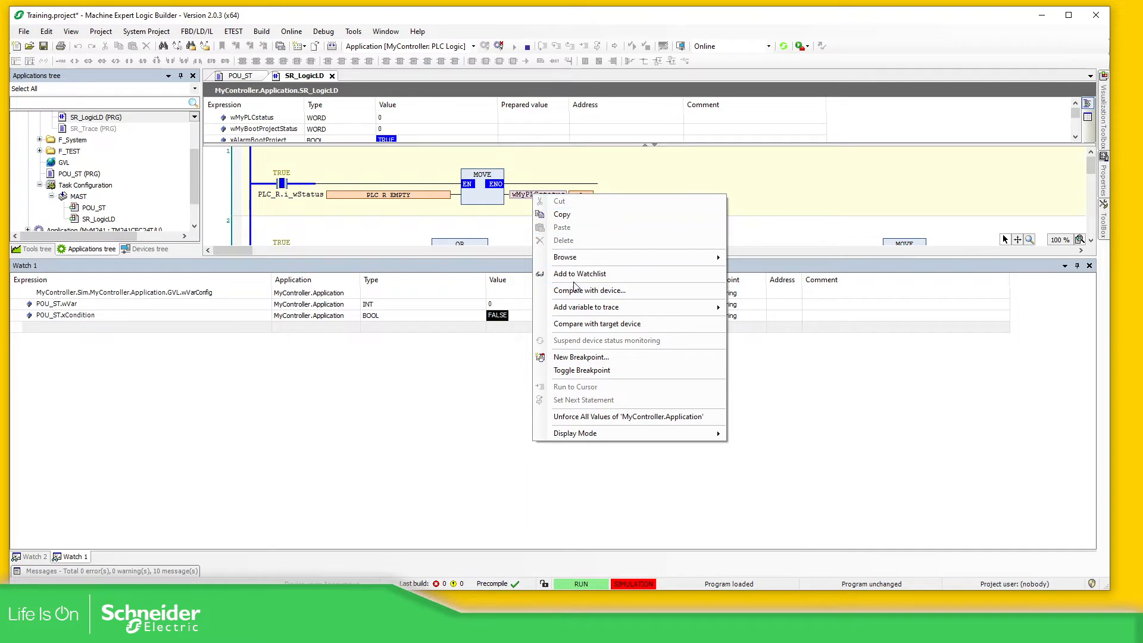
click(348, 117)
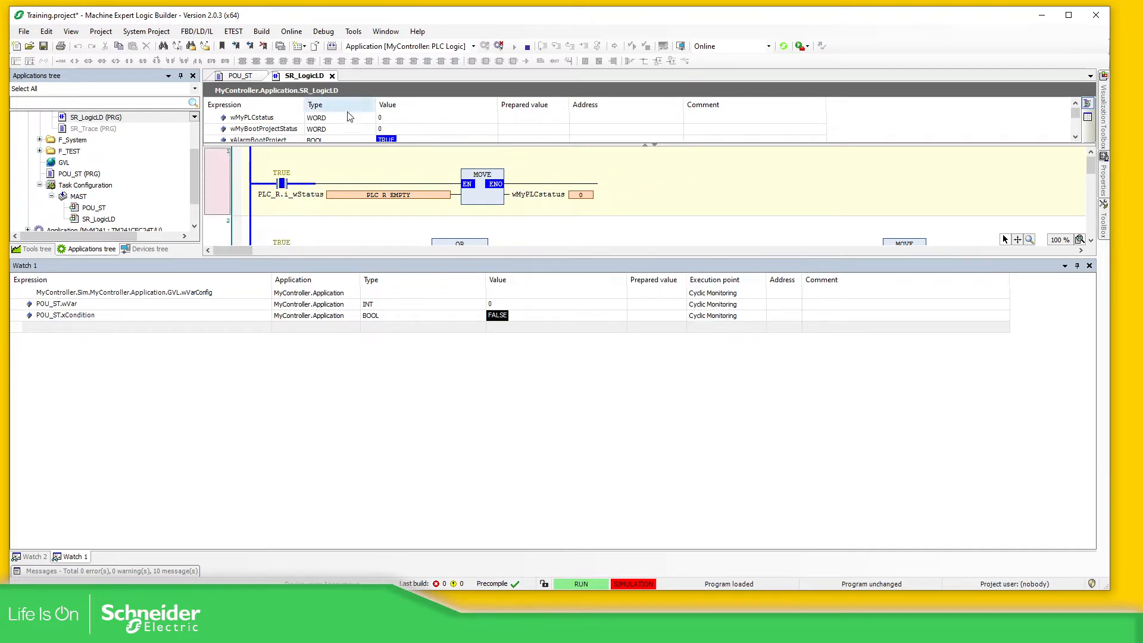
mouse_move(290, 194)
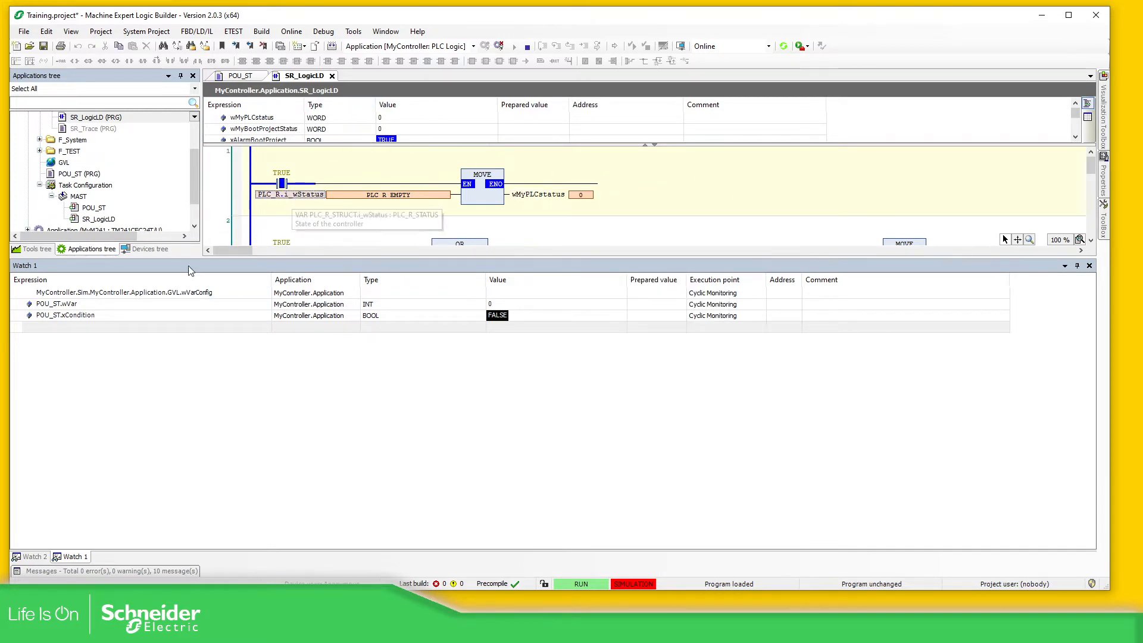
mouse_move(103, 332)
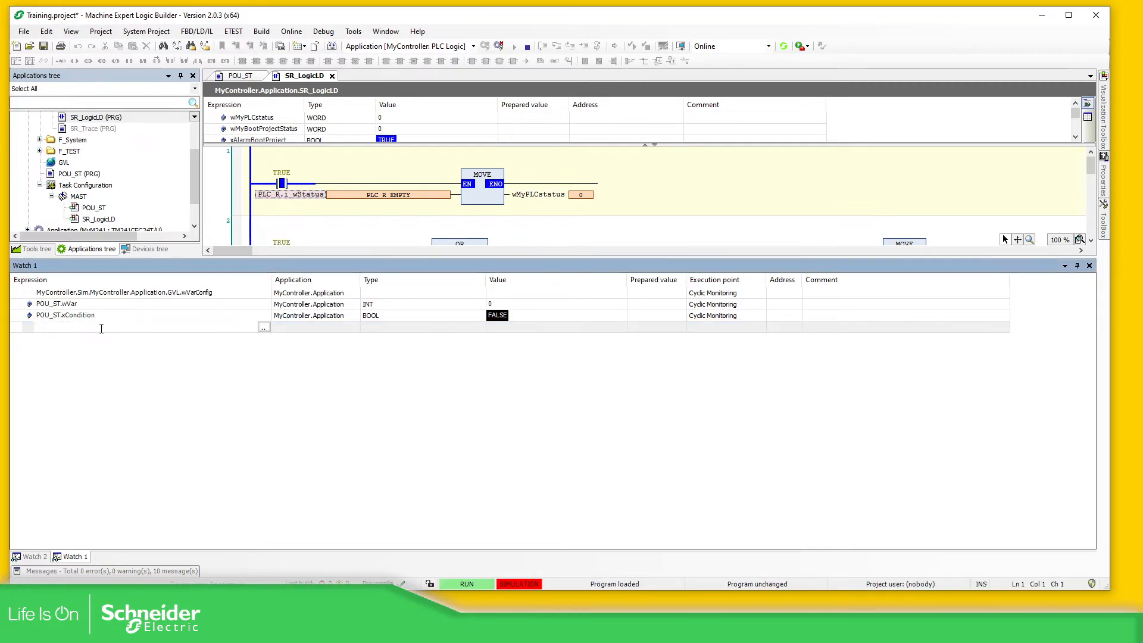
- Enter SEC.PLC_GVL as a new watch expression, expand its members and collapse it again
text(SEC.PLC_GVL)
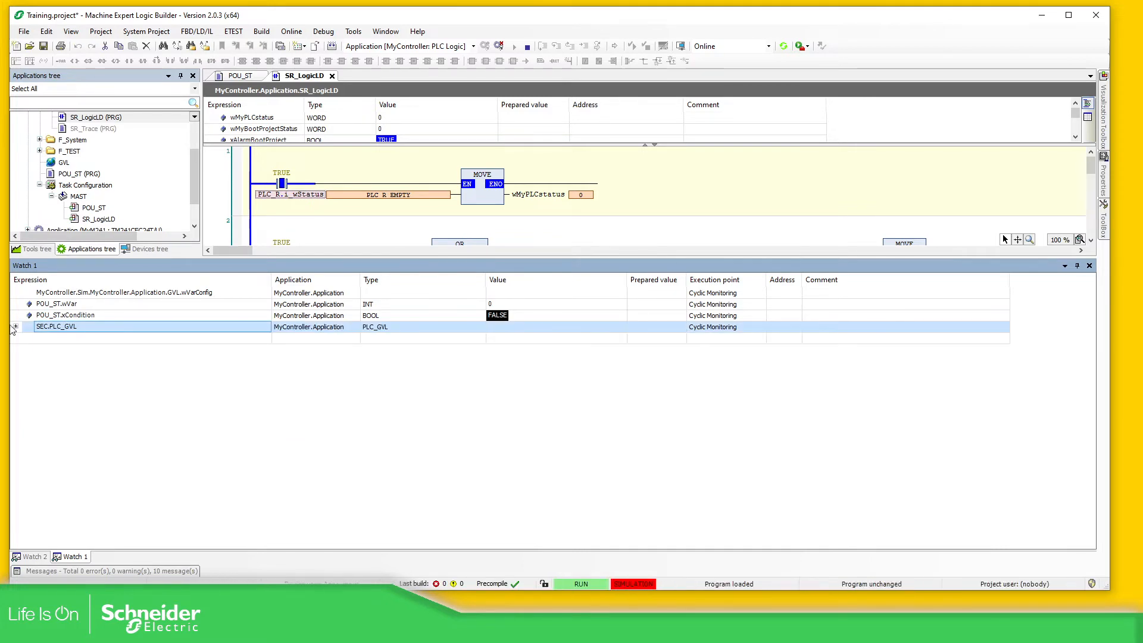
click(12, 326)
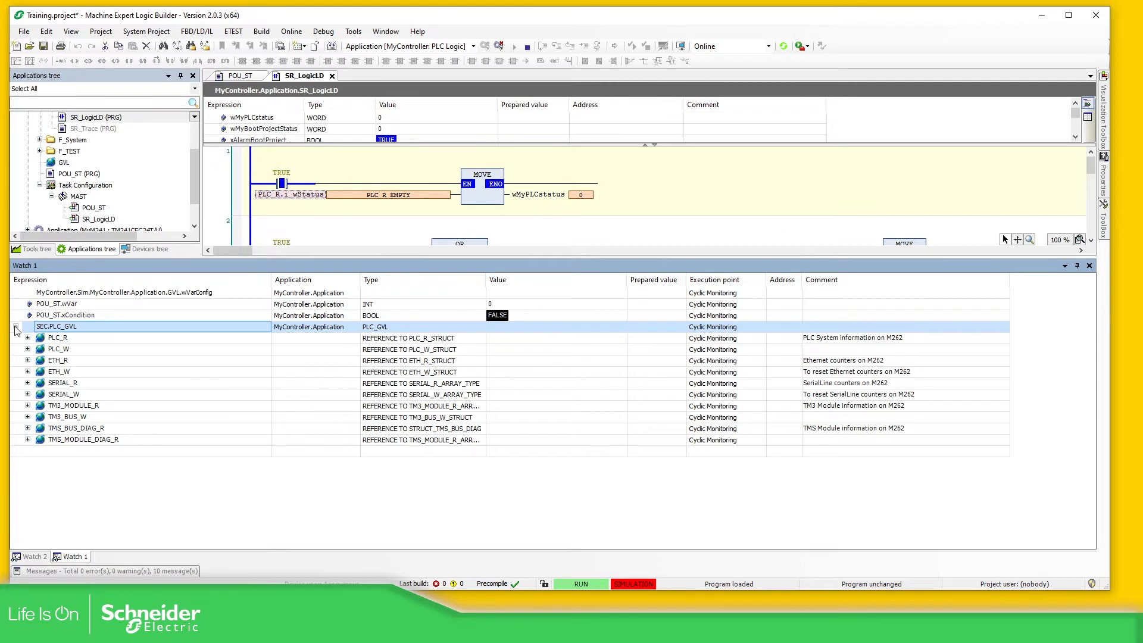
click(15, 327)
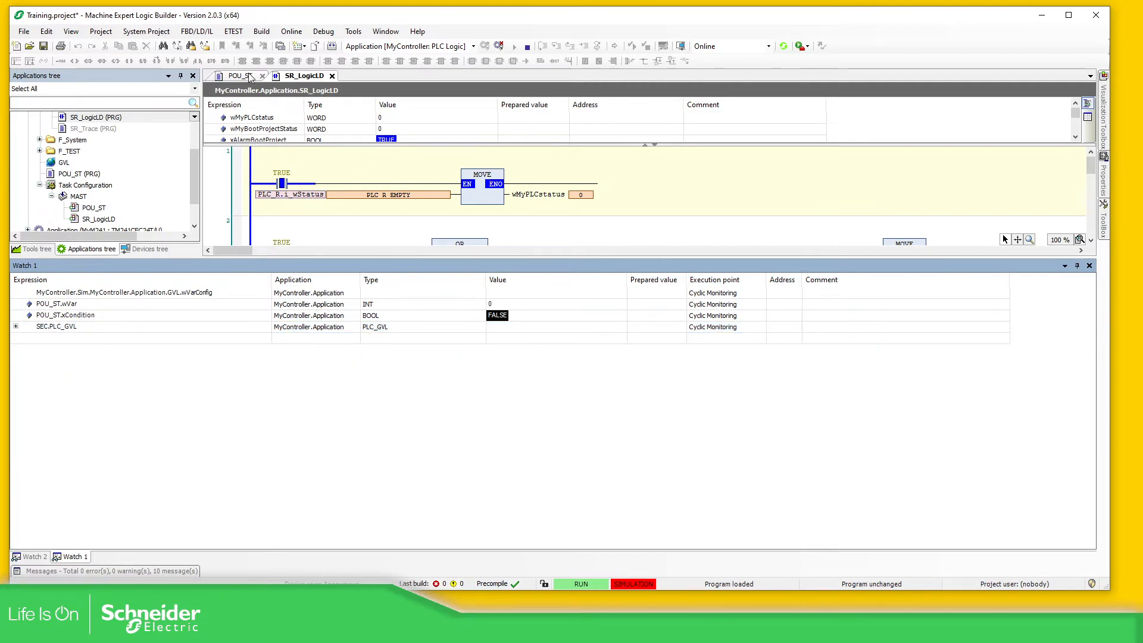
- Write FALSE to xCondition in POU_ST, confirm the write, and log out of the simulated controller
click(237, 75)
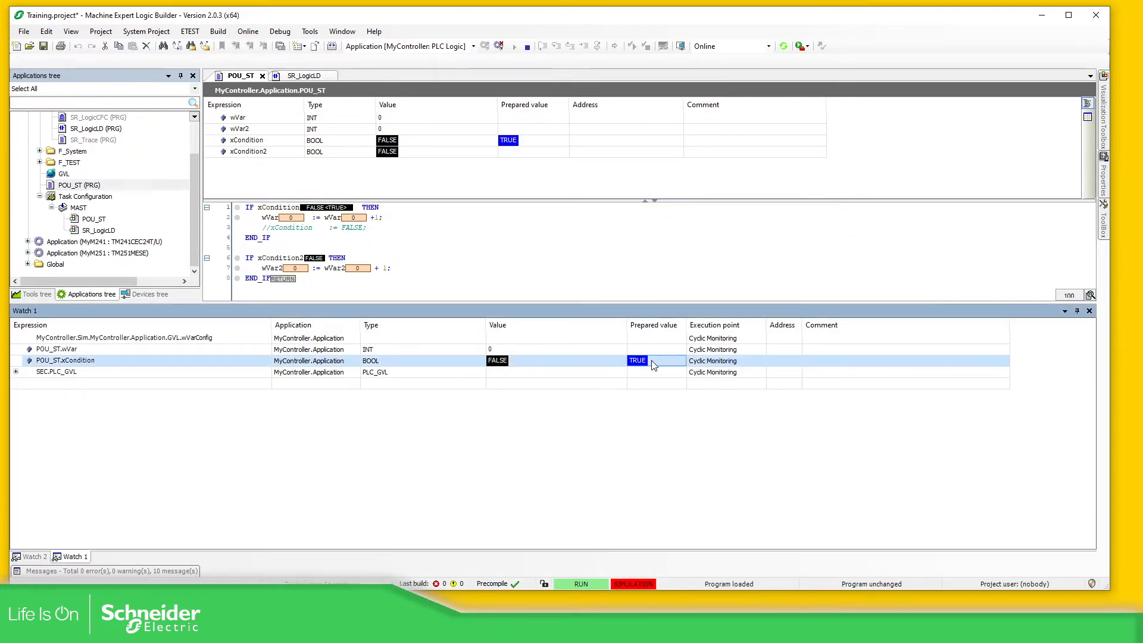
mouse_move(649, 366)
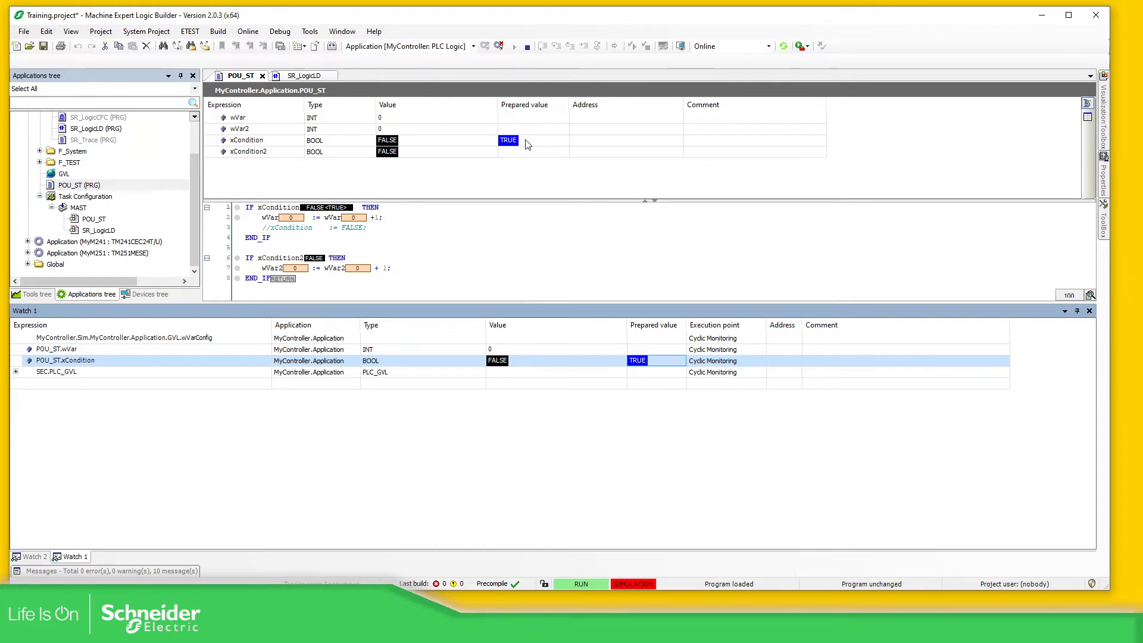
mouse_move(549, 148)
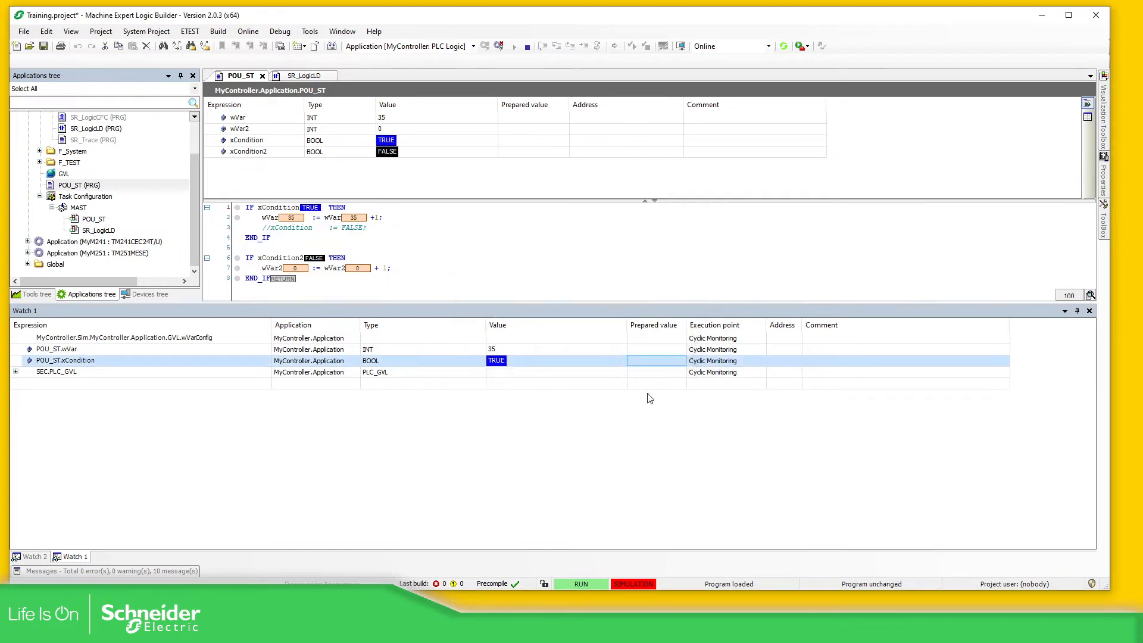
text(FALSE)
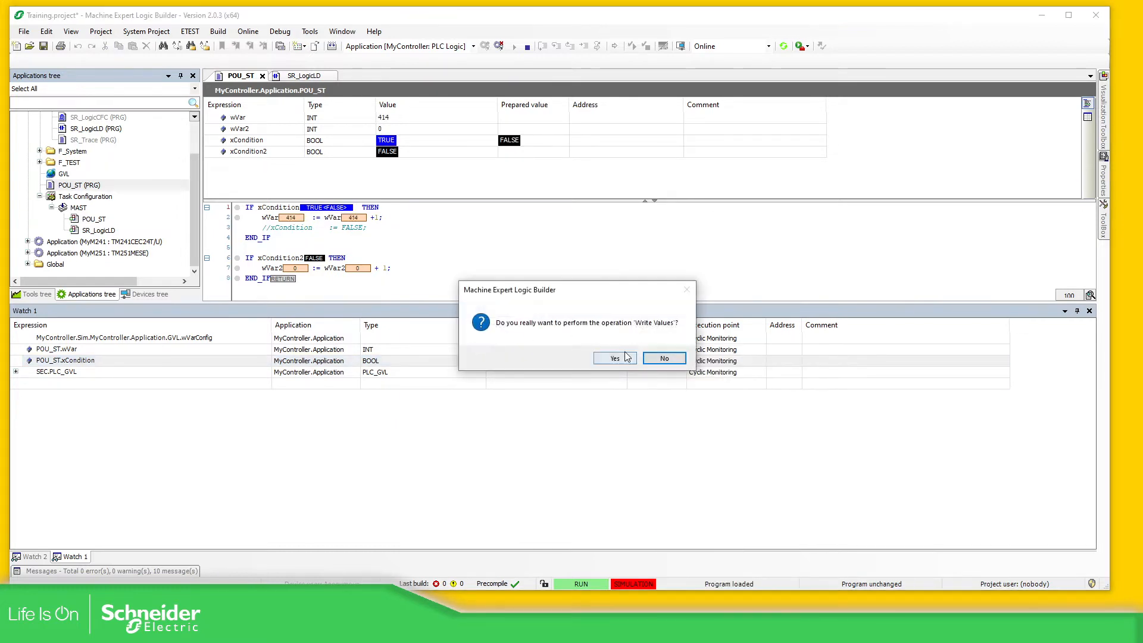
click(615, 358)
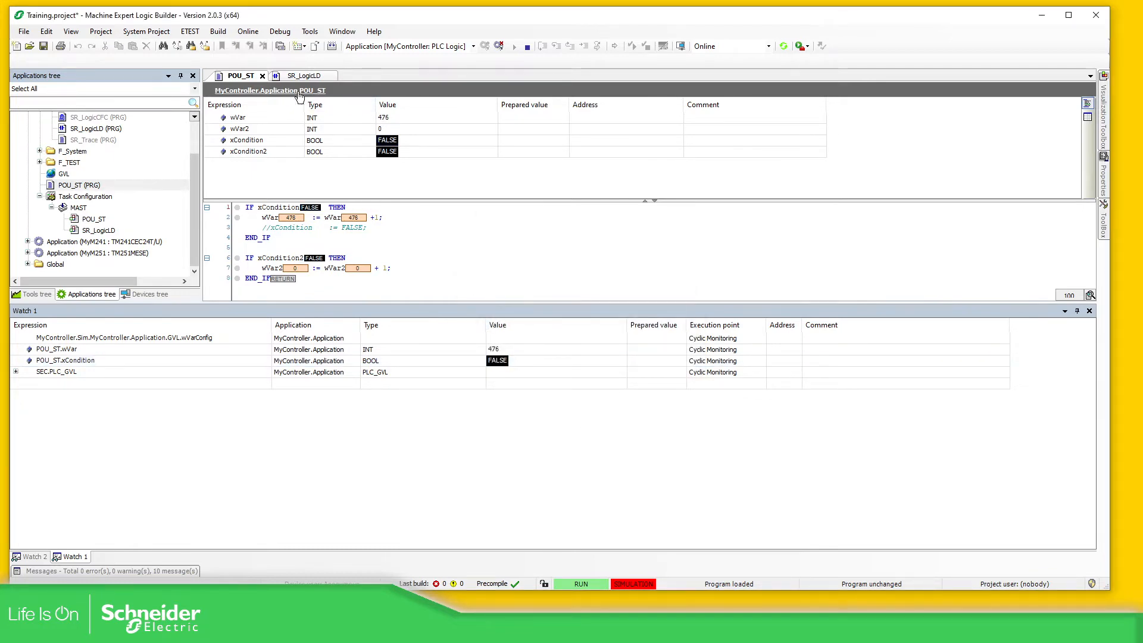
click(498, 46)
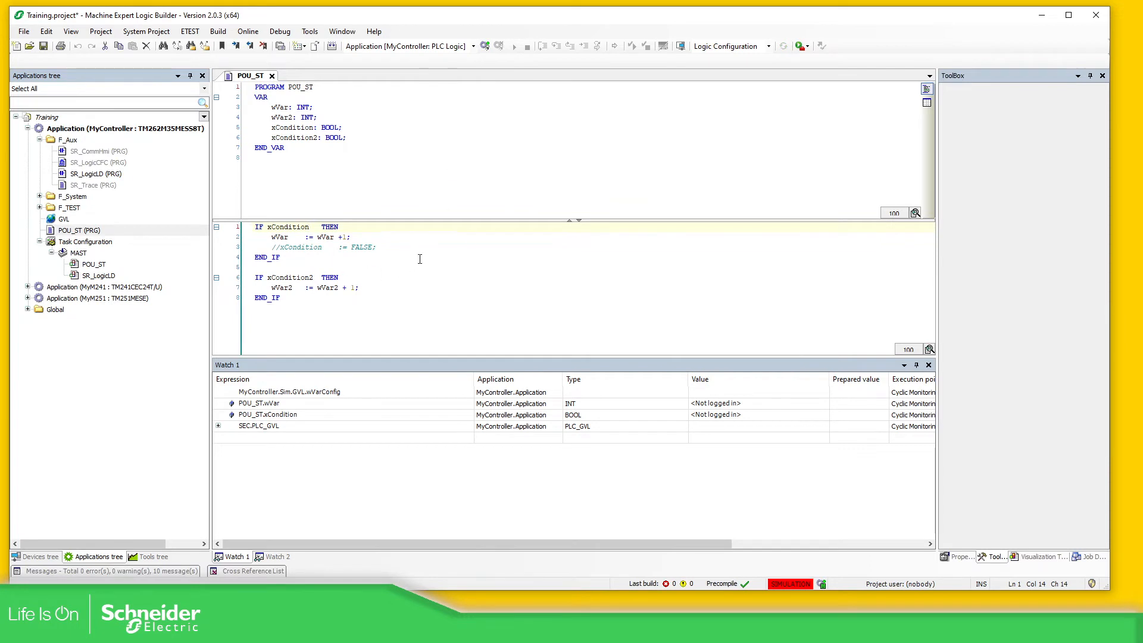
mouse_move(39, 559)
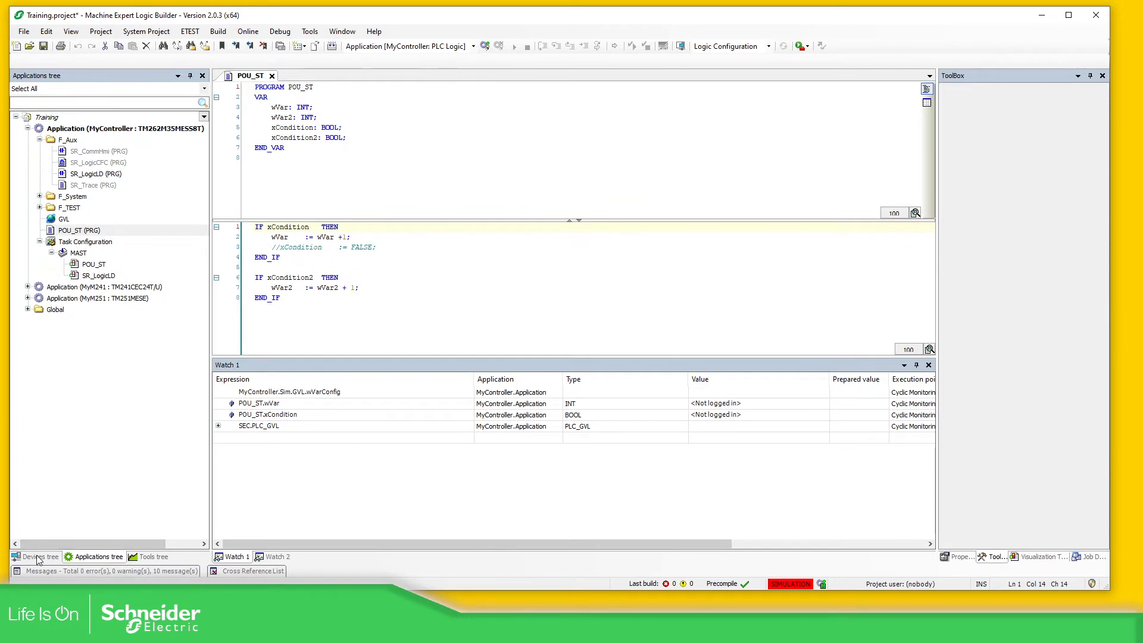
mouse_move(41, 557)
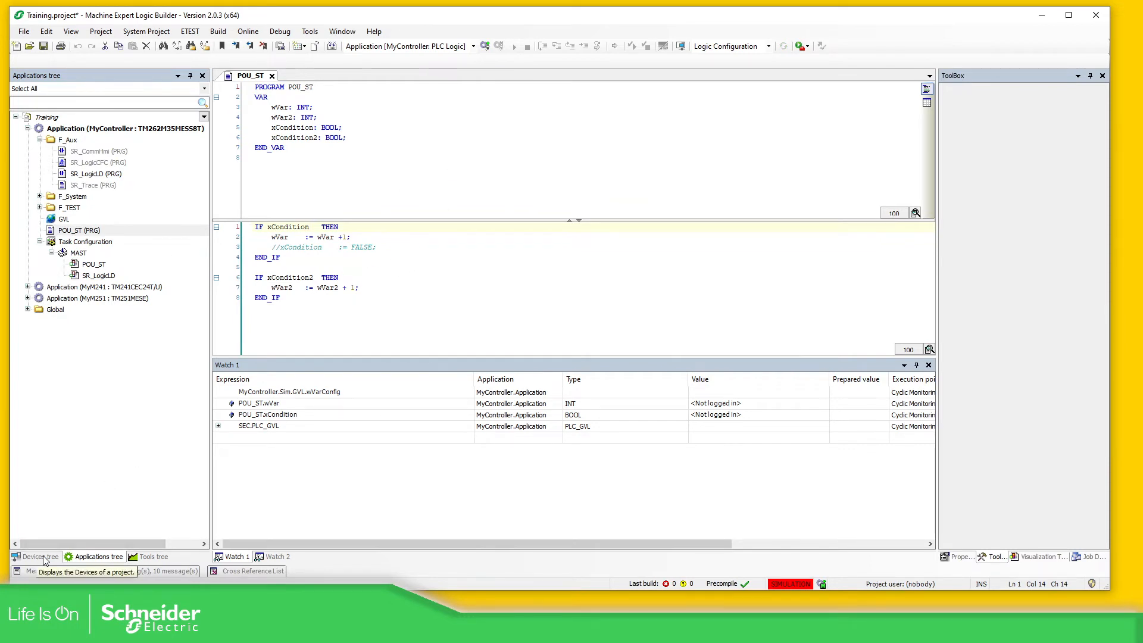
- Log in to MyController from the Devices tree, download the latest code, and view POU_ST running live
click(35, 556)
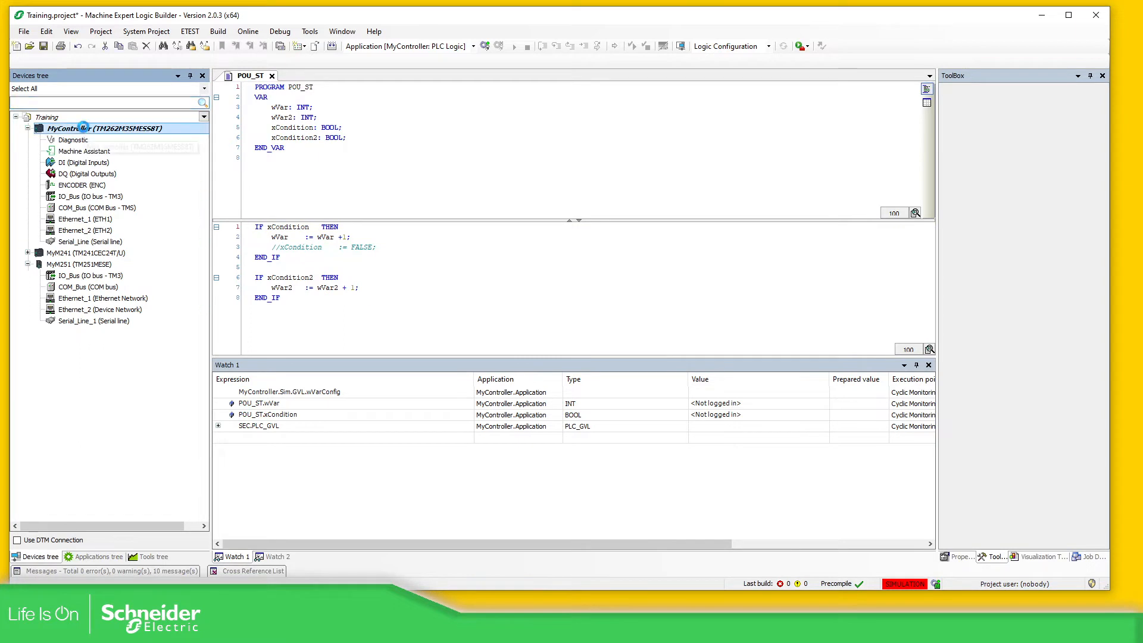
double_click(103, 128)
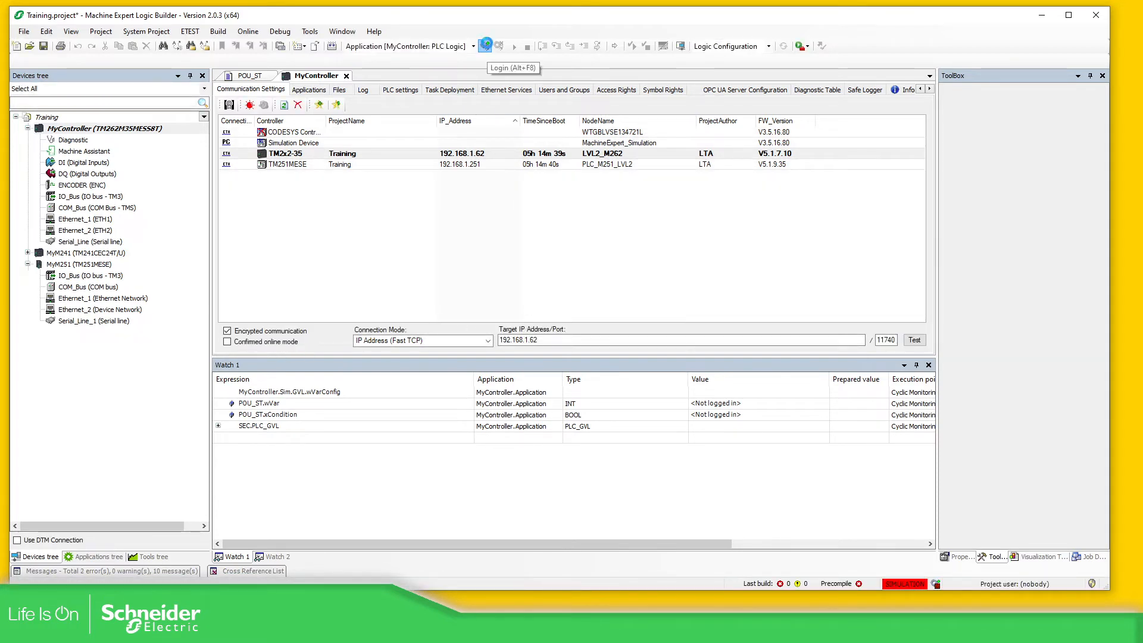
click(485, 45)
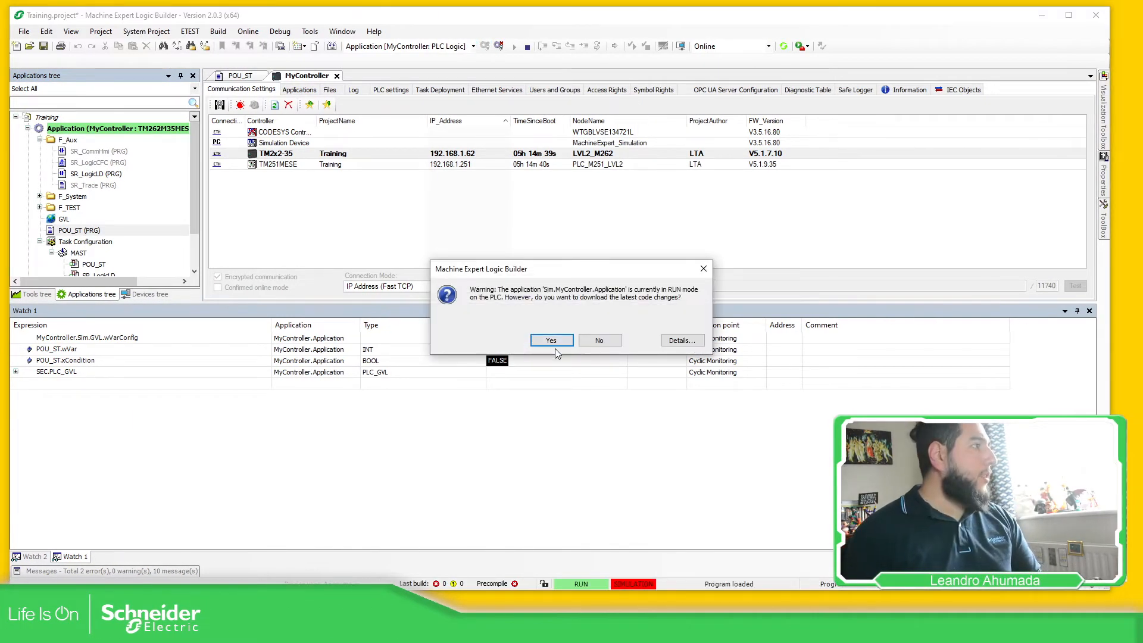
click(551, 340)
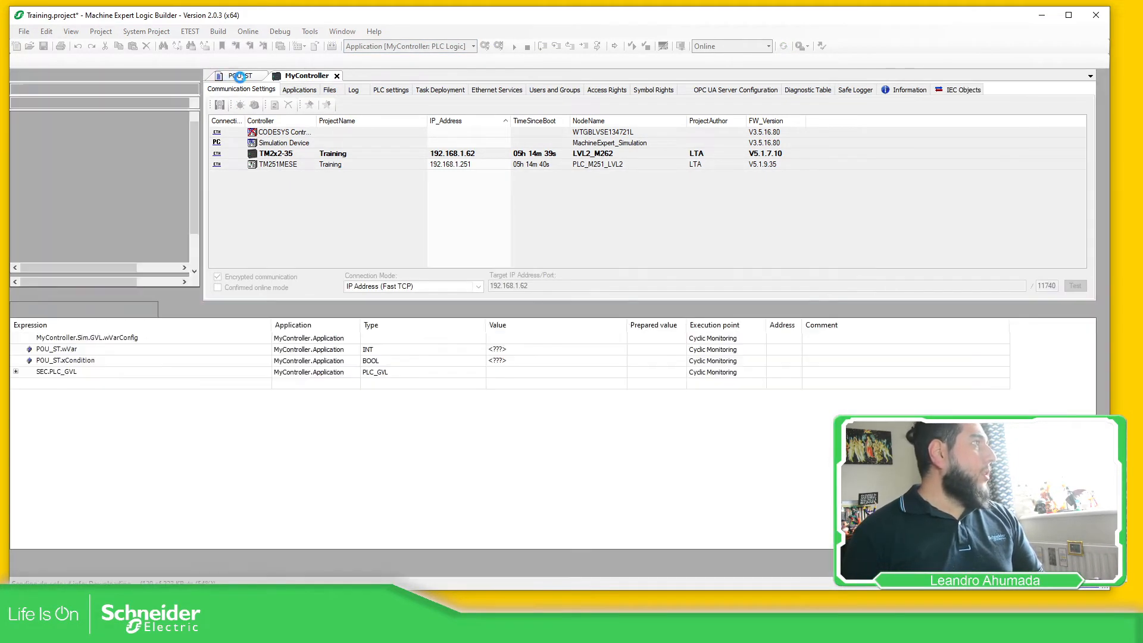
click(239, 75)
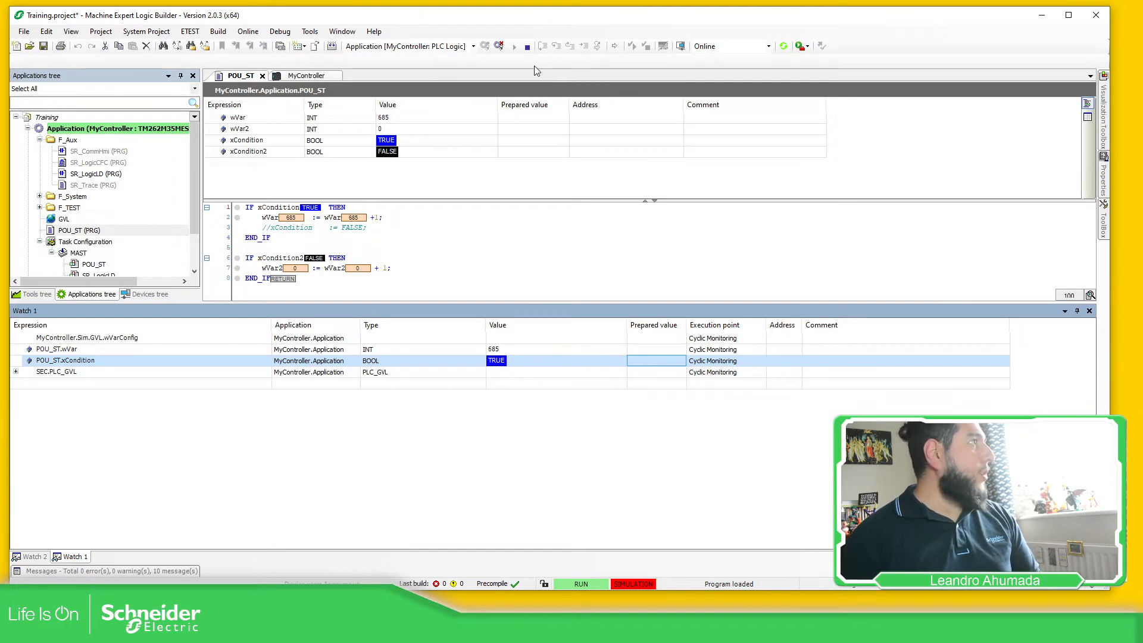
- Log out, pick the wVarConfig name from GVL and return to POU_ST for editing
click(497, 47)
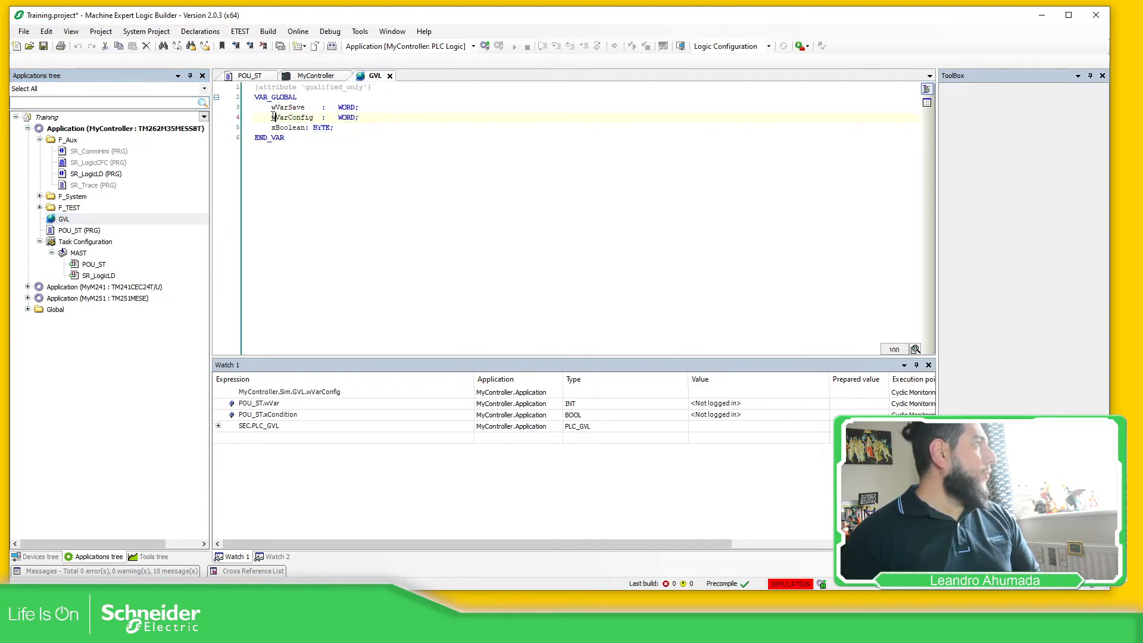
double_click(293, 118)
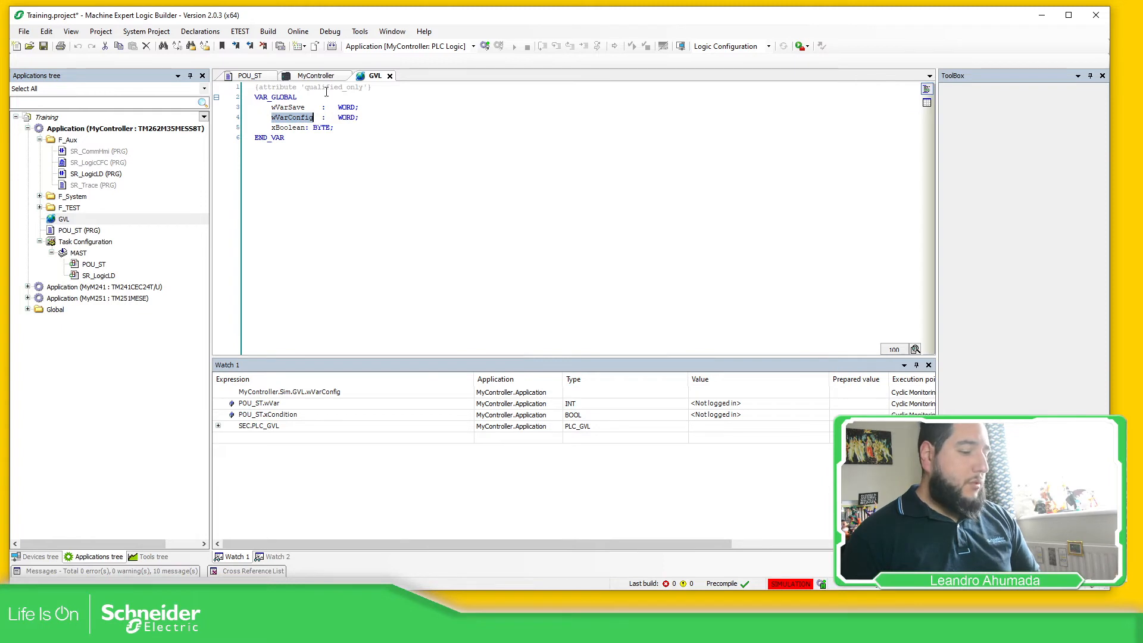
click(251, 75)
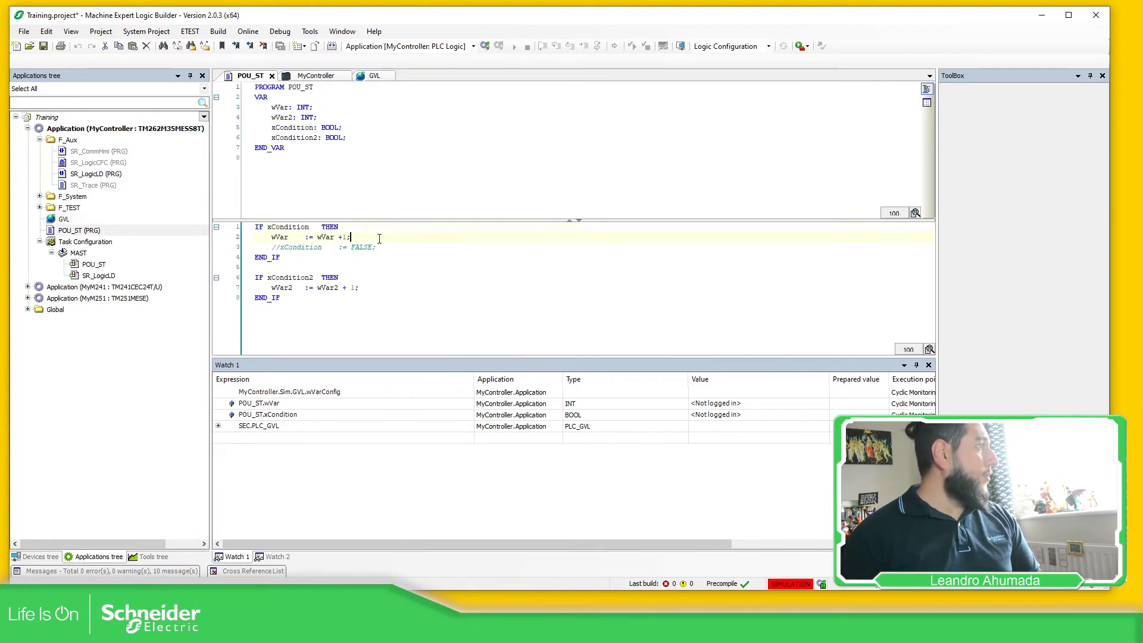
- Enter 'GVL.wVarConfig := GVL.wVarSave;' inside the first IF of POU_ST
text(GVL.wVarConfig  :=)
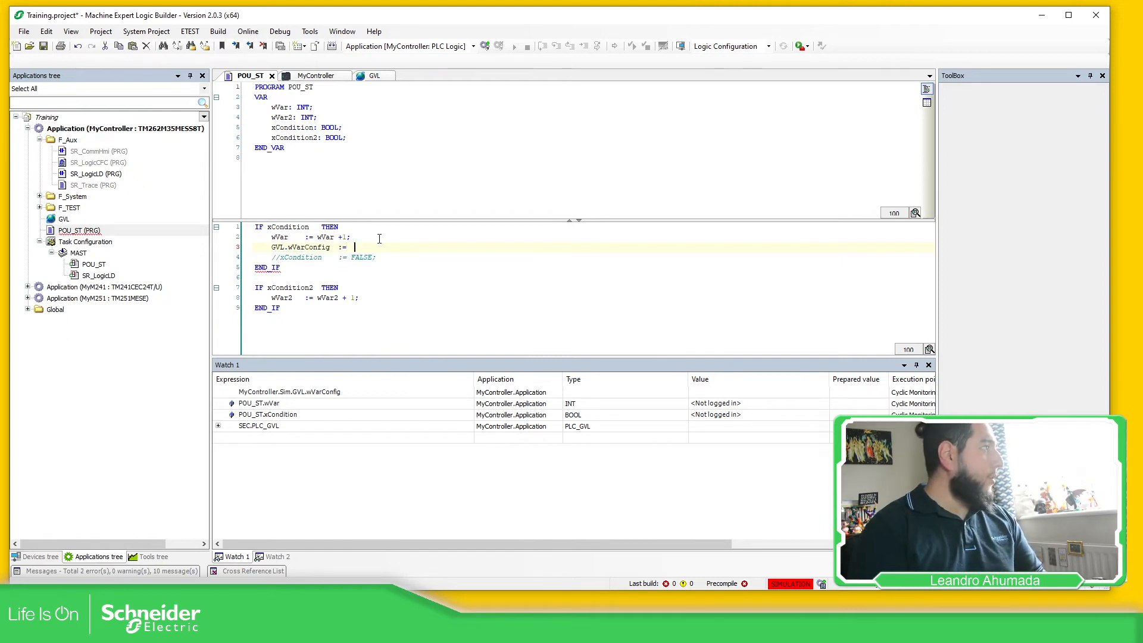
text(GVL)
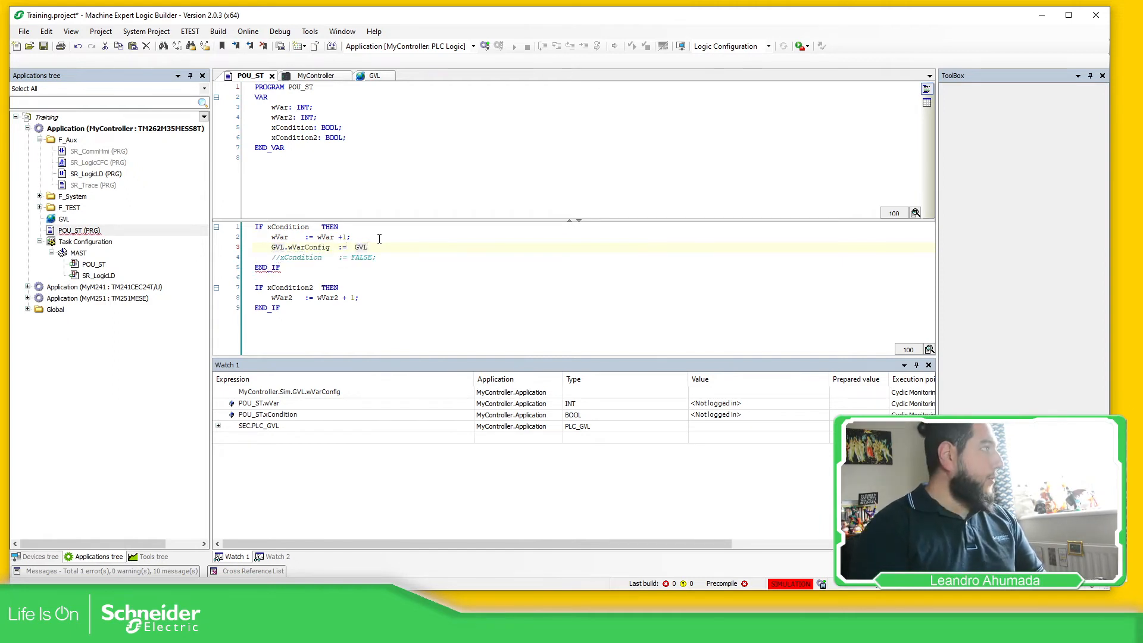
text(.wVarSave;)
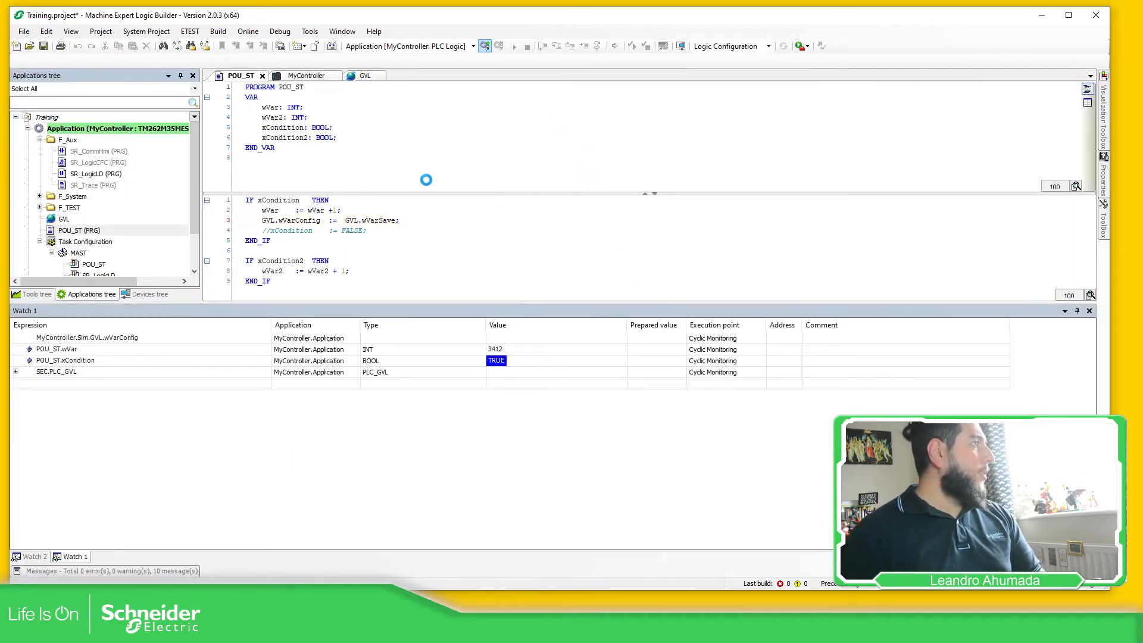
- Log in with an online change so the edited POU_ST runs live on the controller
click(498, 47)
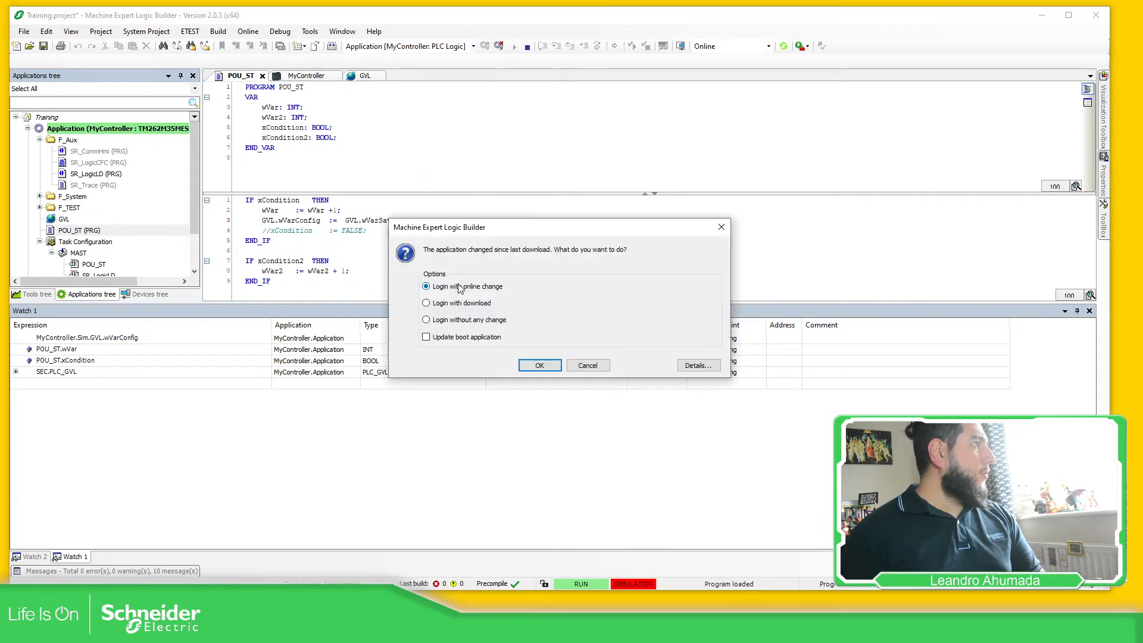
click(538, 365)
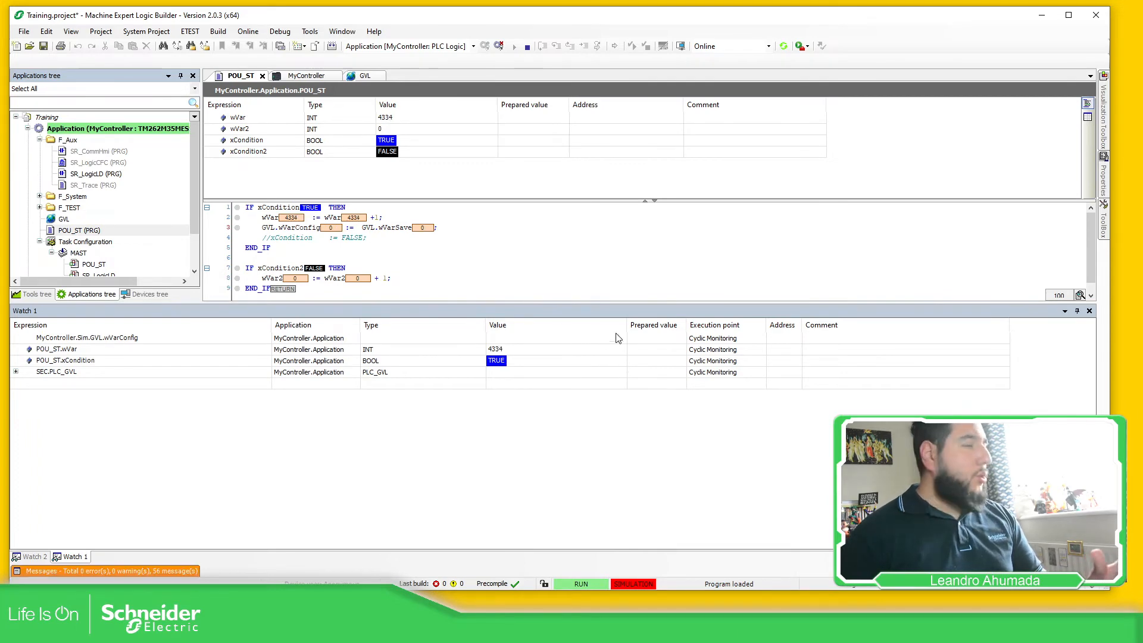
- Watch GVL.wVarConfig and GVL.wVarSave from the code, prepare 456 for wVarSave, then view GVL online
right_click(301, 231)
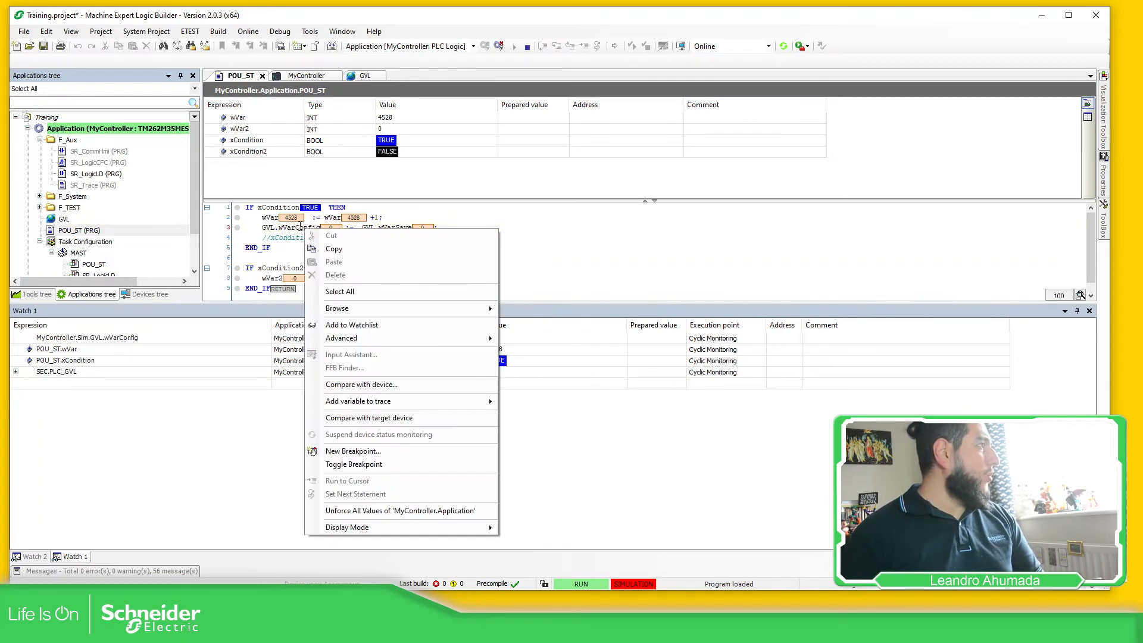
click(351, 324)
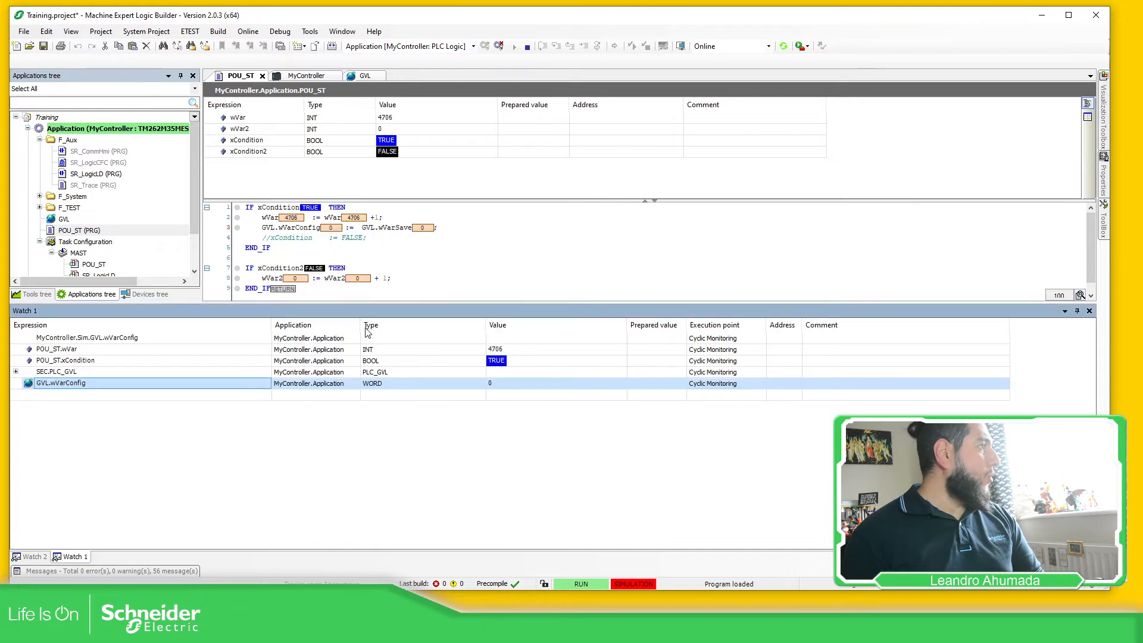
right_click(390, 226)
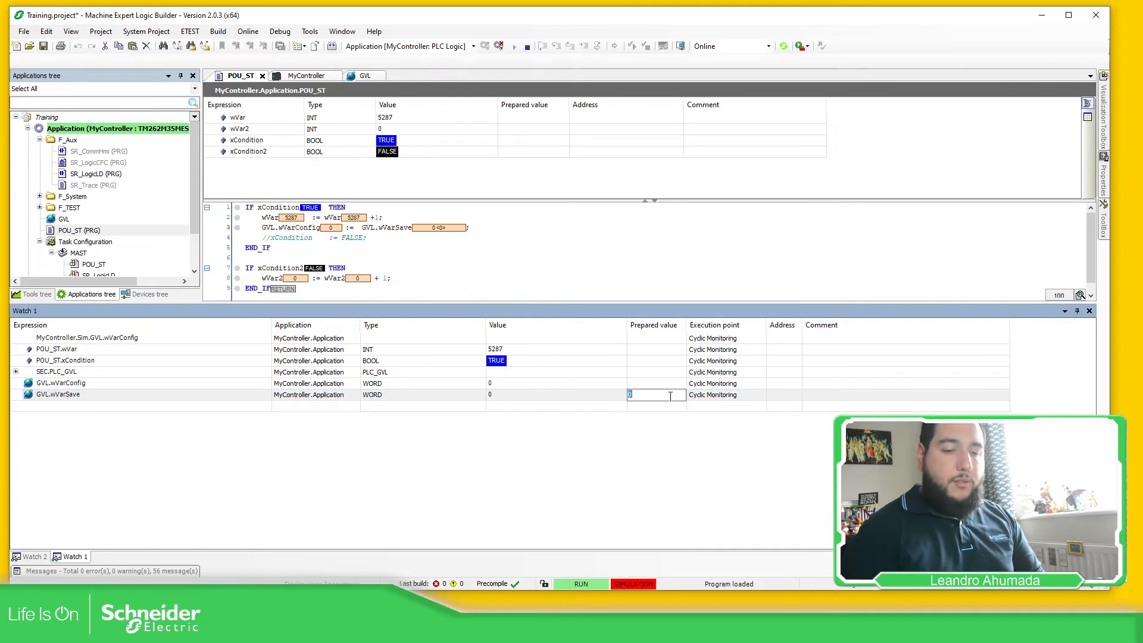
text(456)
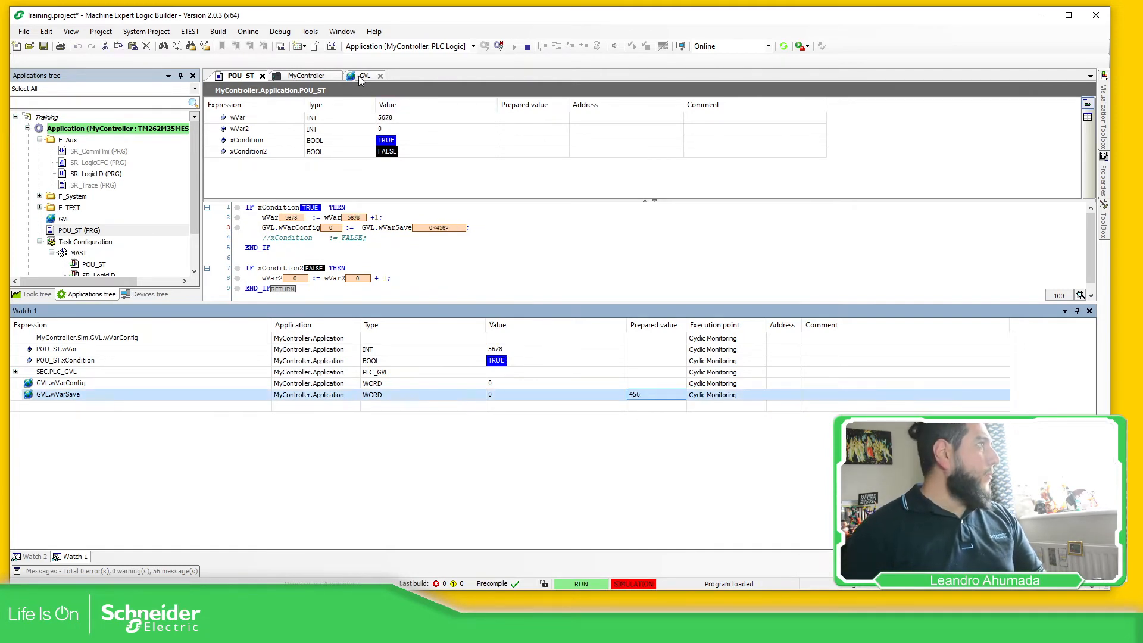
click(365, 75)
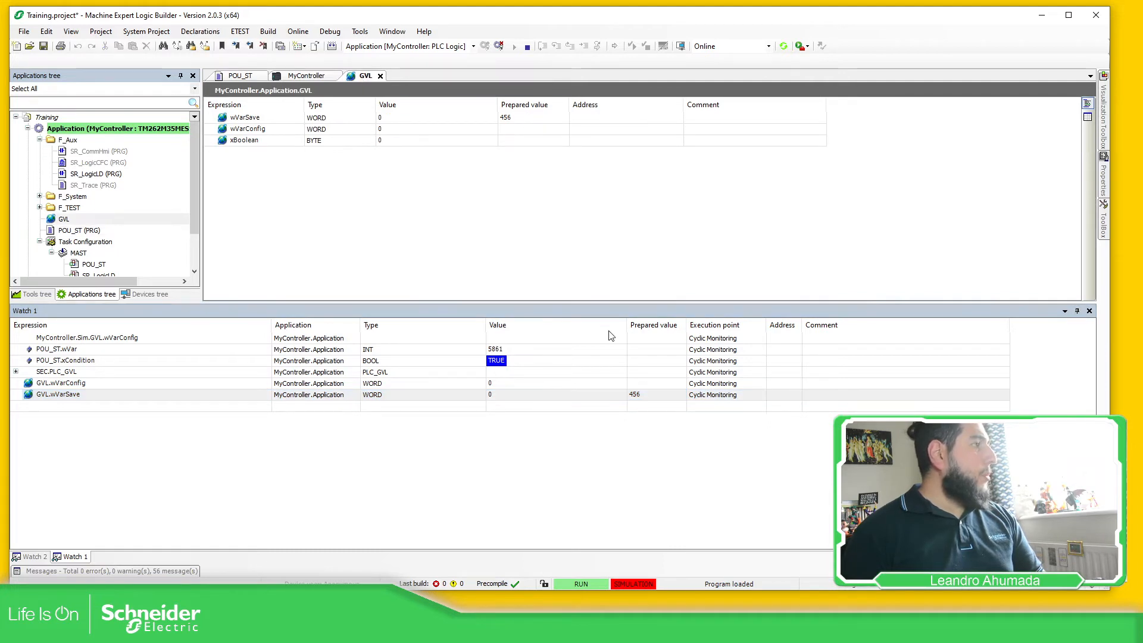
- Write the prepared value from Watch 1 so wVarSave and wVarConfig both read 456
right_click(611, 336)
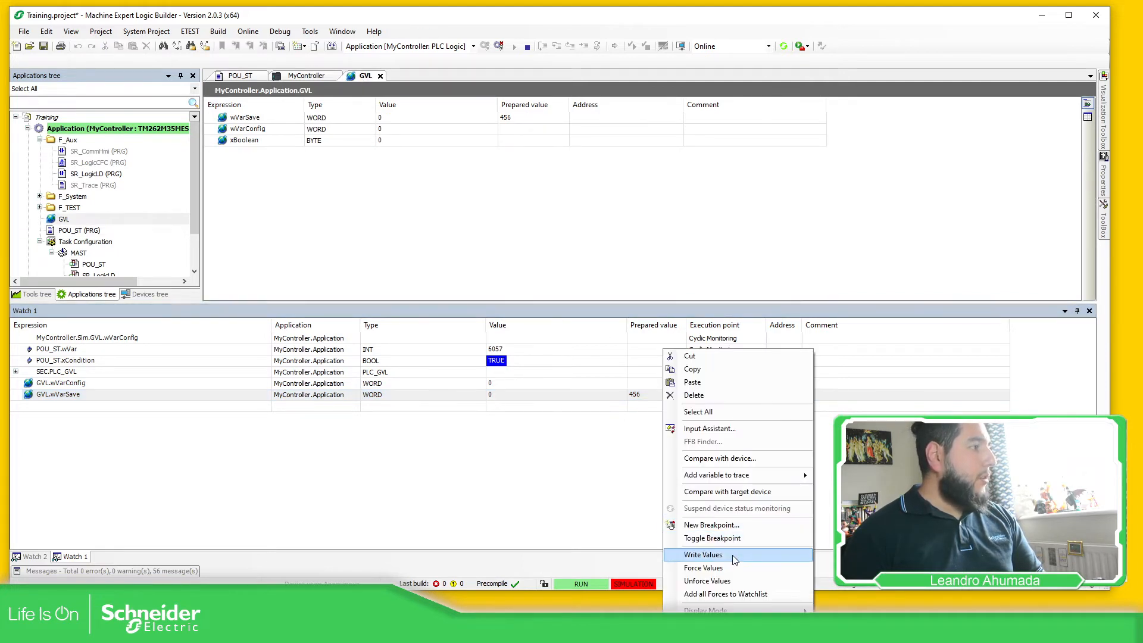
click(702, 555)
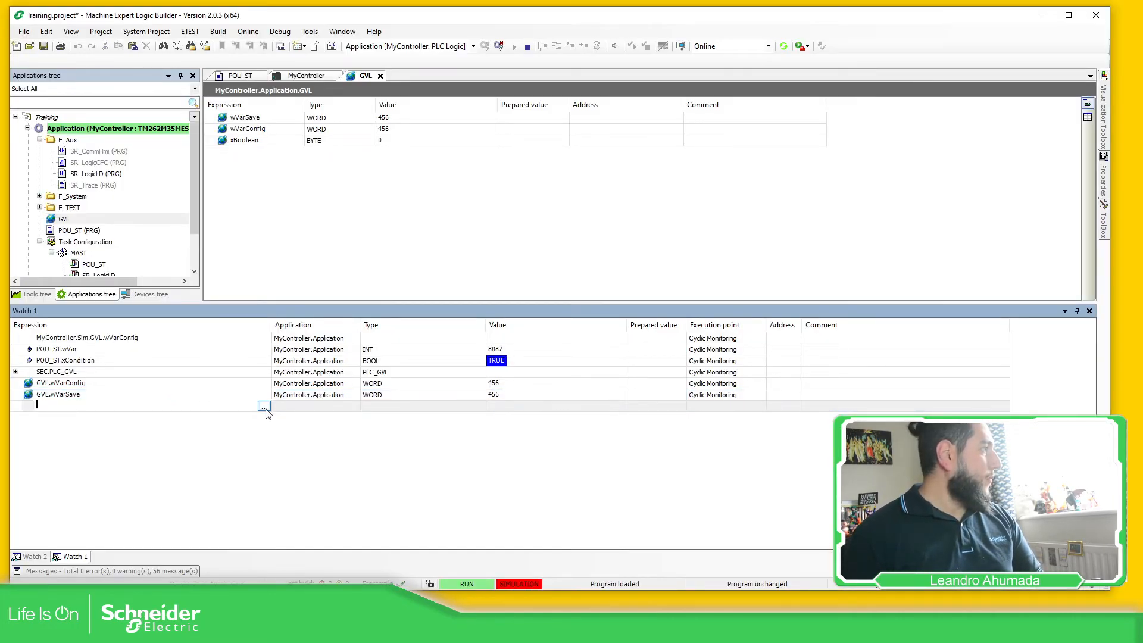
- Add GVL.wVarConfig to Watch 1 by browsing MyController's application tree in the Input Assistant
click(264, 405)
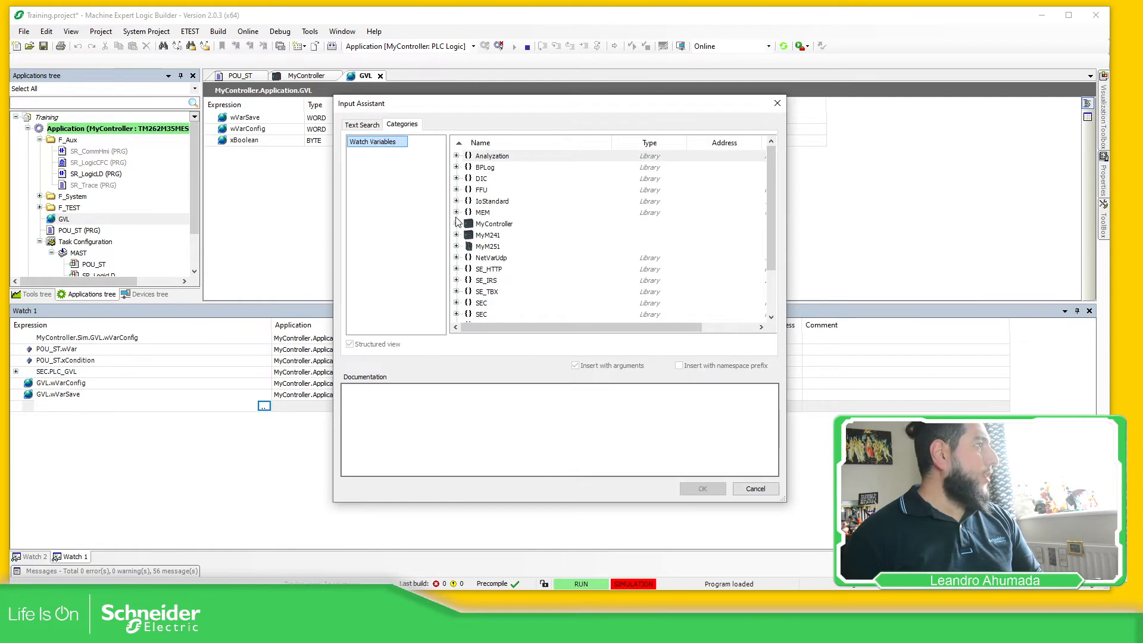
click(457, 223)
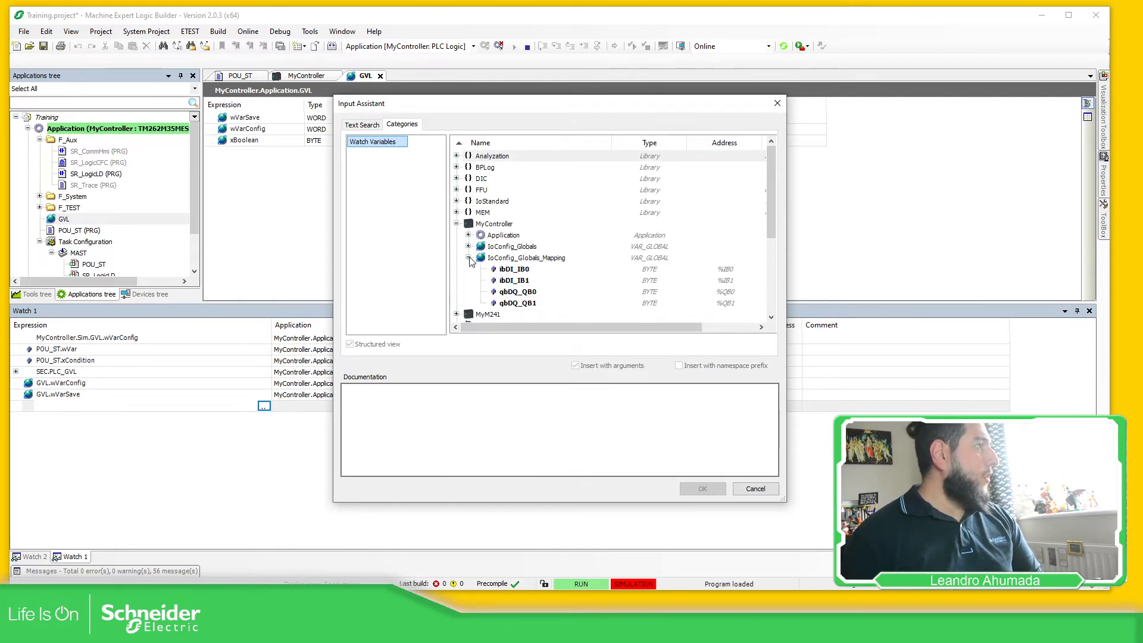
click(469, 235)
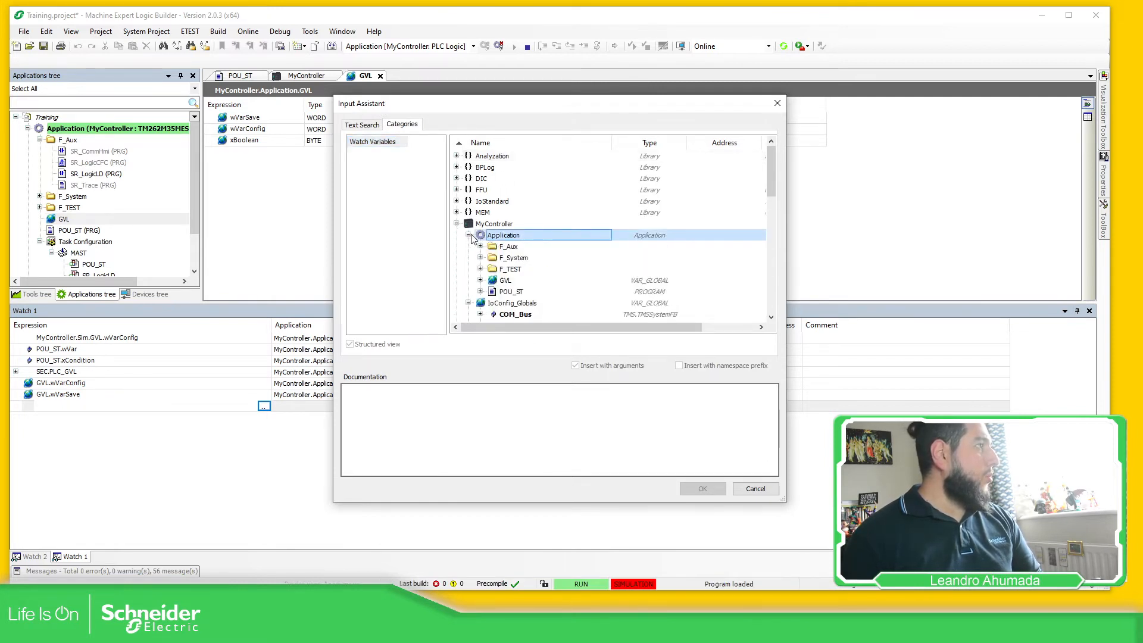
click(480, 280)
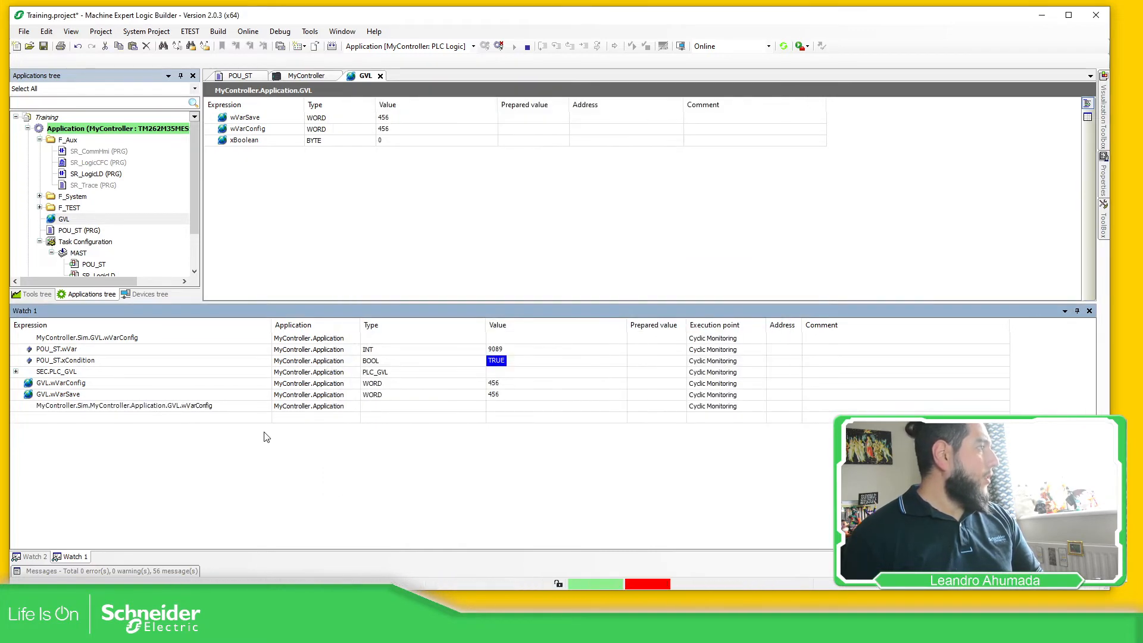
- Add GVL.wVarConfig again via an Input Assistant text search for 'wVar' and commit the entry
click(124, 405)
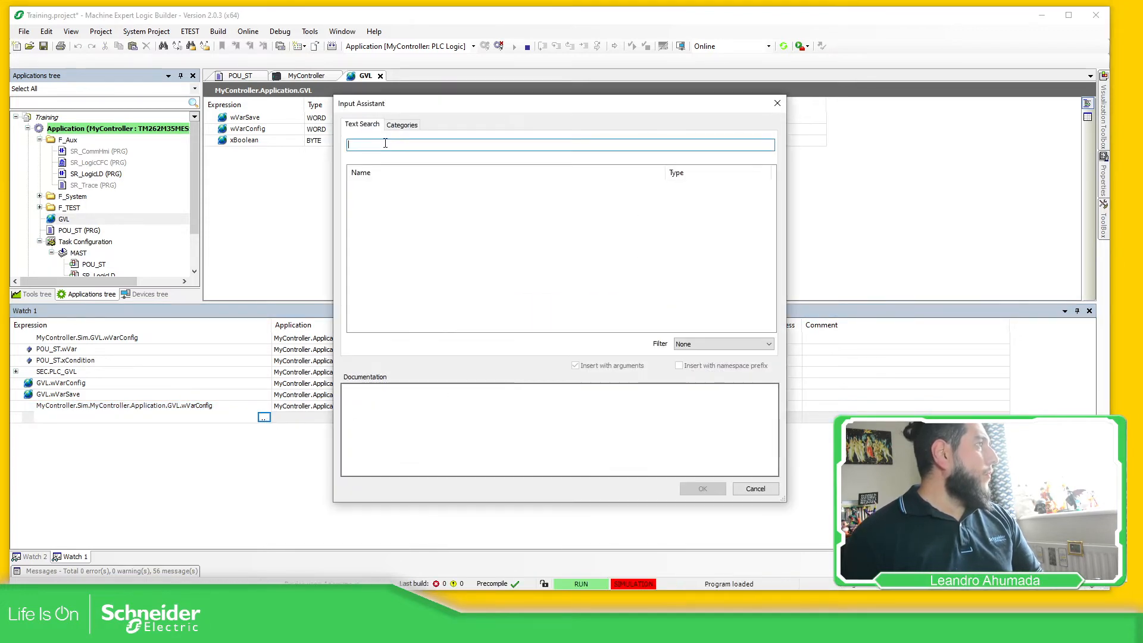
text(W)
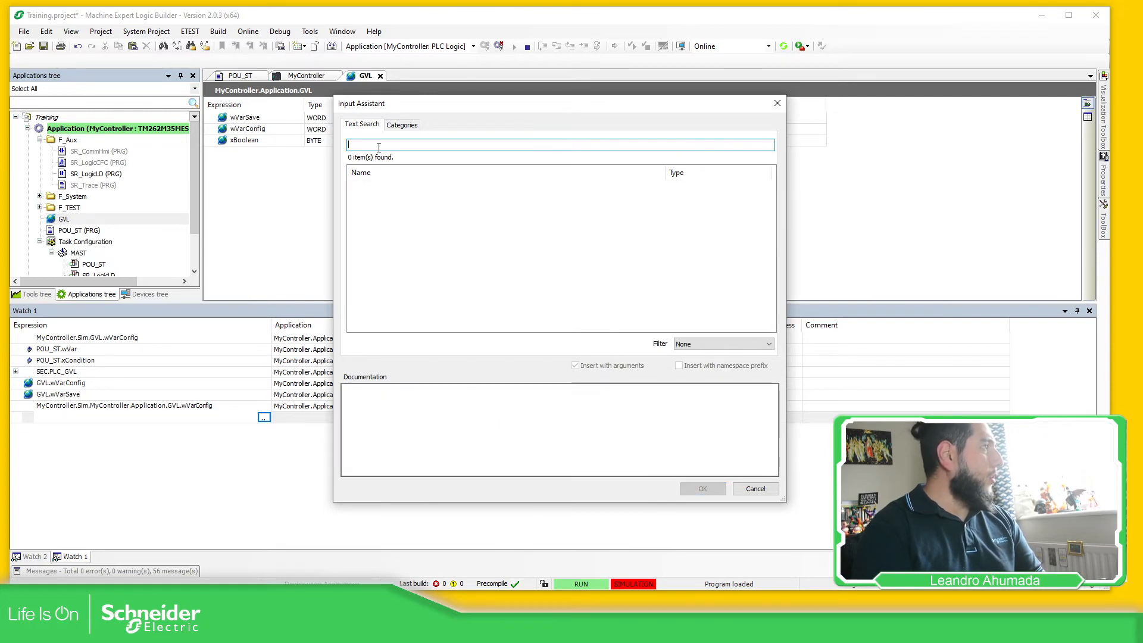
text(wVar)
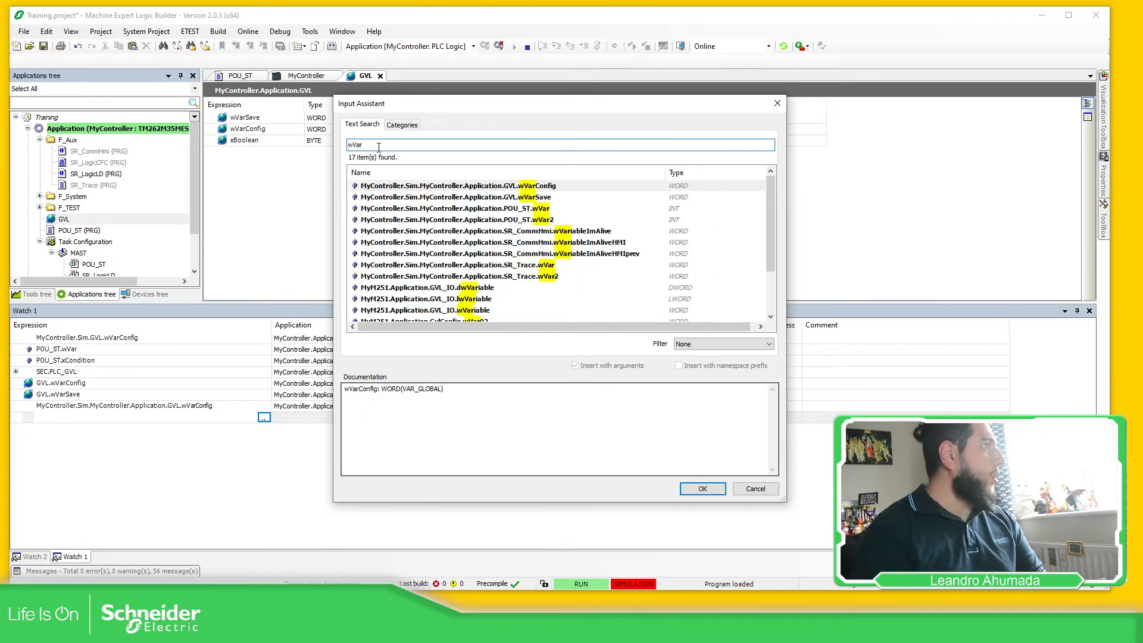
click(457, 186)
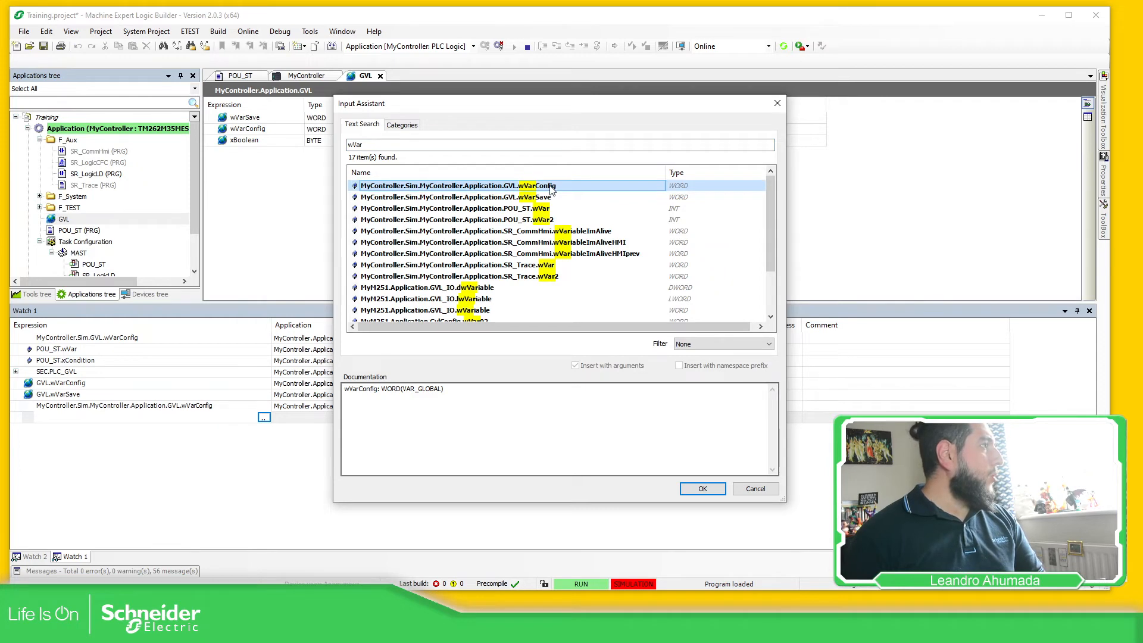
click(700, 488)
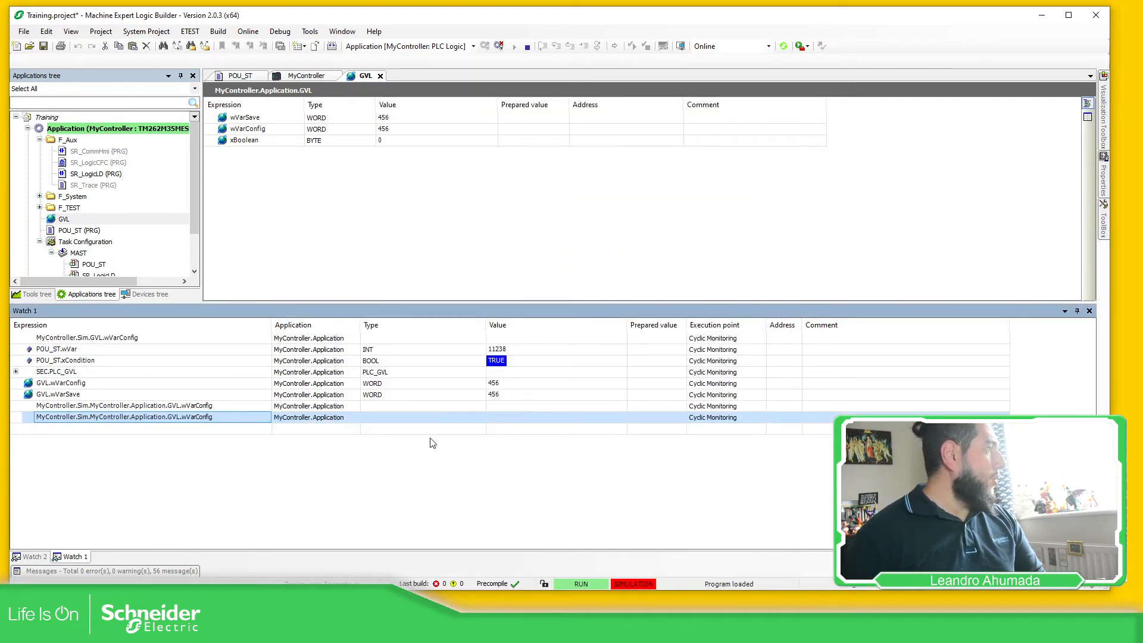
click(553, 417)
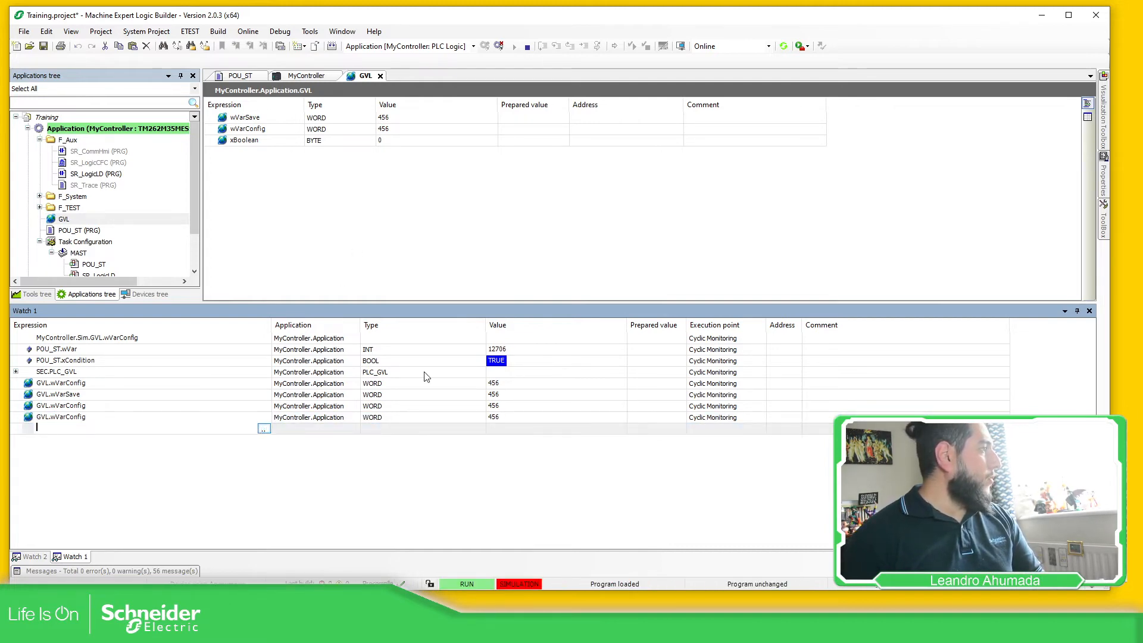
- Add POU_ST.wVar to Watch 1 from the Input Assistant's Categories variable tree
click(265, 428)
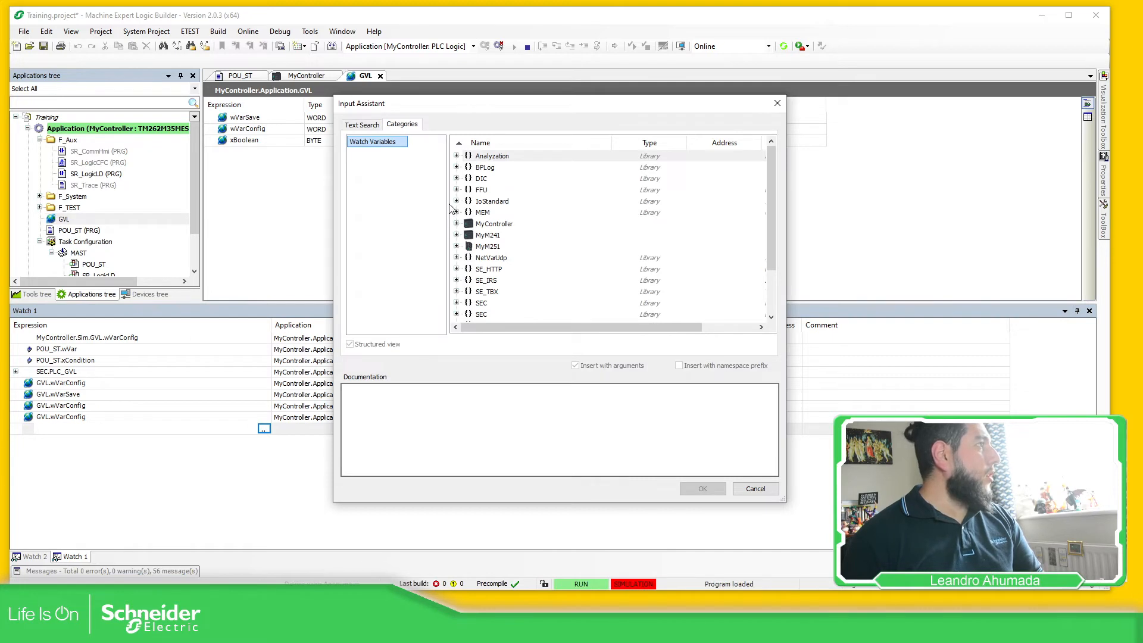
click(457, 223)
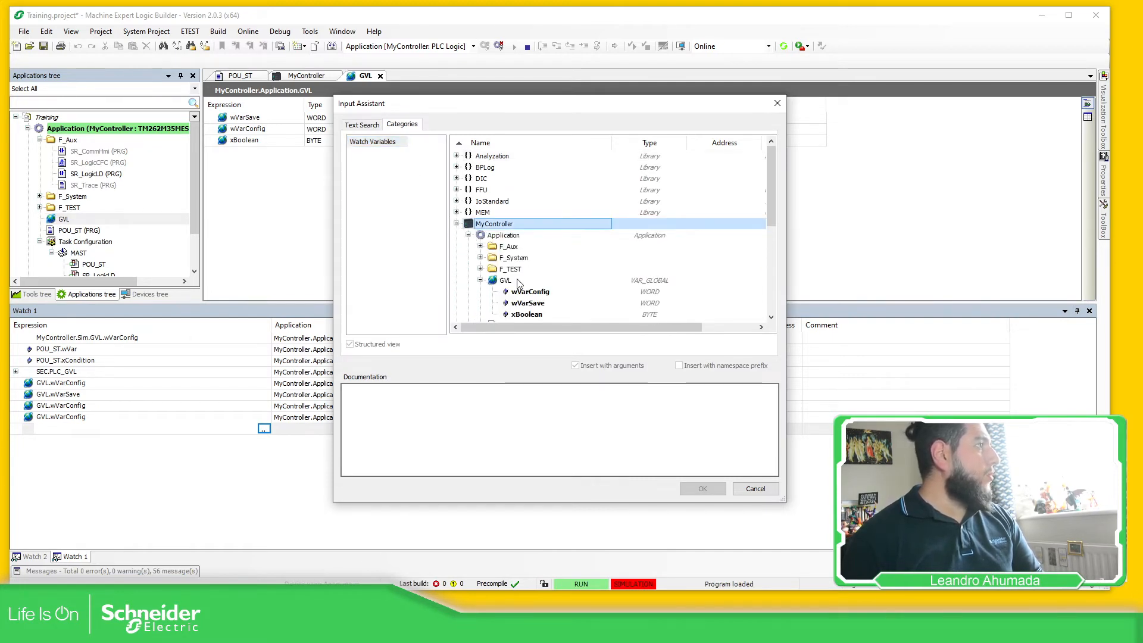
click(505, 280)
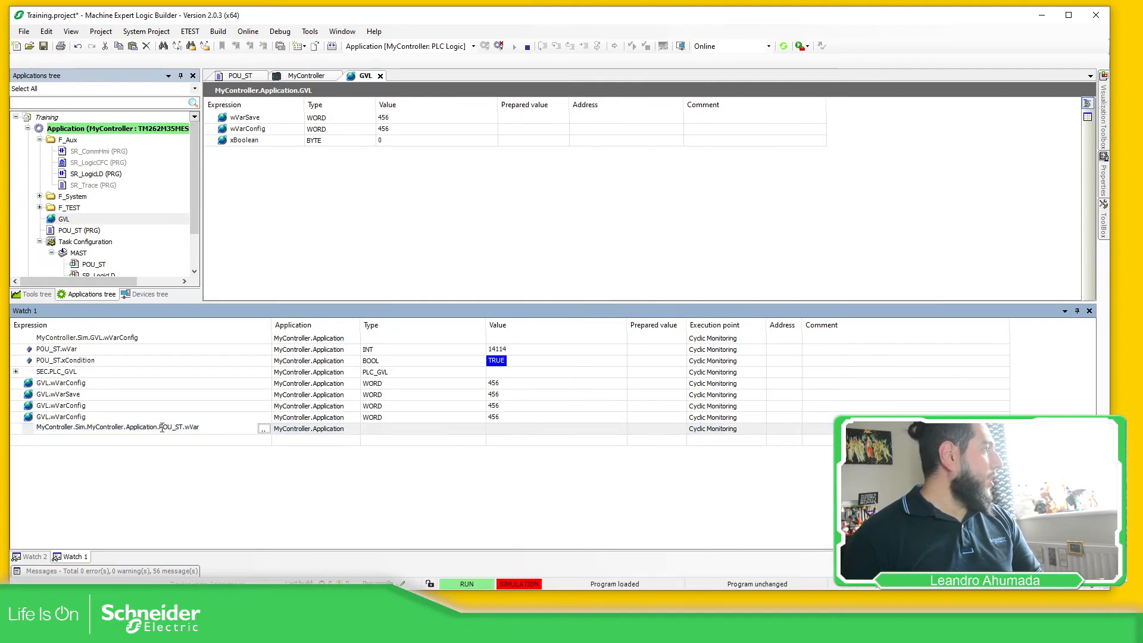
click(117, 426)
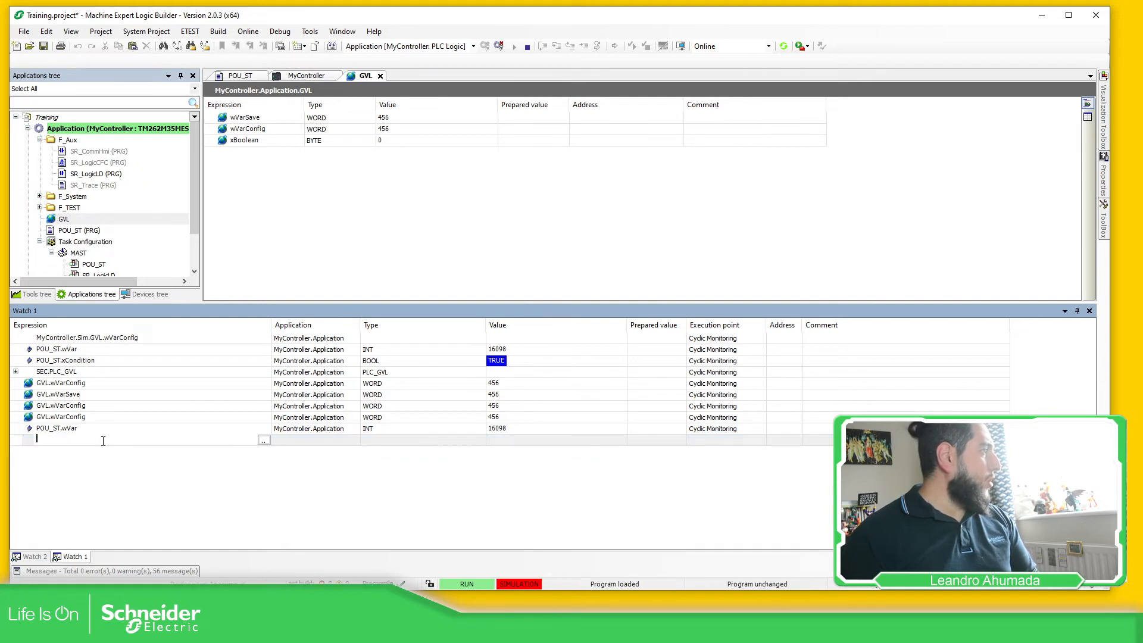
- Add GVL.wVarConfig and POU_ST.wVar rows by typing 'GVL.' and 'POU_ST.' with autocomplete, then show POU_ST online
text(GVL.wVarConfig)
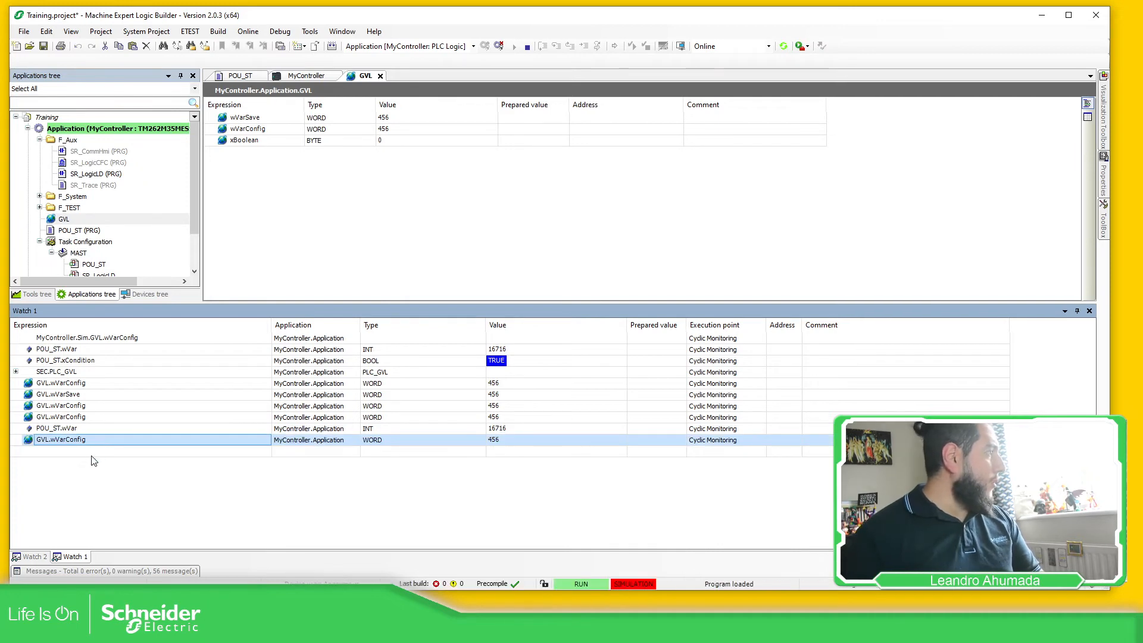
text(POU_ST)
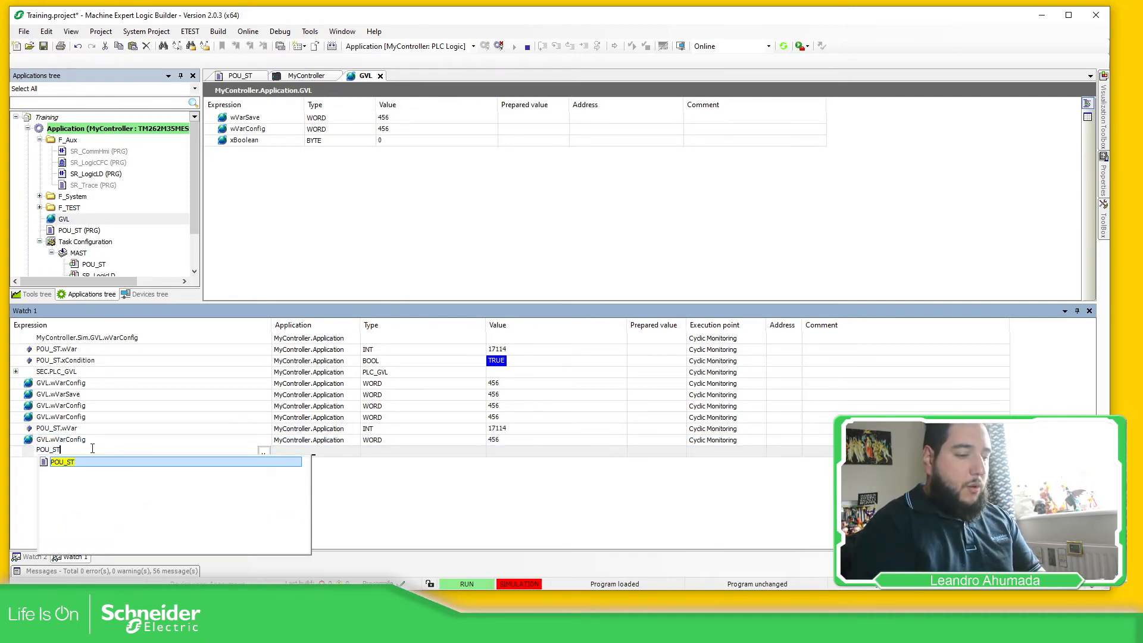
text(.wVar)
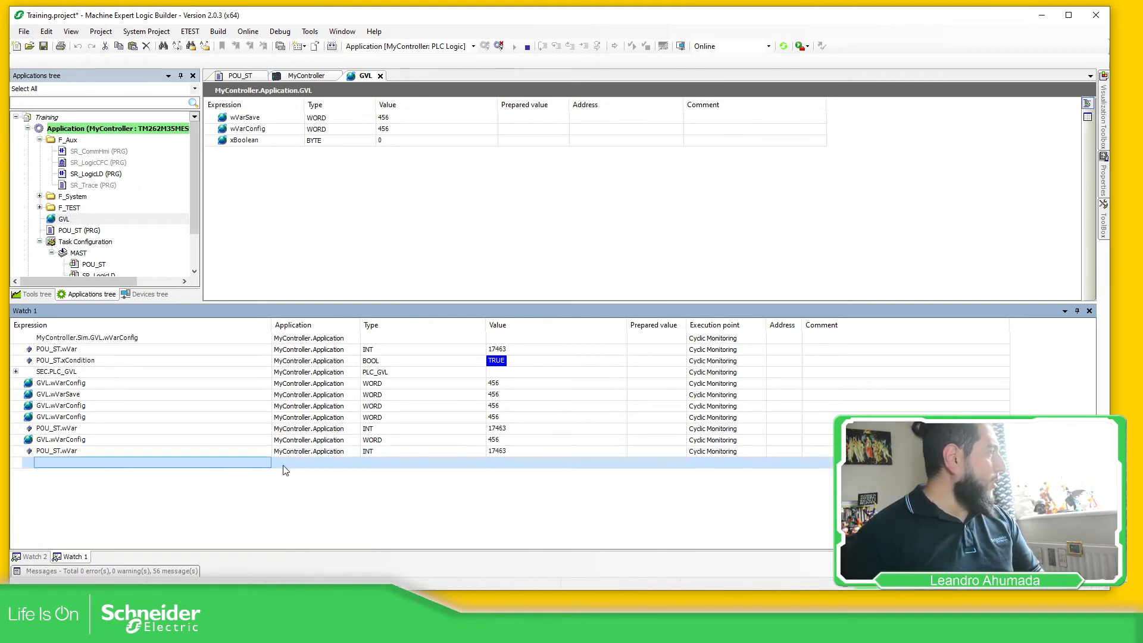
click(146, 460)
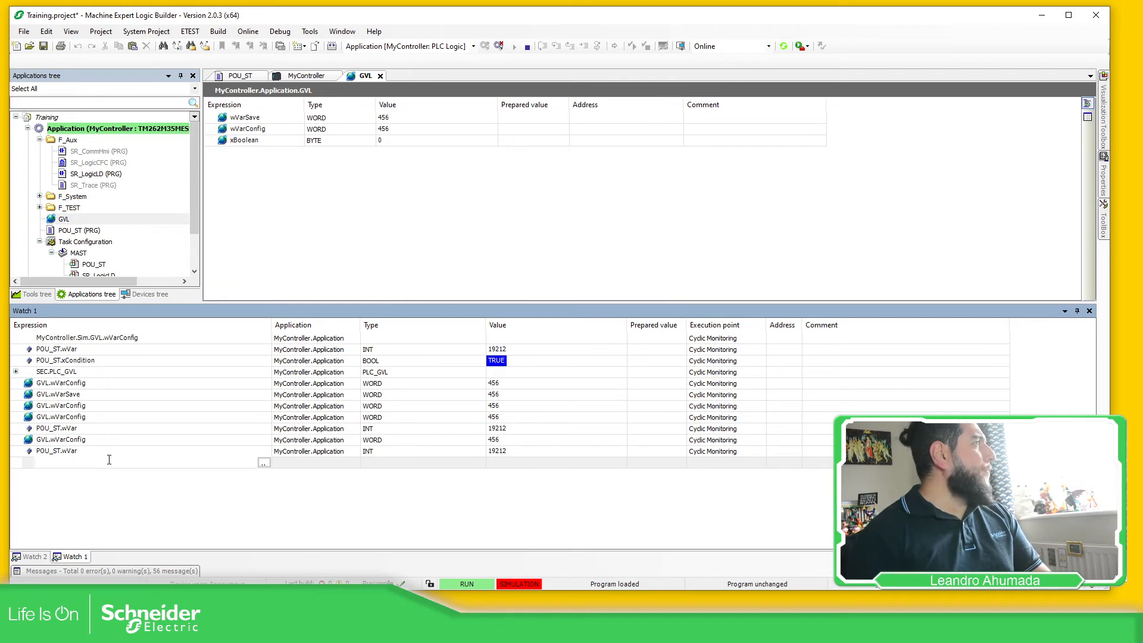
click(235, 75)
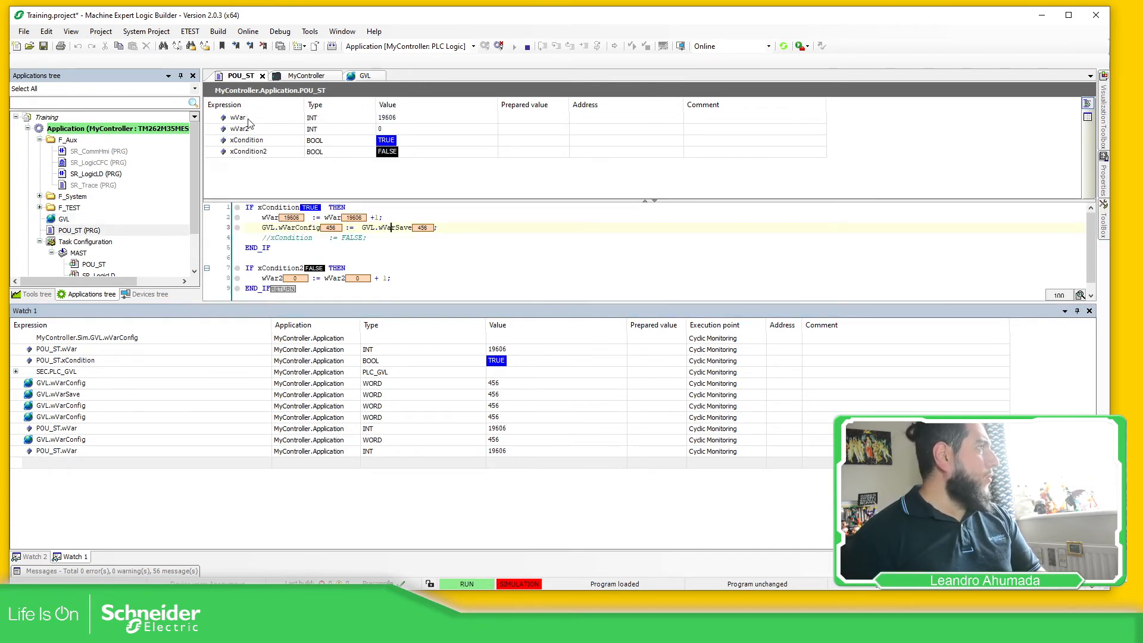
- Watch xCondition2 from the POU_ST declarations and wVarConfig from the GVL list, leaving only those two entries
right_click(248, 128)
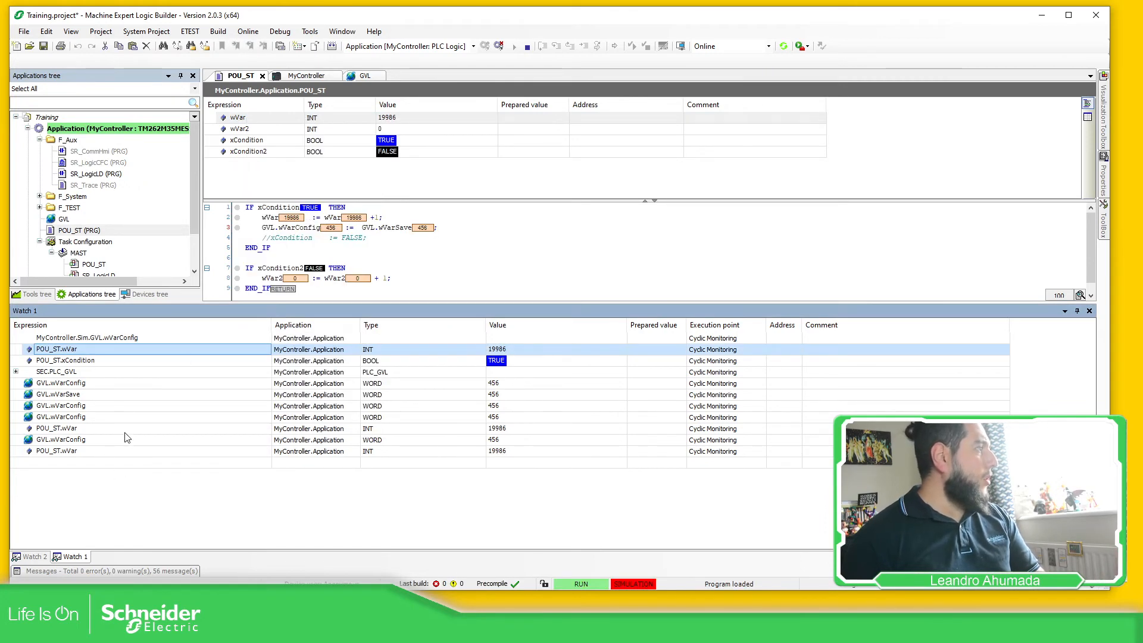
right_click(248, 151)
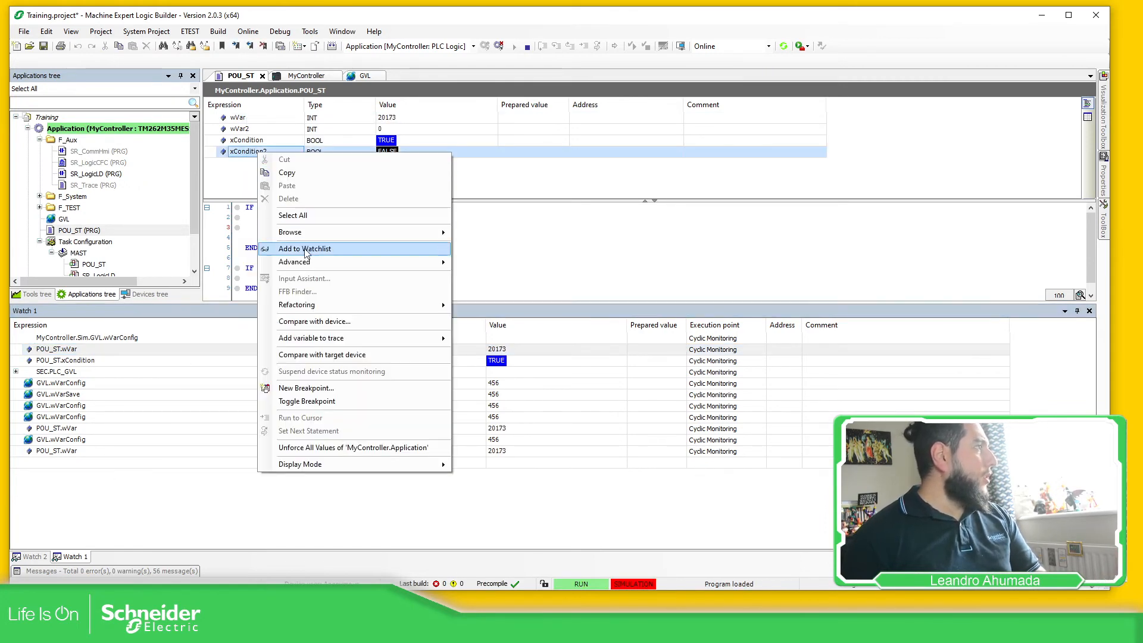
click(305, 249)
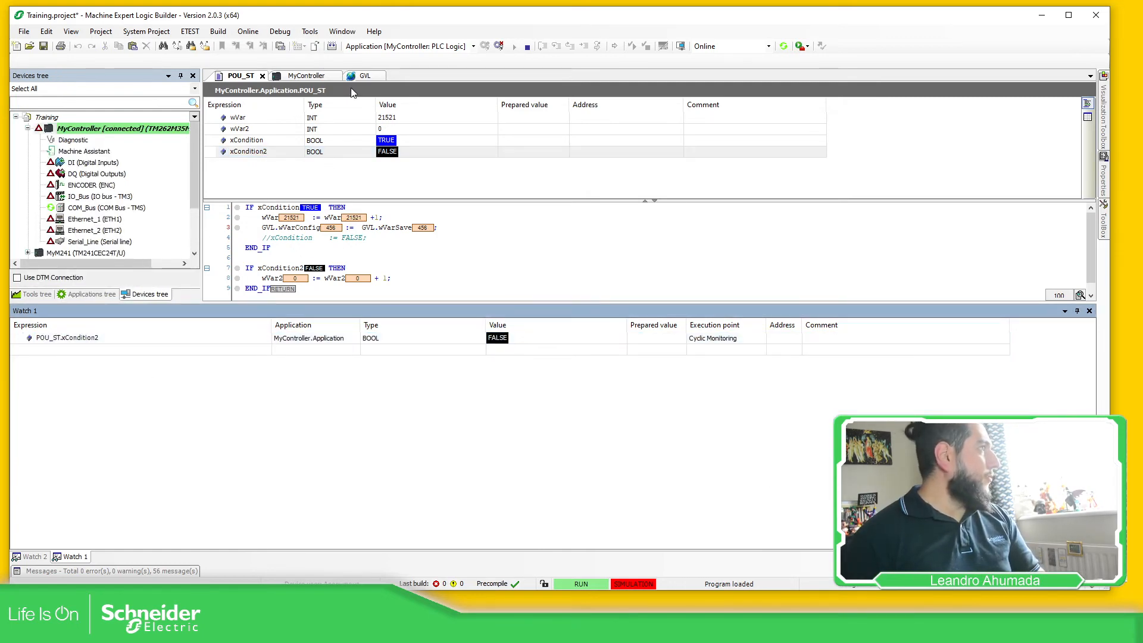
click(365, 75)
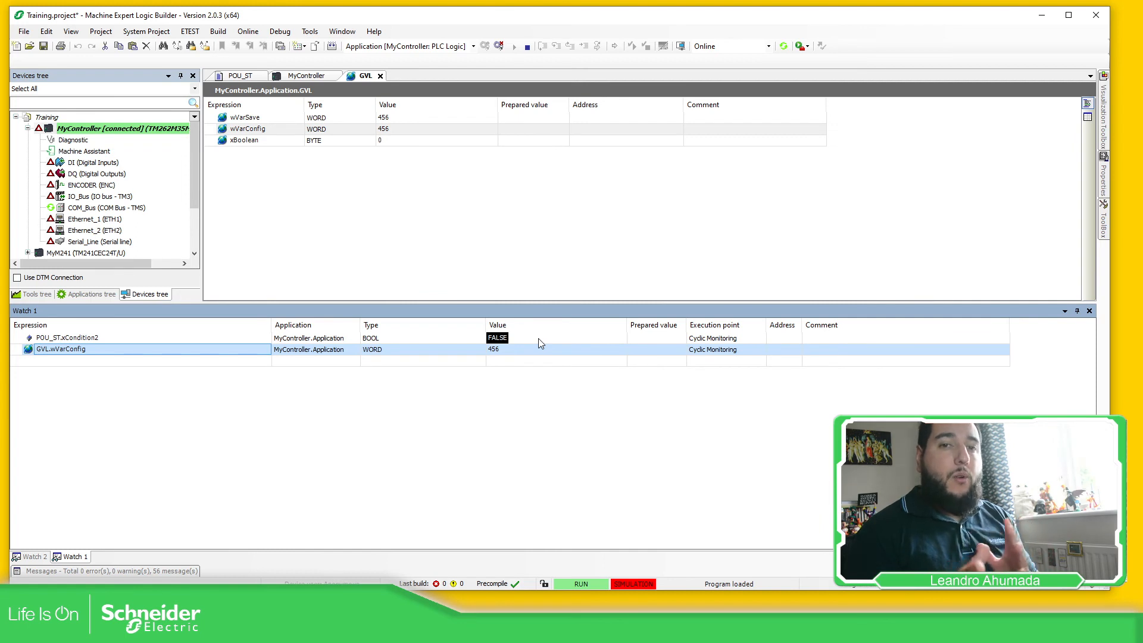
mouse_move(412, 343)
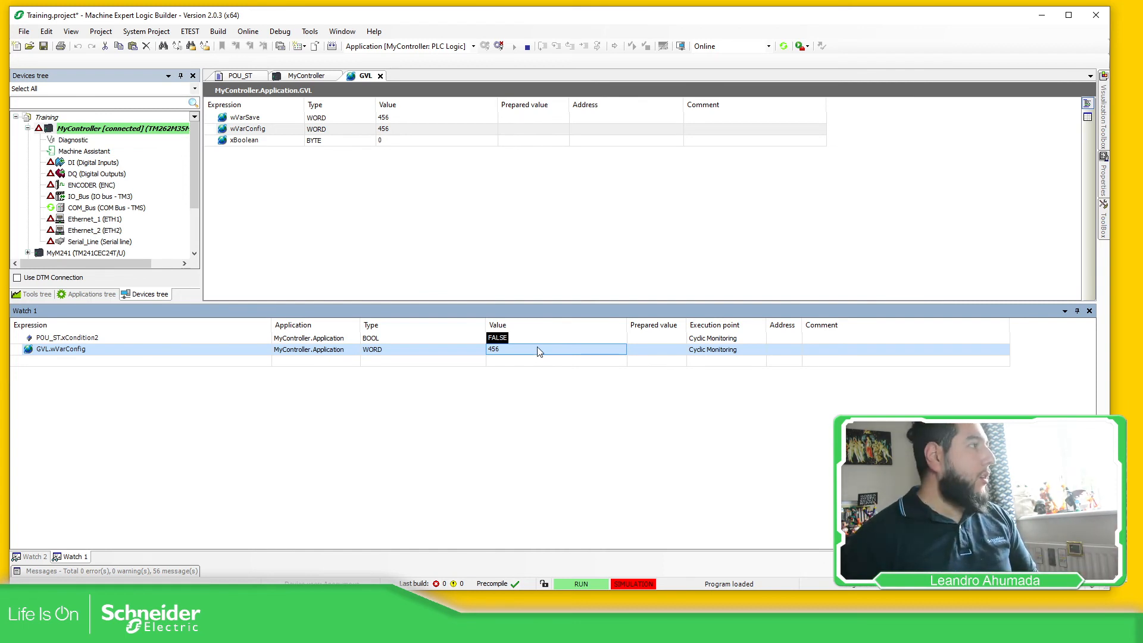
right_click(540, 352)
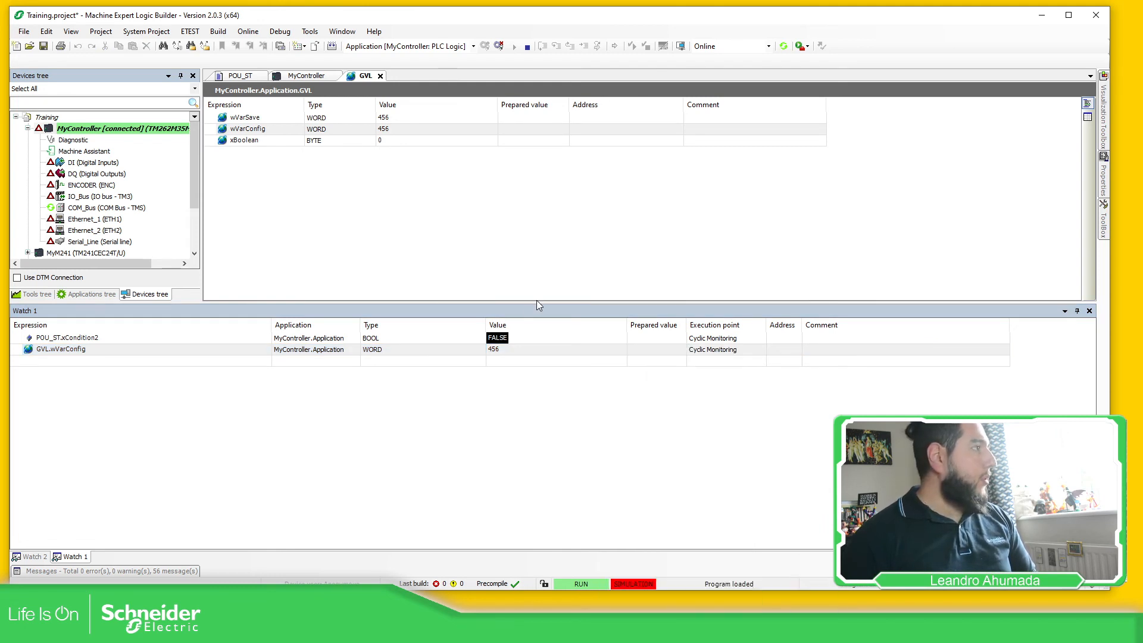
- Show Watch 1 values in binary, add POU_ST.wVar from the code, then switch the display to hexadecimal (wVarConfig 16#01C8)
click(248, 128)
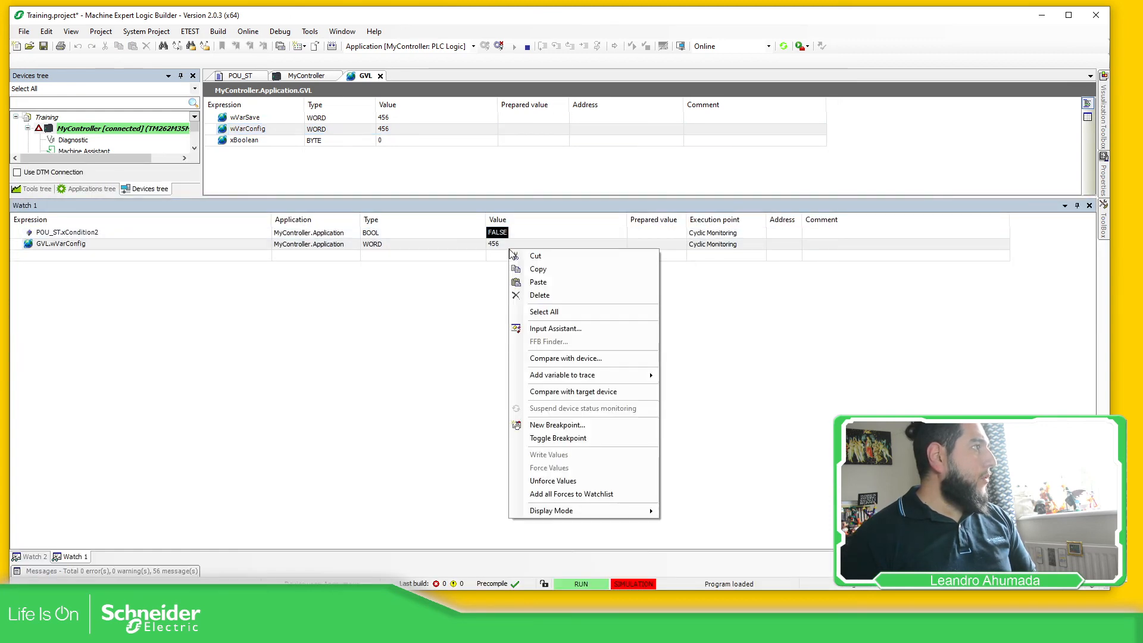
mouse_move(551, 511)
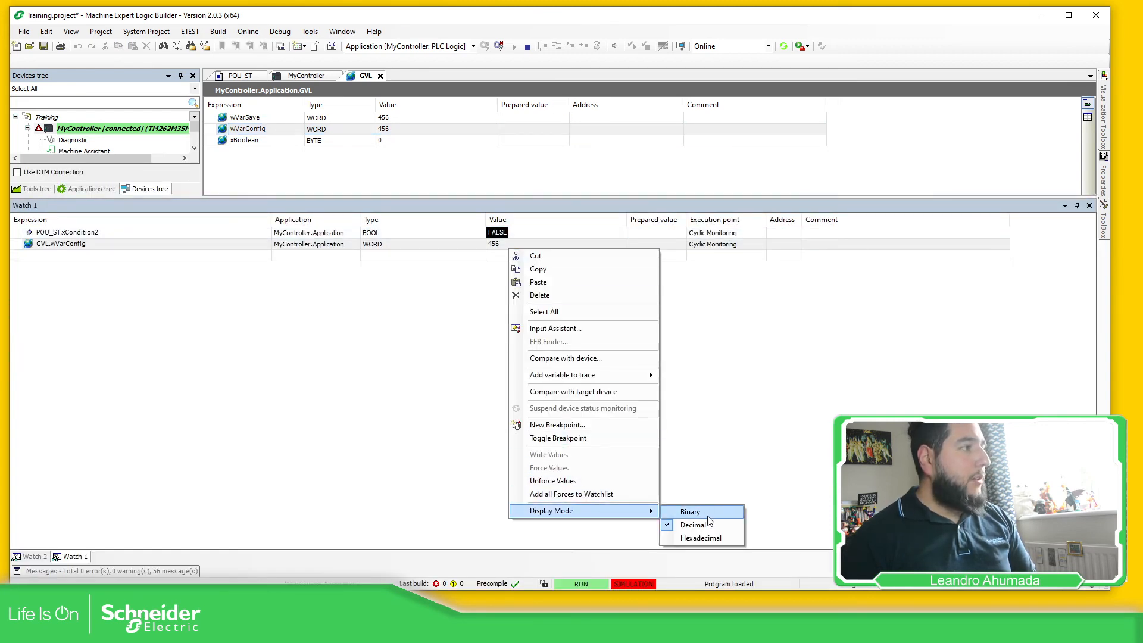
click(689, 511)
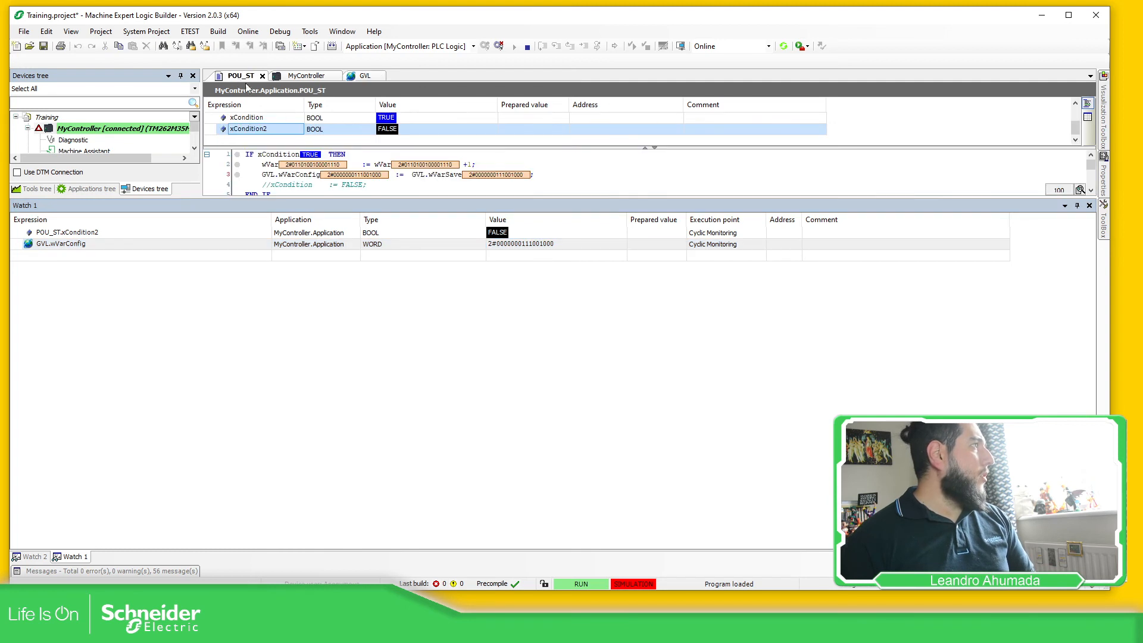
right_click(277, 165)
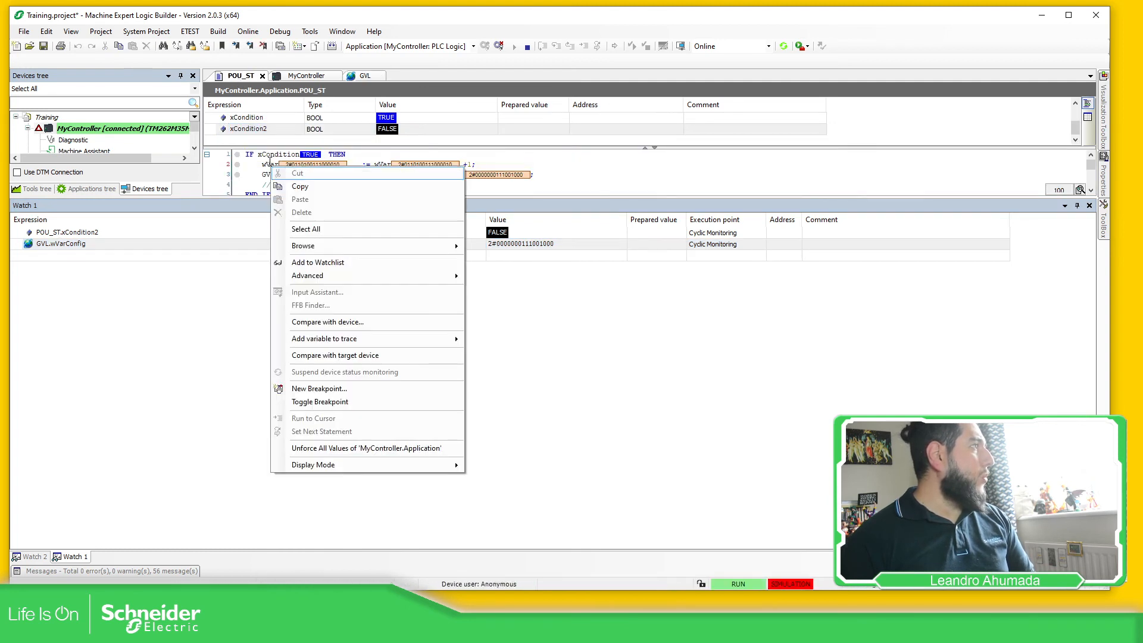
click(316, 262)
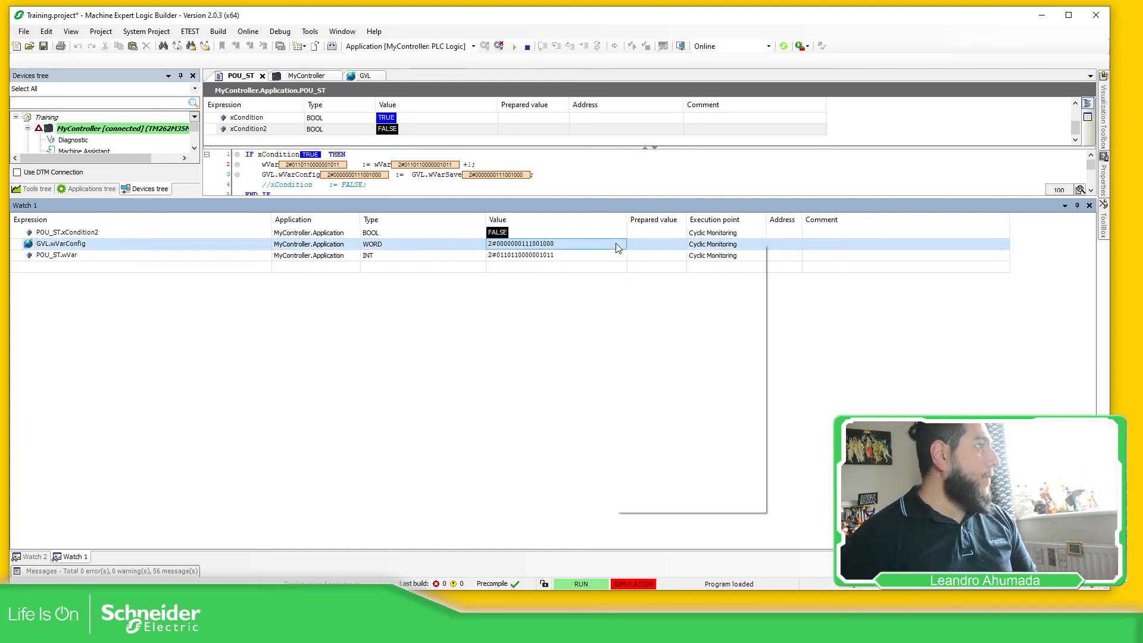
right_click(553, 243)
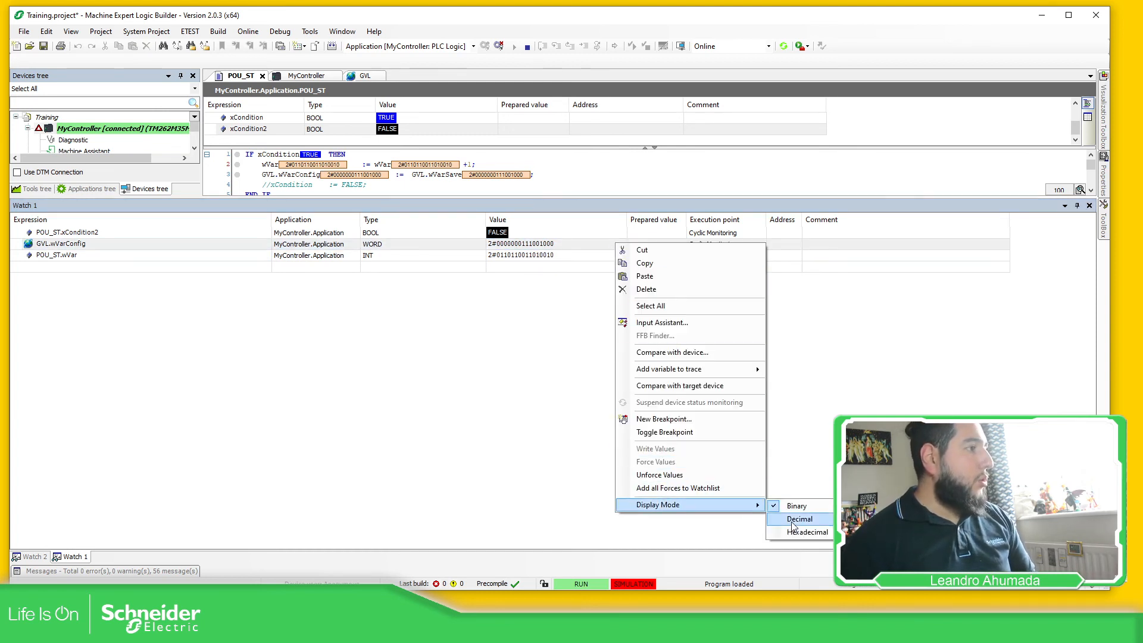
click(806, 531)
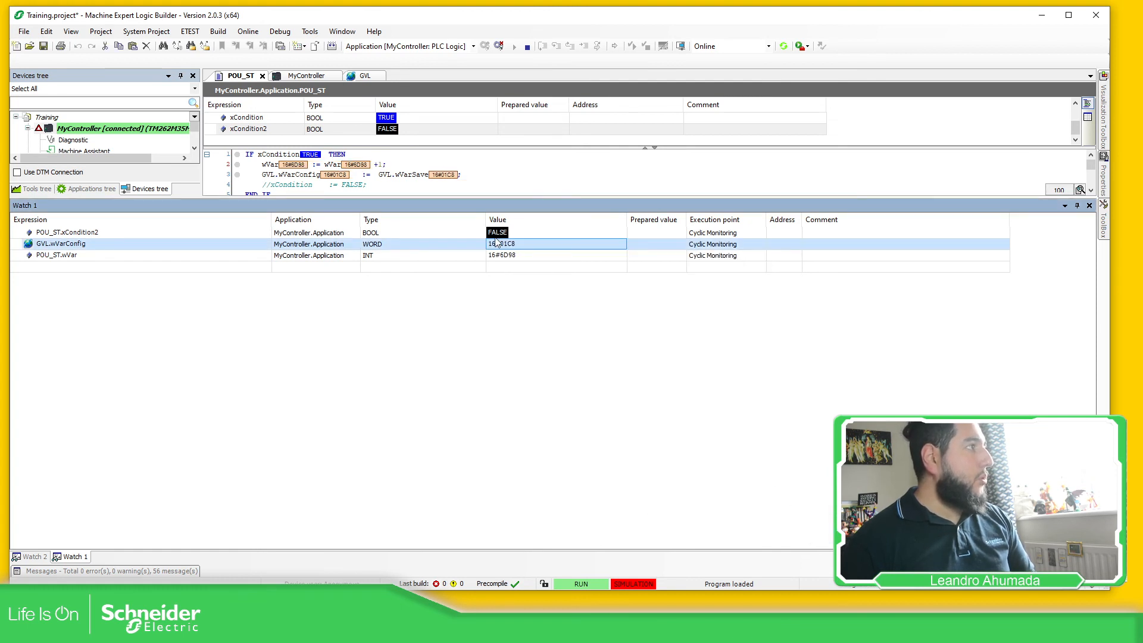